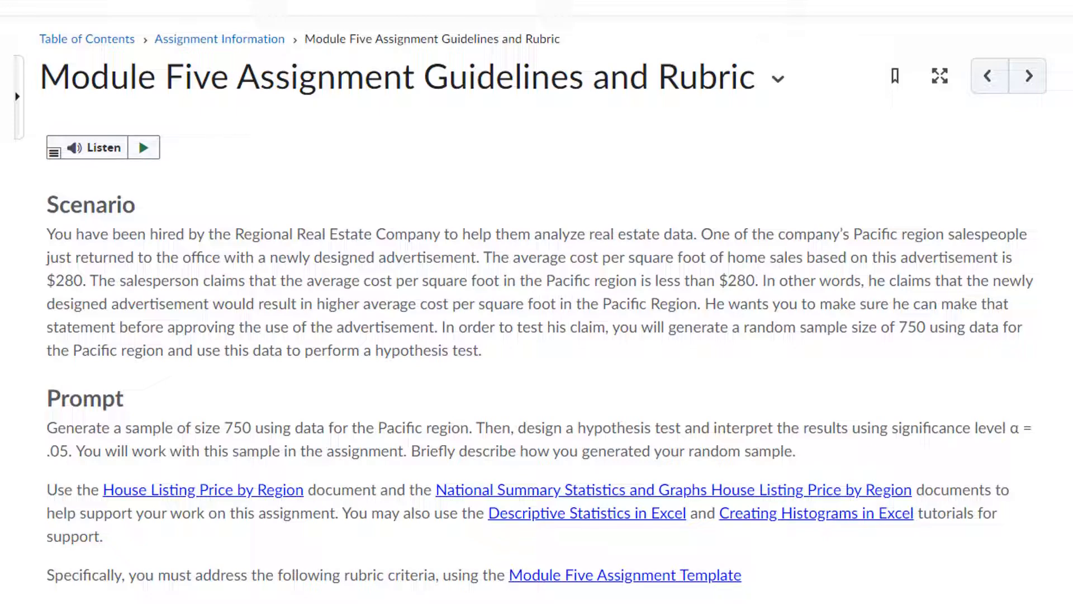
# Step: Bring up the Pacific region sheet and look at the Cost per square foot header
pyautogui.scroll(-3)
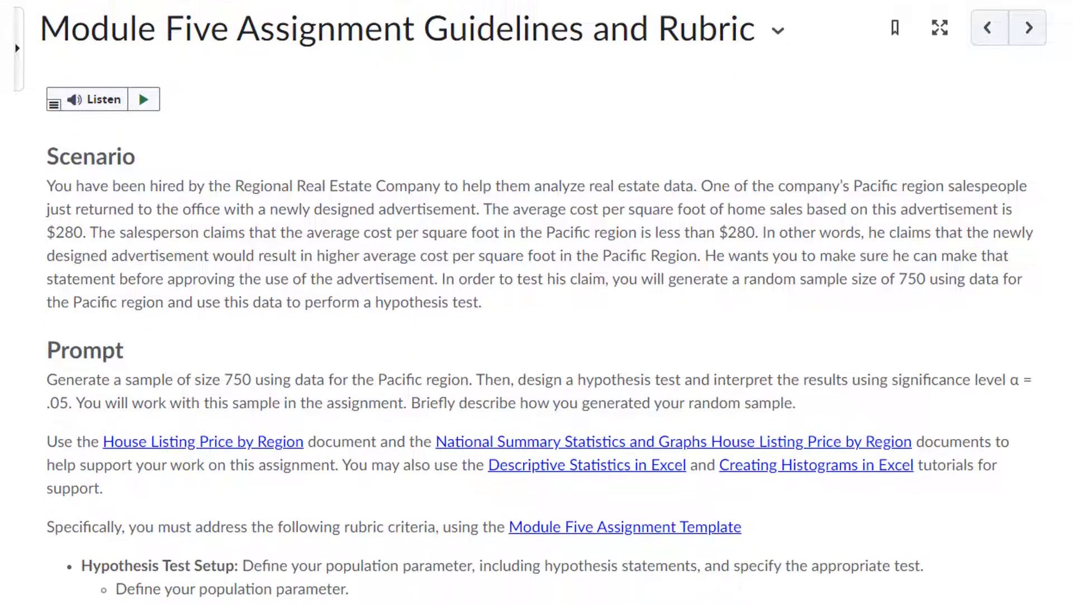
pyautogui.scroll(-3)
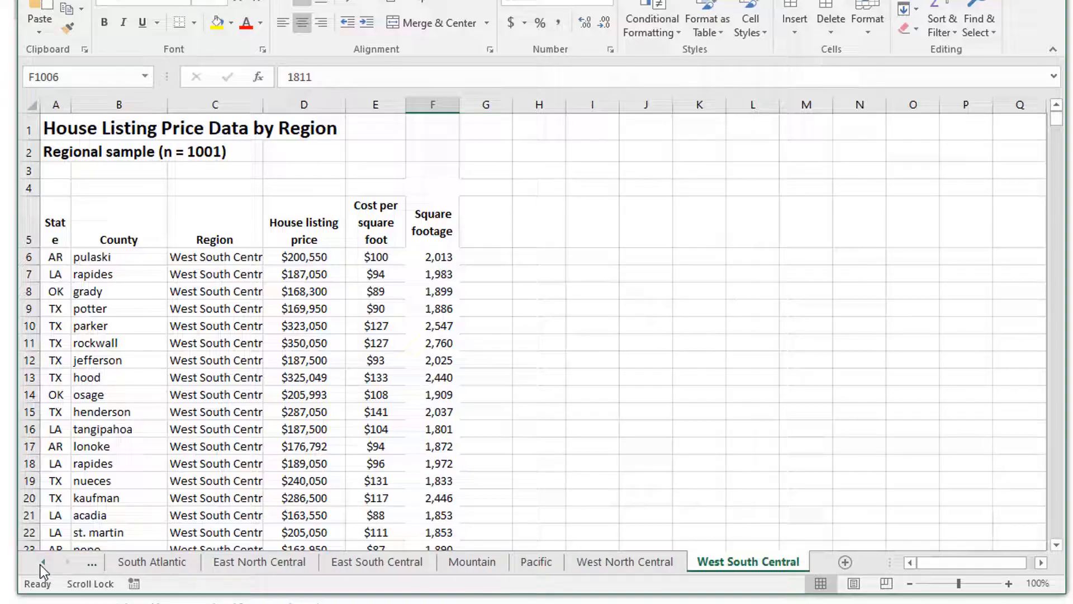
pyautogui.click(536, 561)
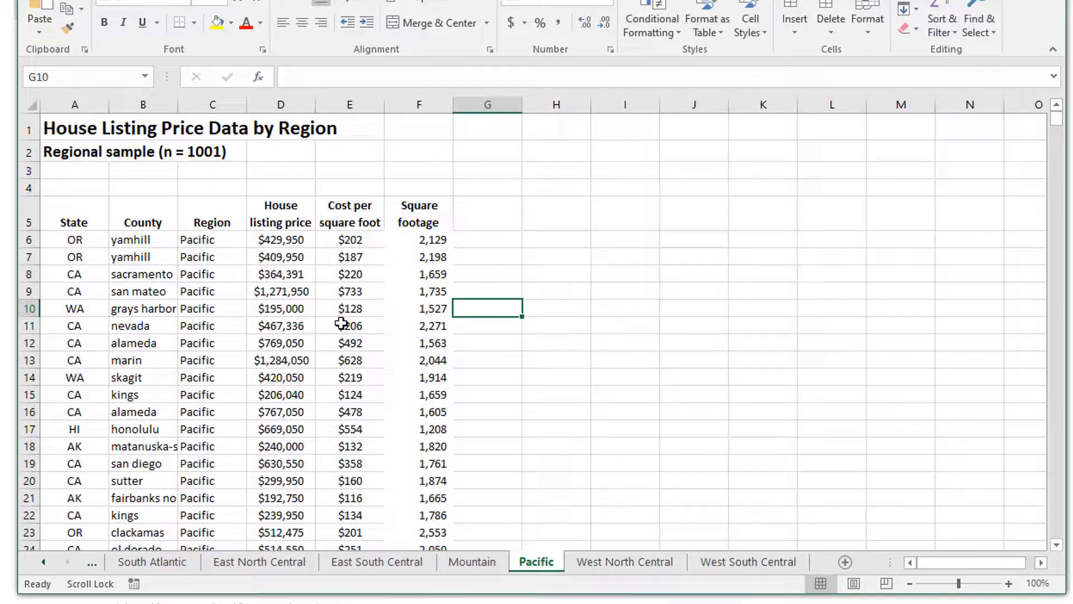
pyautogui.click(350, 222)
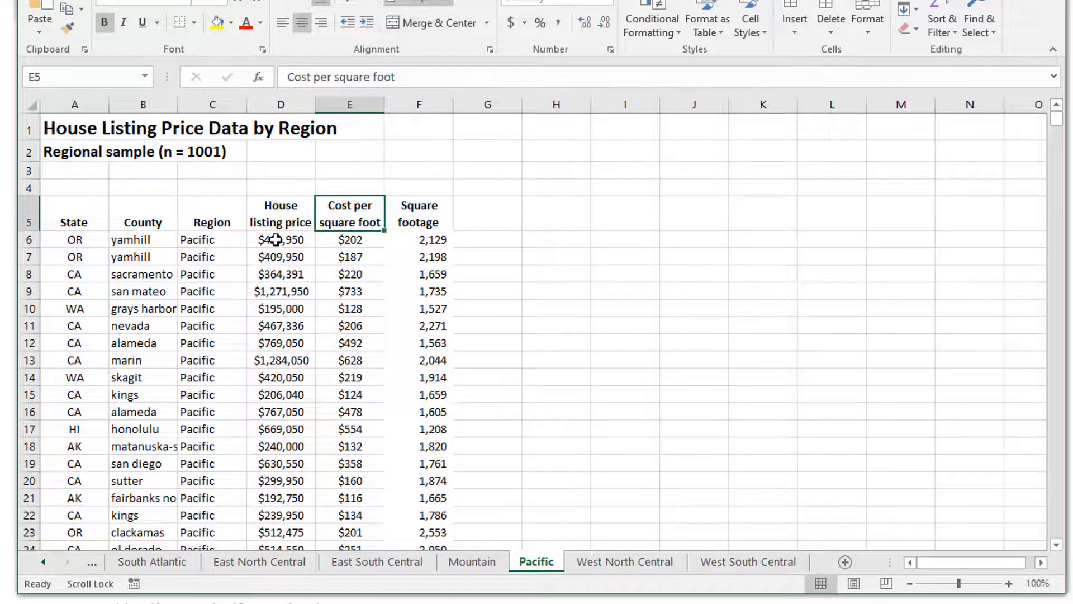
# Step: Inspect the house listing price column and the cost per square foot formula
pyautogui.click(280, 104)
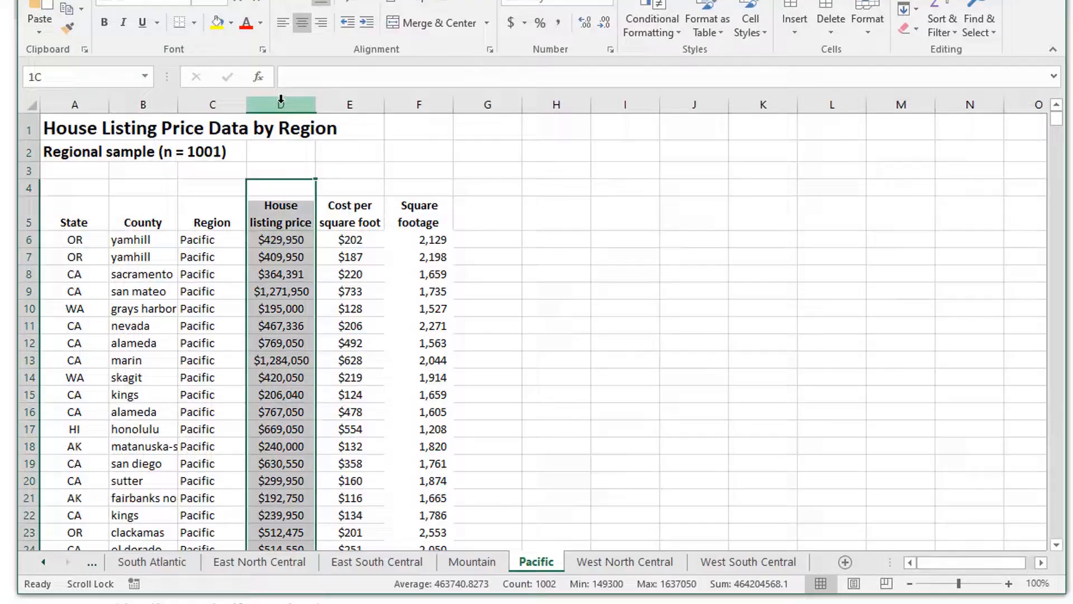
pyautogui.rightClick(280, 104)
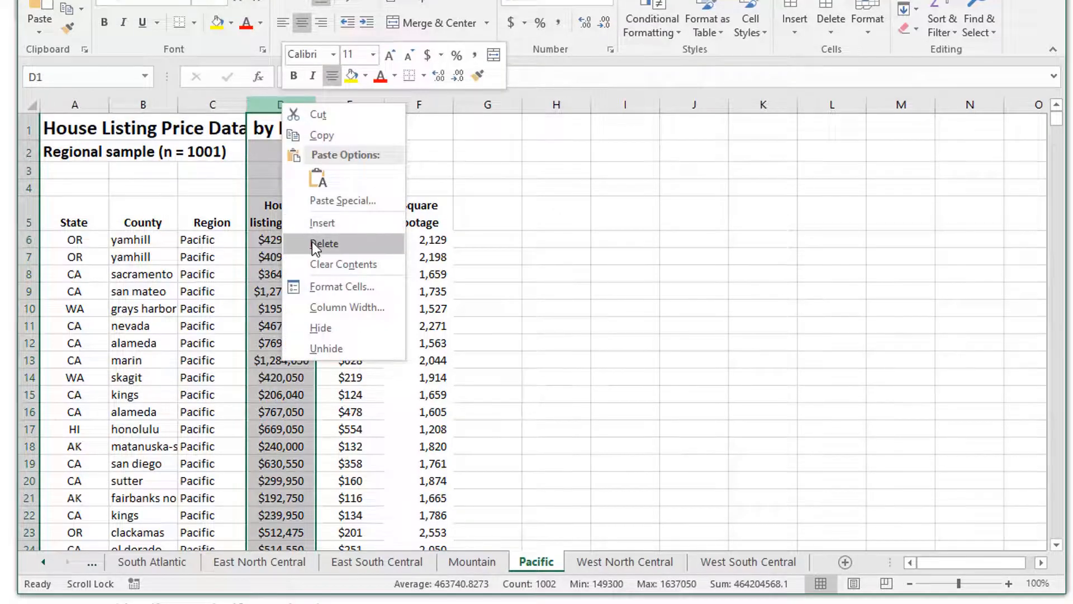
pyautogui.click(324, 243)
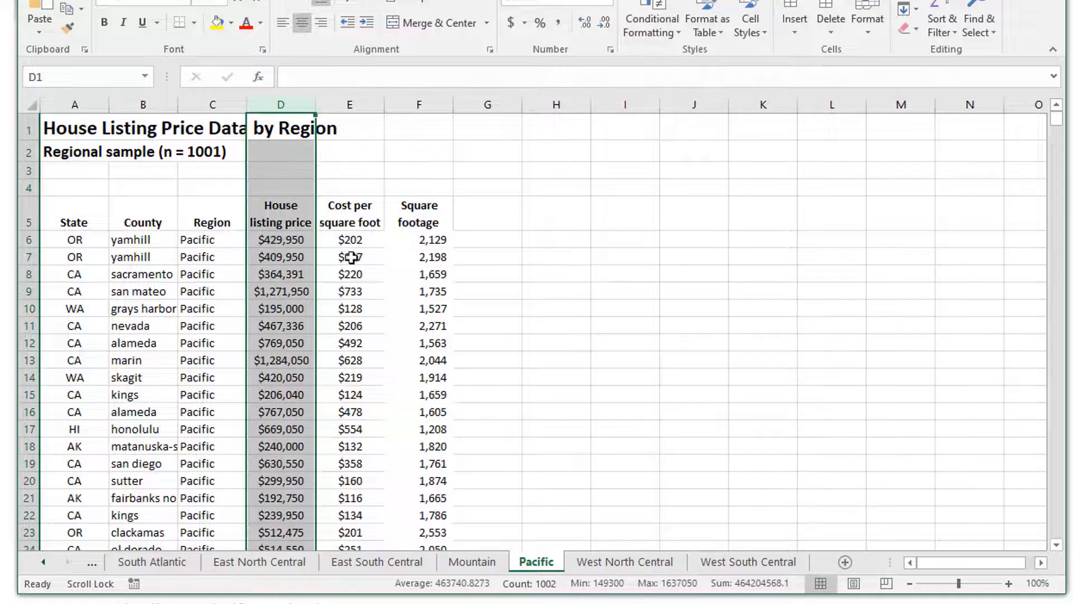
pyautogui.click(349, 240)
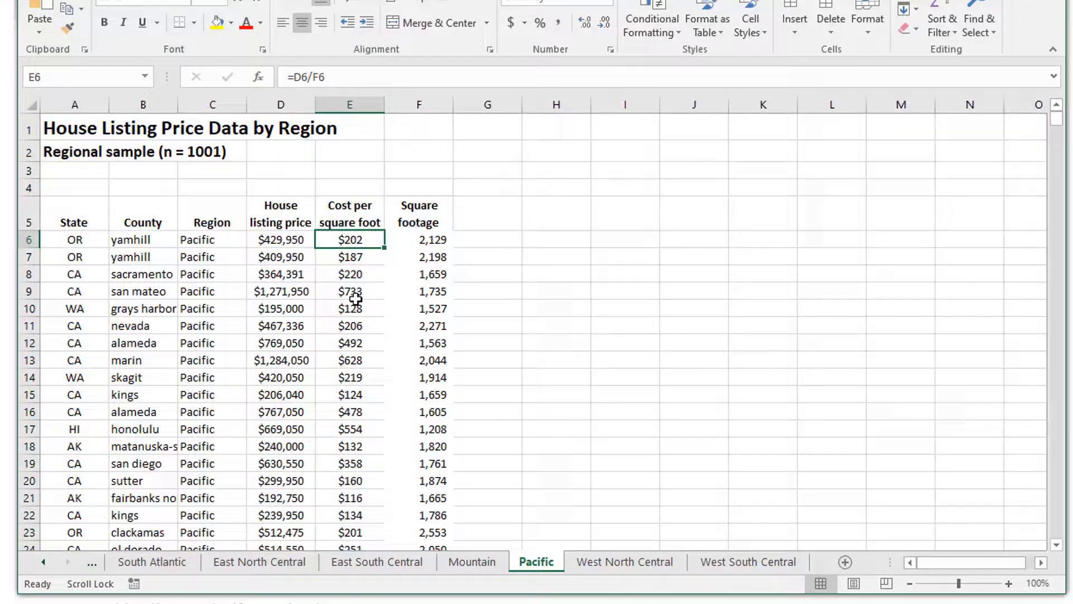
pyautogui.click(349, 104)
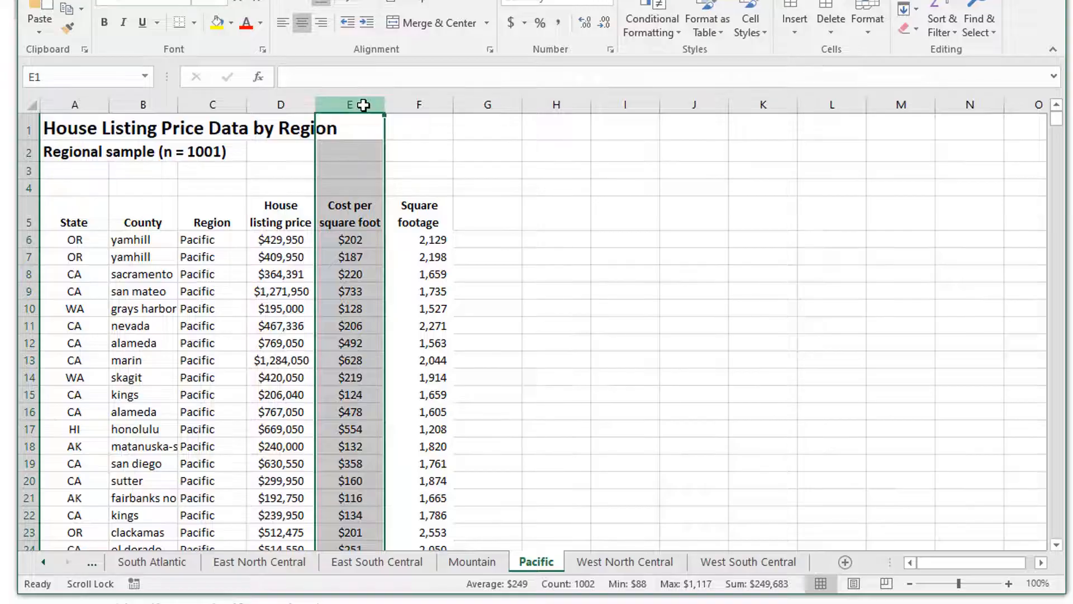
pyautogui.click(487, 275)
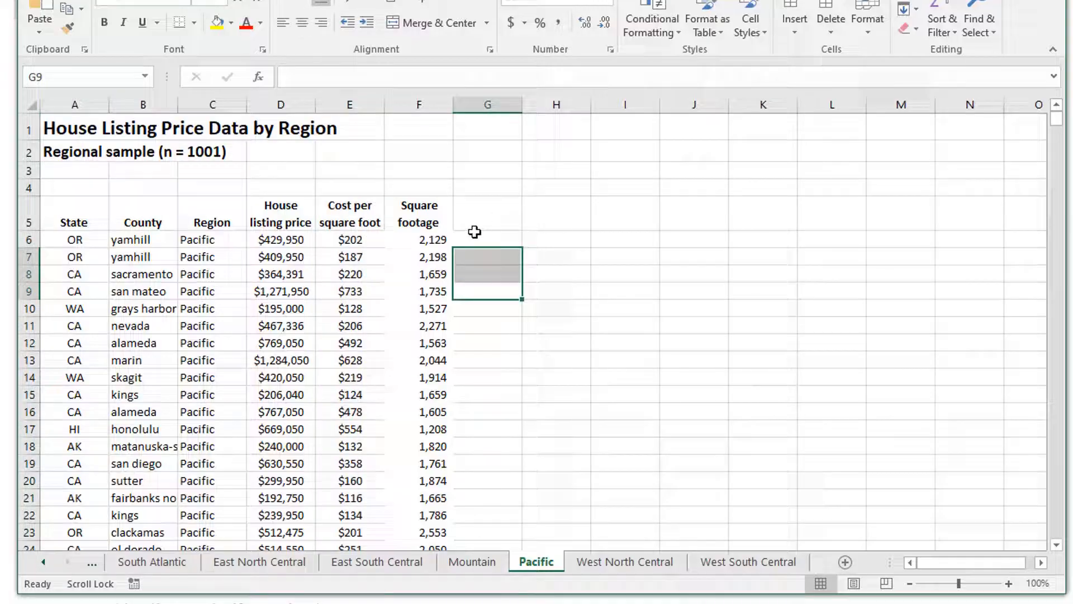
# Step: Label G5 'Random' and enter =RAND() in G6
pyautogui.write('R')
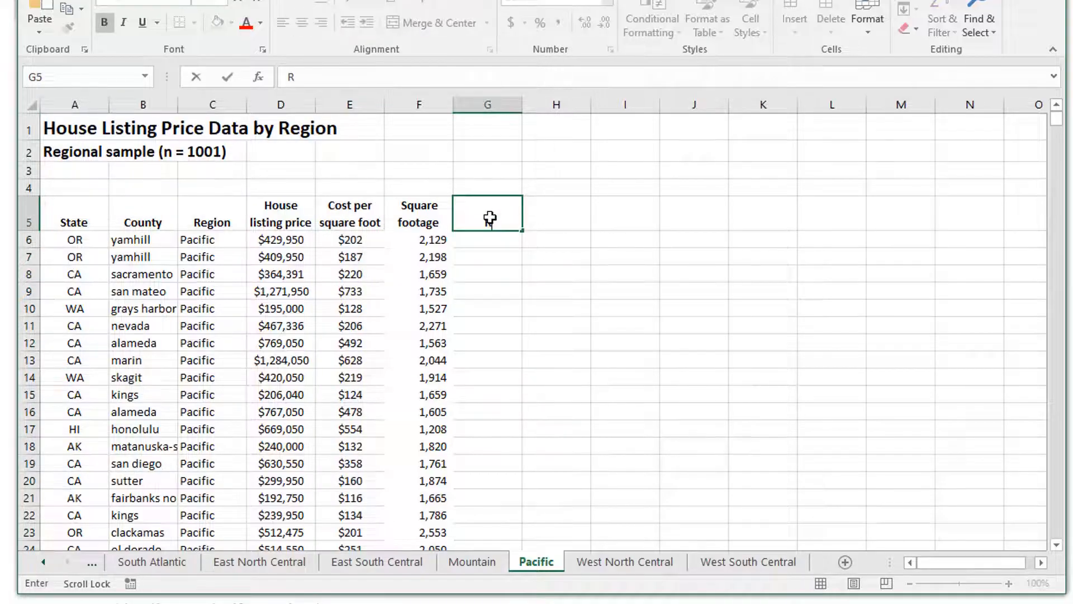
pyautogui.write('Random')
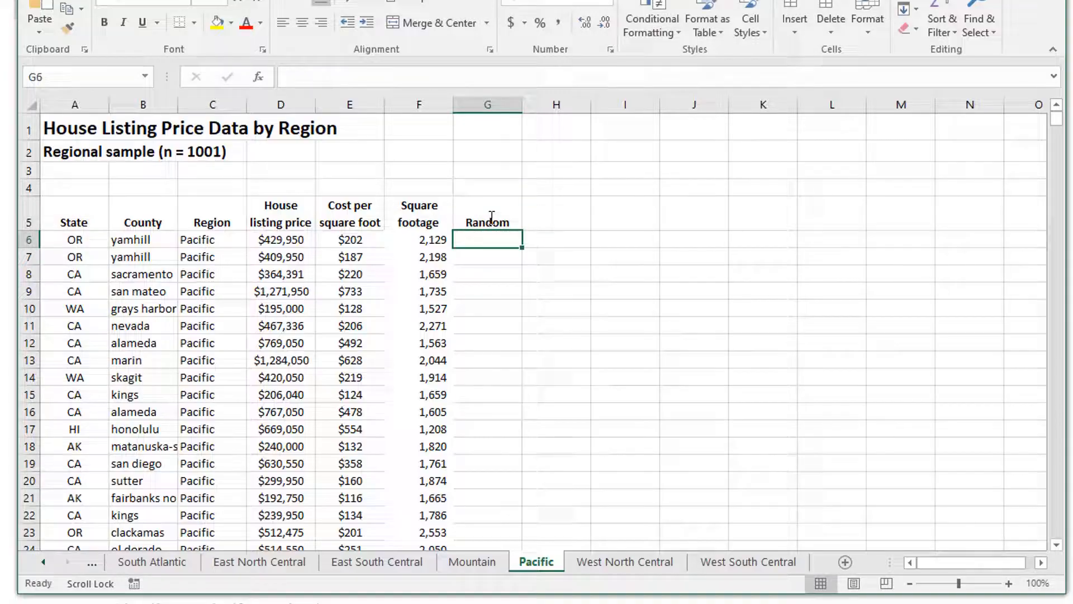
pyautogui.moveTo(644, 376)
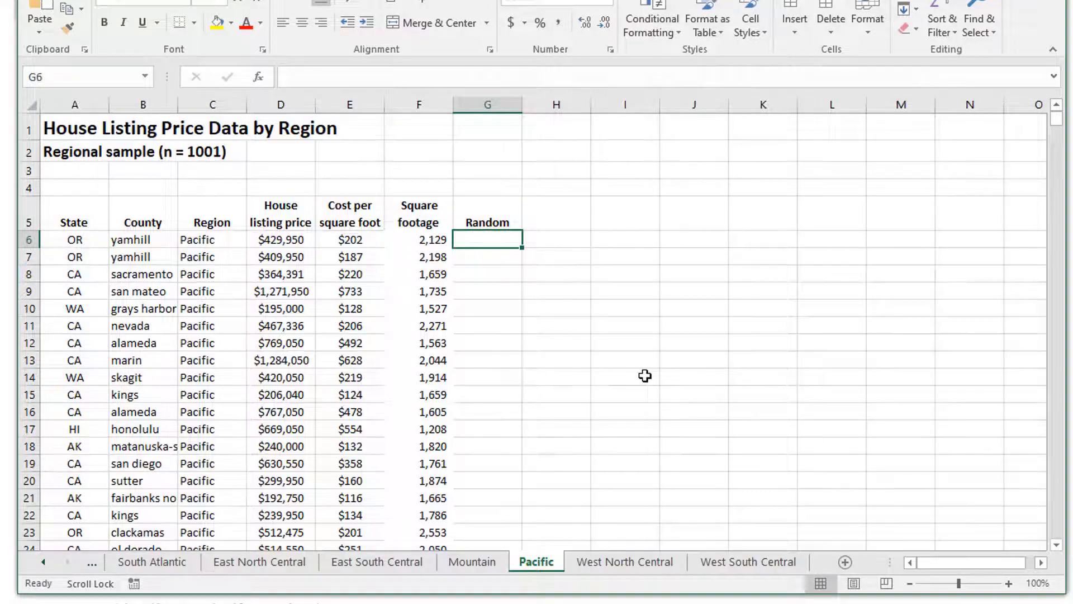
pyautogui.write('=RAND(')
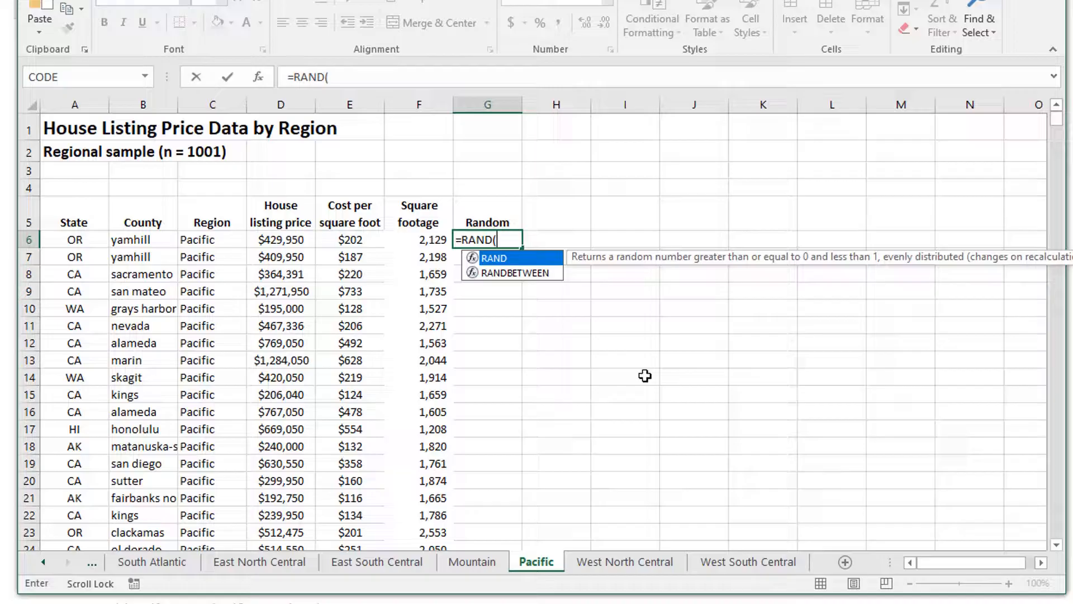
pyautogui.press('Enter')
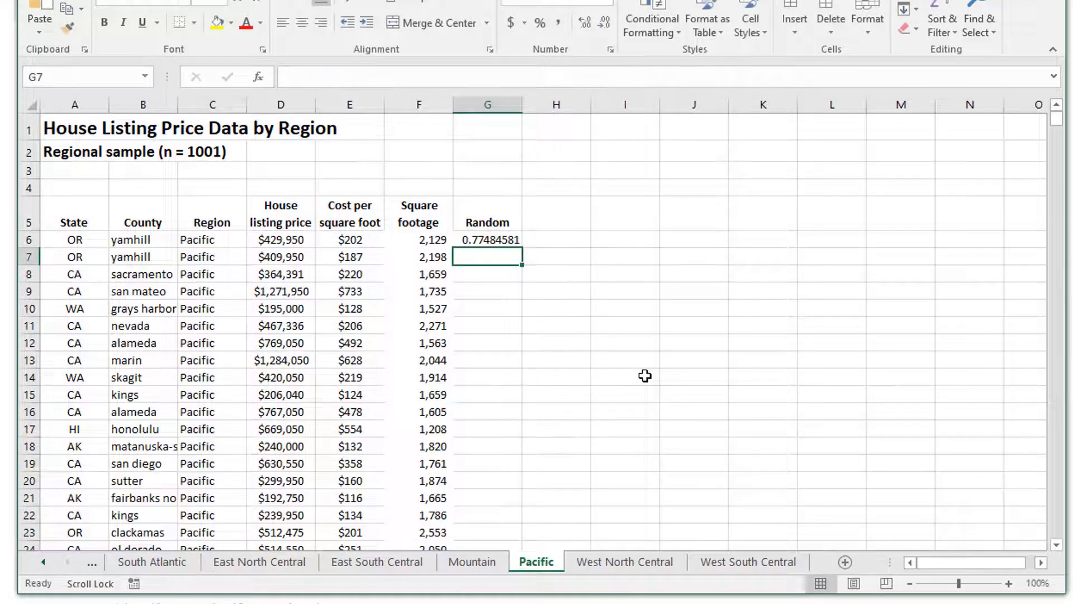
# Step: Copy the RAND formula down column G to the last Pacific listing
pyautogui.click(486, 240)
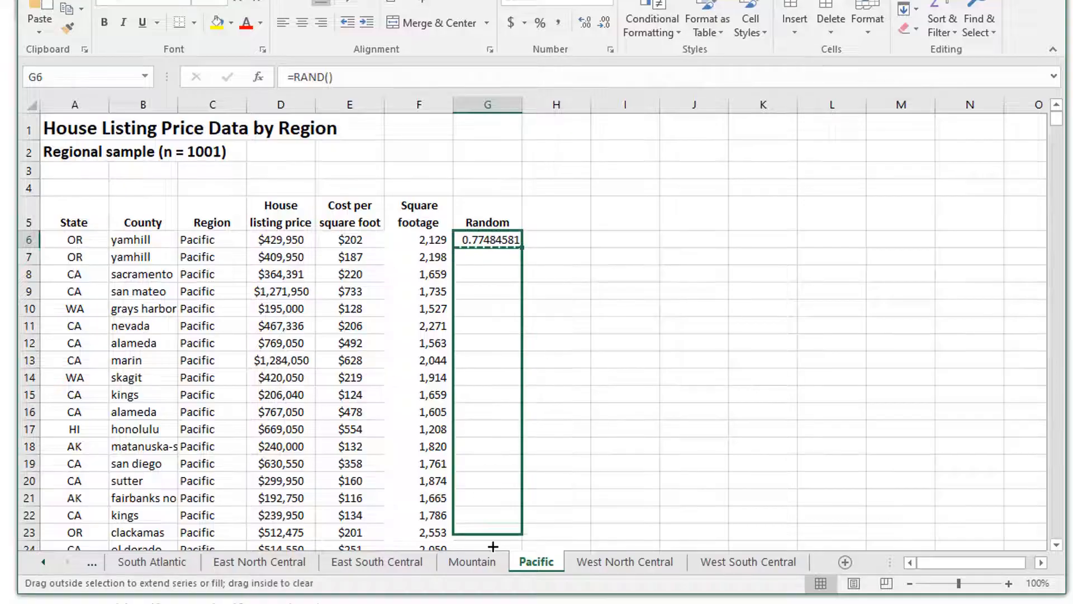
pyautogui.scroll(-3)
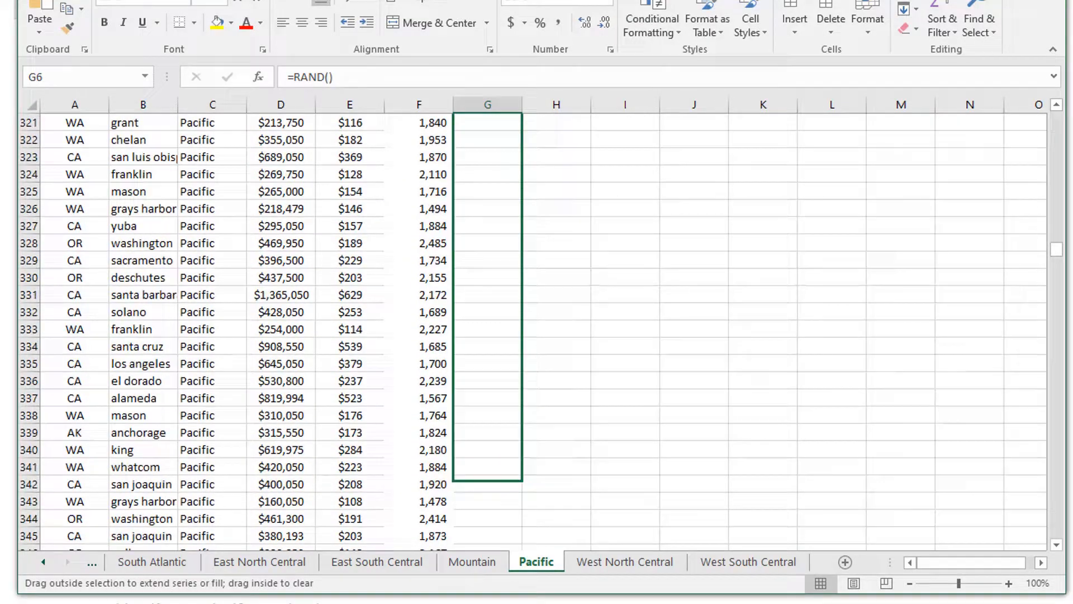
pyautogui.scroll(-3)
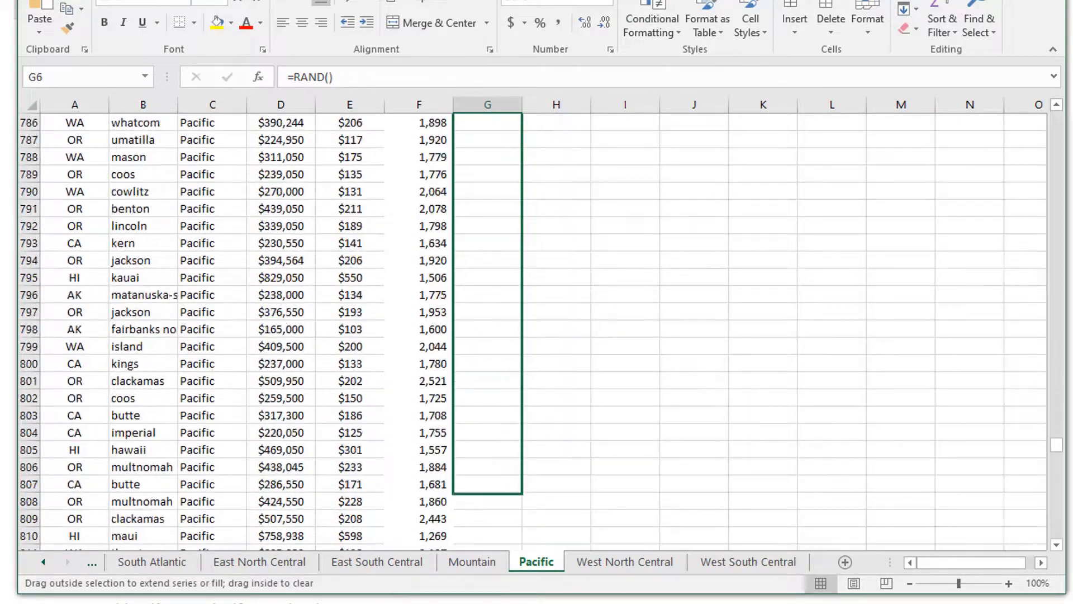
pyautogui.scroll(-3)
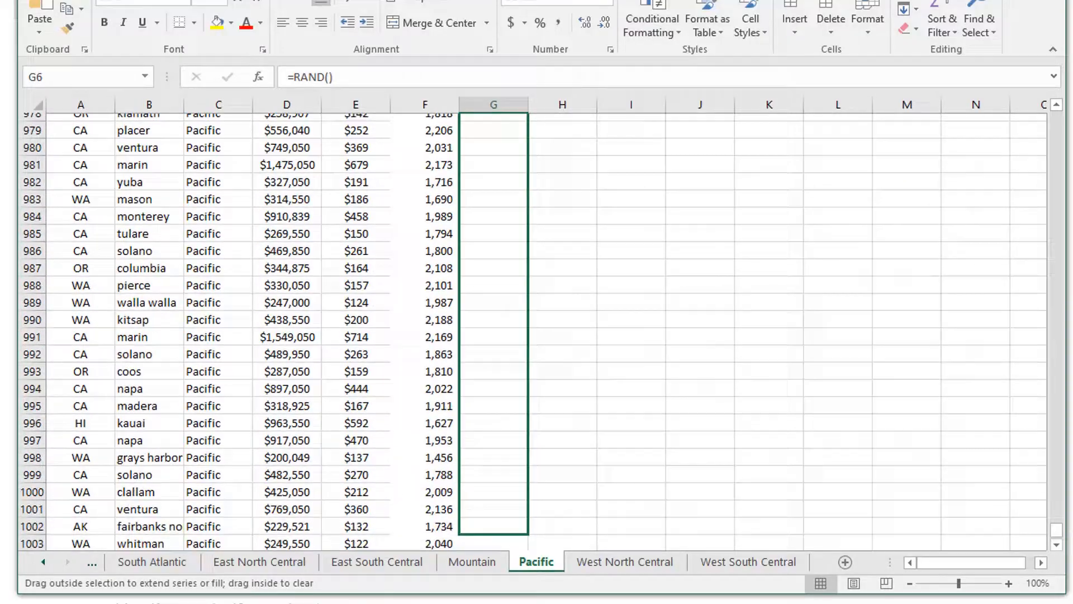
pyautogui.scroll(-3)
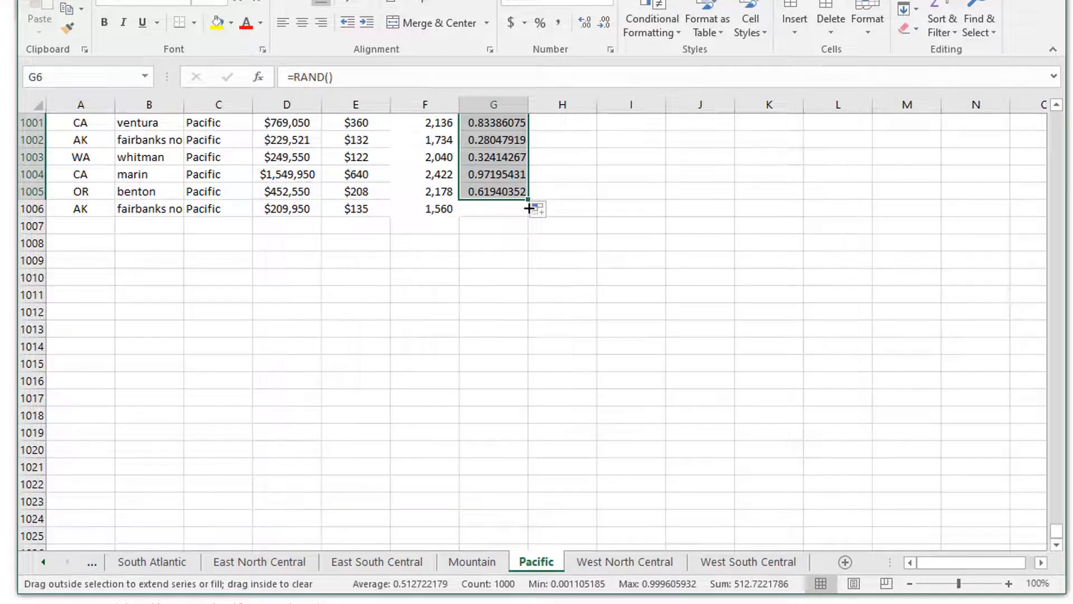
pyautogui.scroll(3)
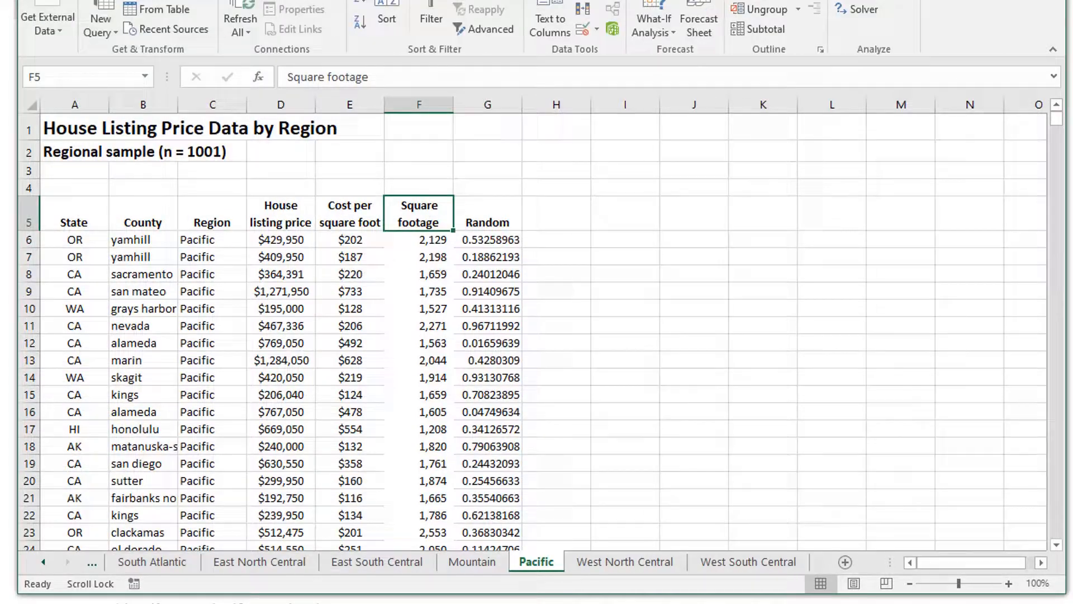
# Step: Sort the Pacific listings by the Random column, smallest to largest
pyautogui.click(387, 19)
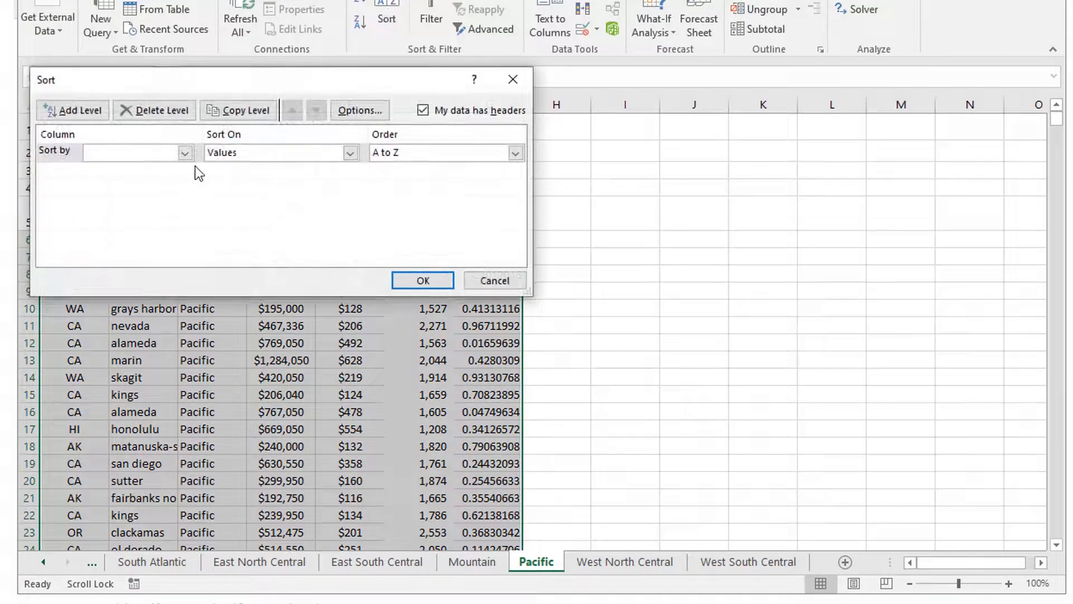
pyautogui.click(137, 152)
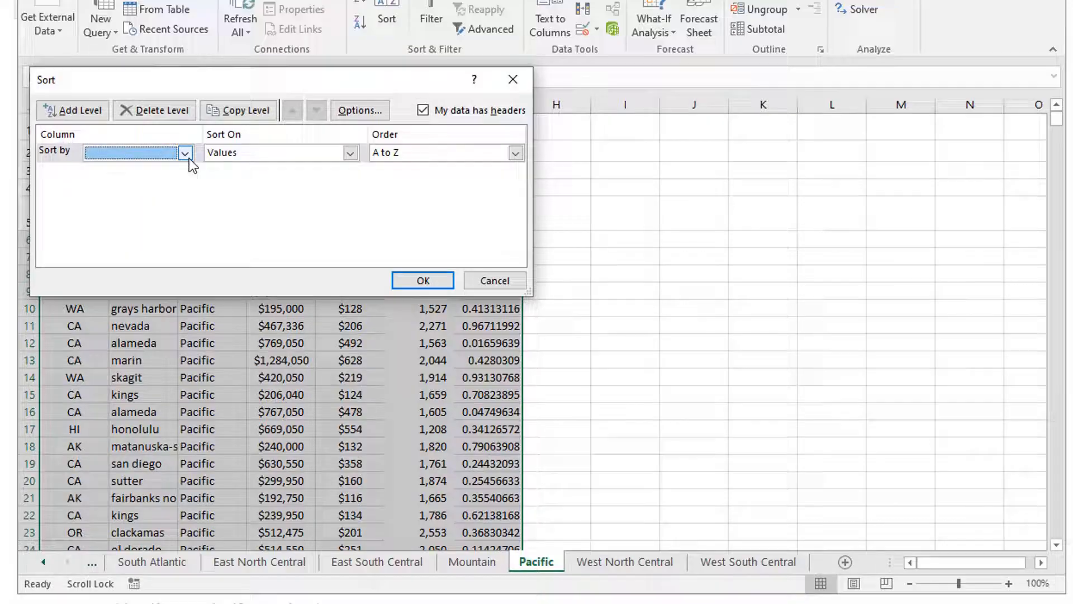
pyautogui.click(184, 153)
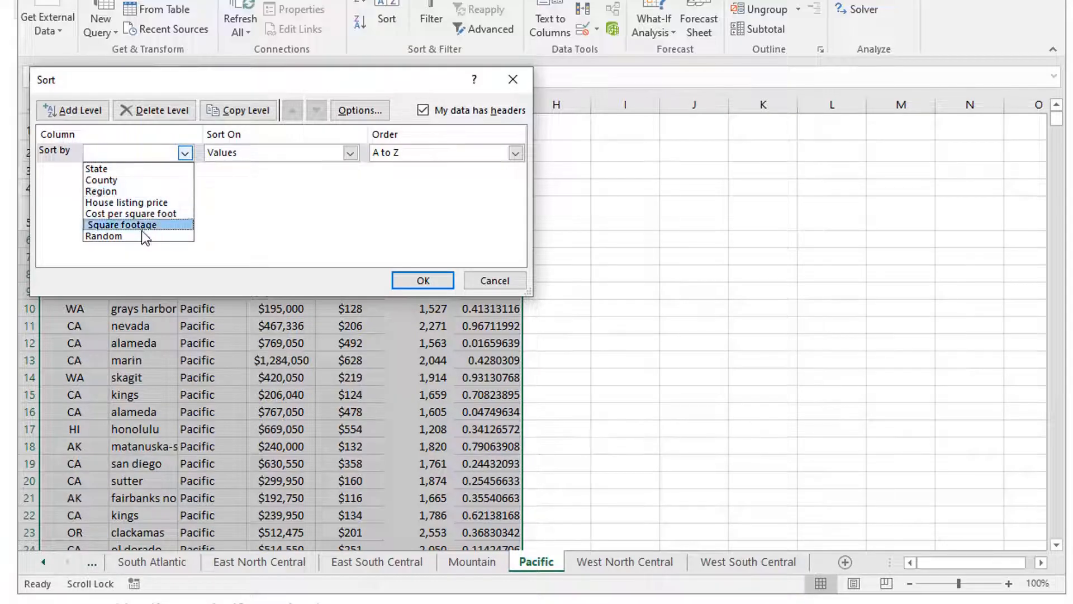
pyautogui.click(104, 235)
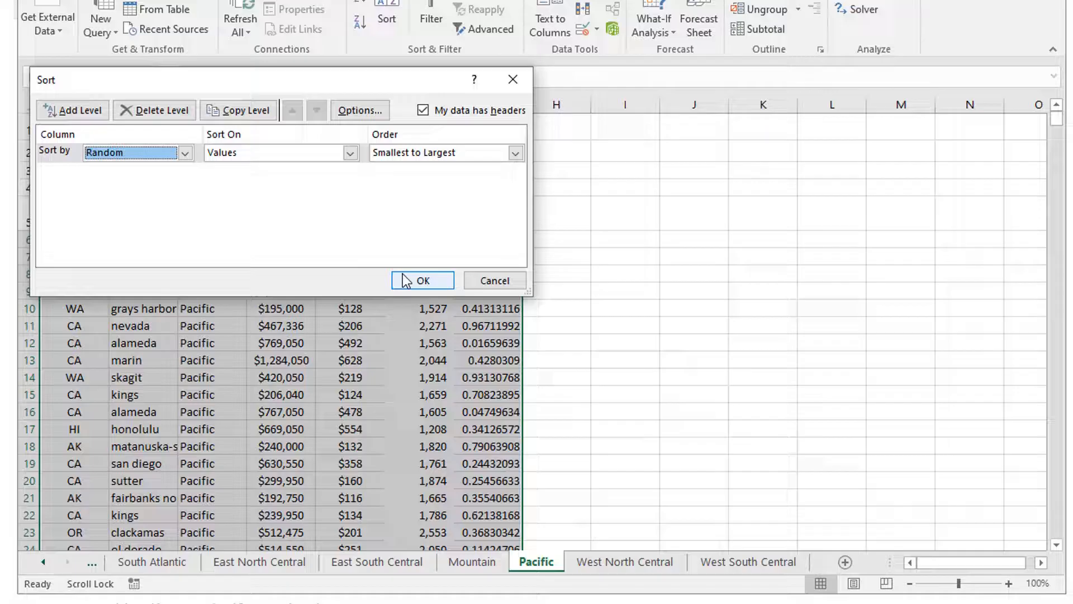
pyautogui.click(422, 281)
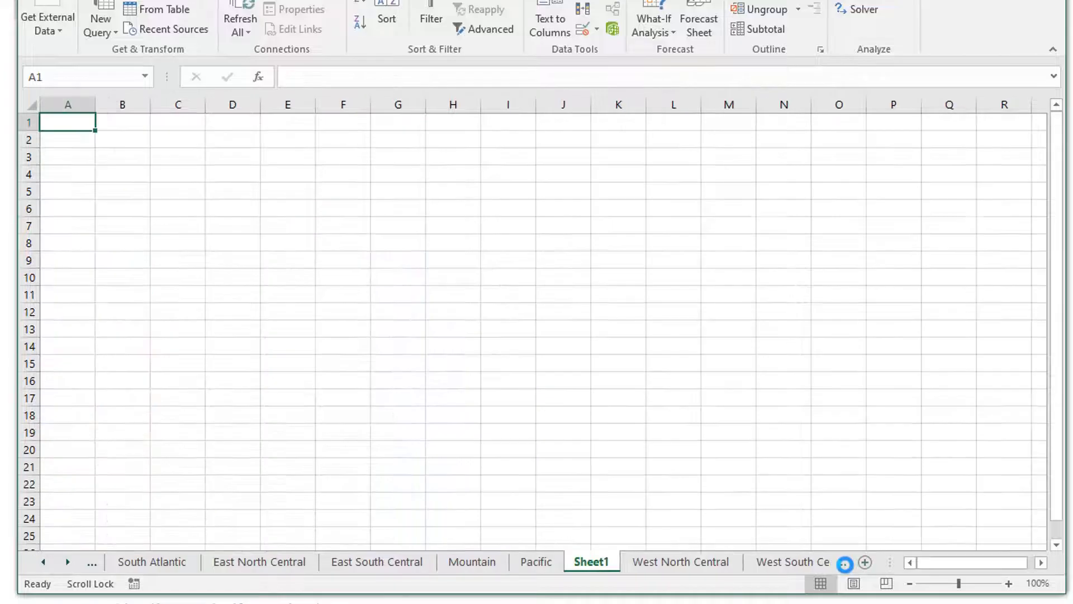
pyautogui.click(537, 562)
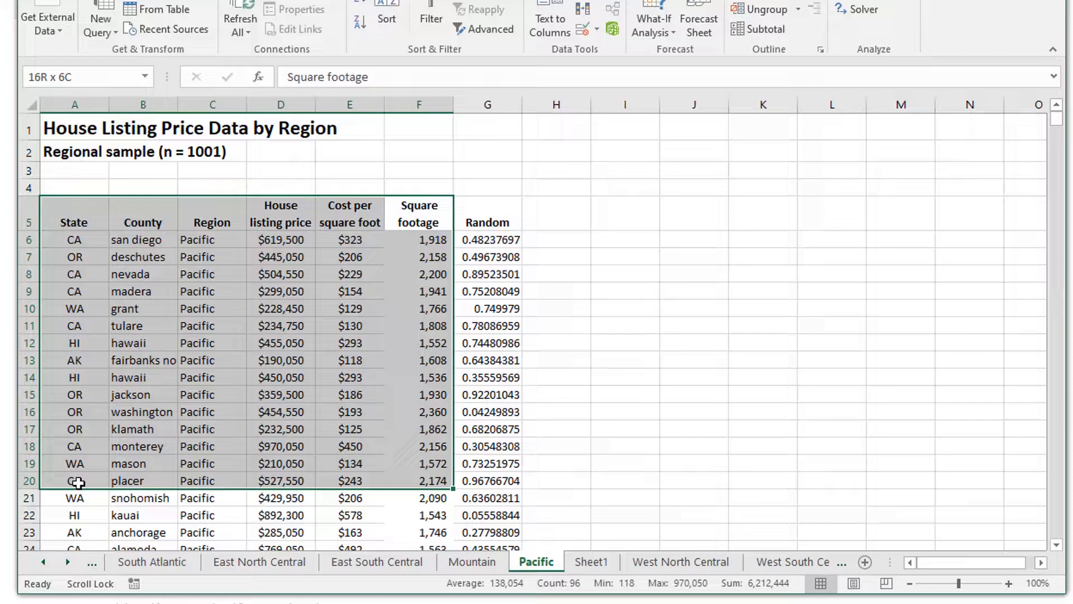
pyautogui.click(556, 213)
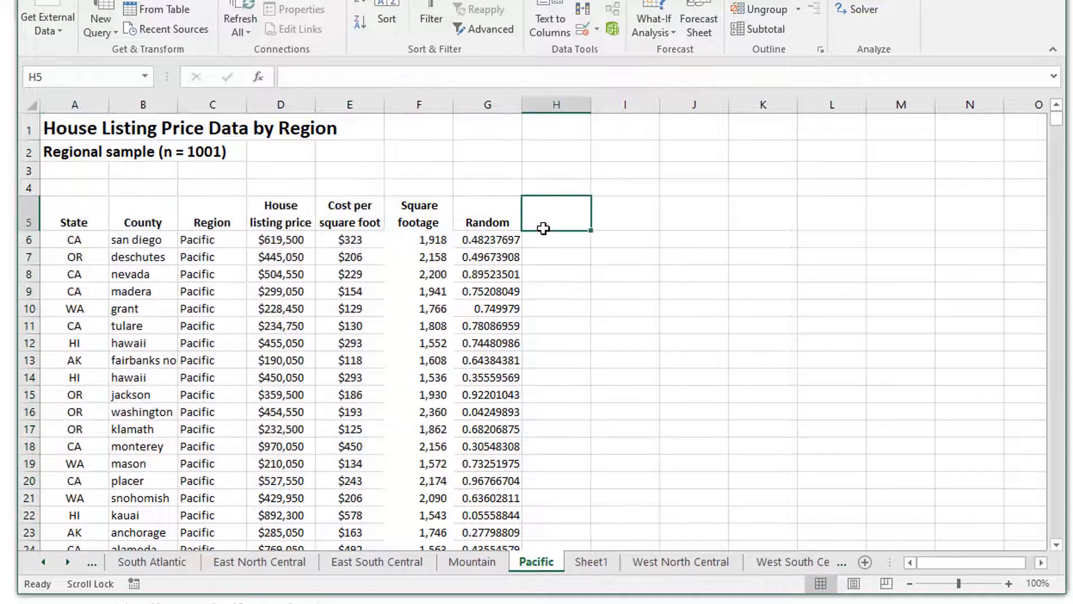
pyautogui.scroll(-3)
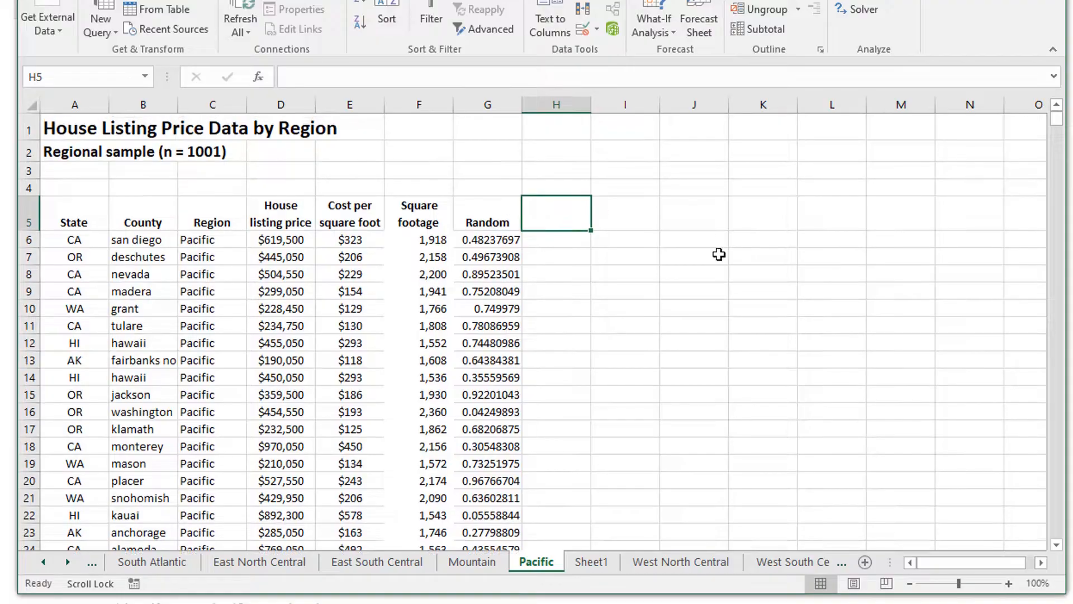
# Step: Enter 1 in H6 and fill the numbering down column H
pyautogui.click(556, 240)
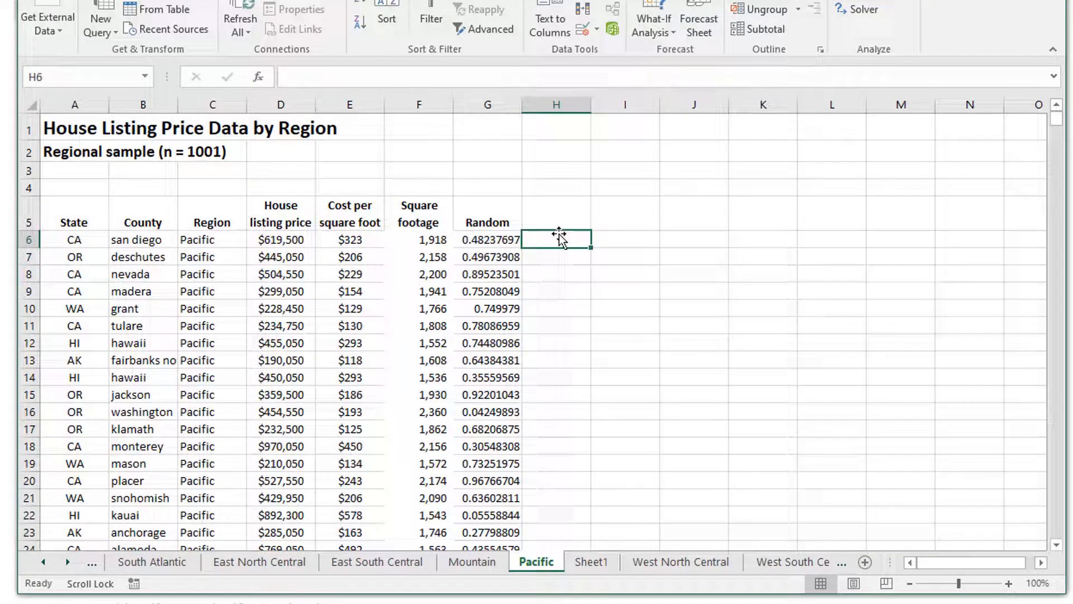
pyautogui.write('1')
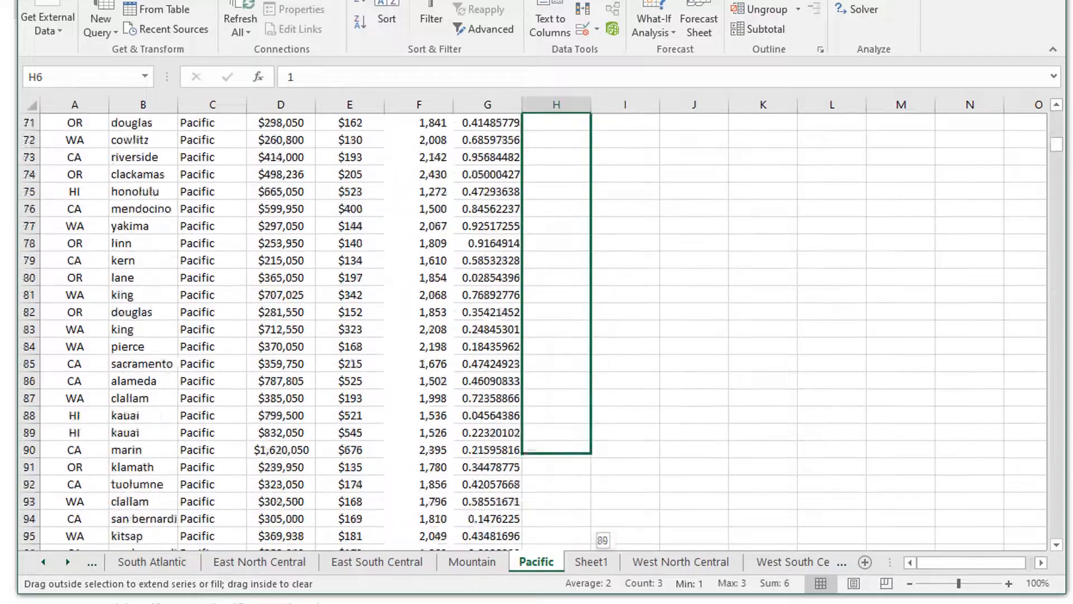
pyautogui.scroll(-3)
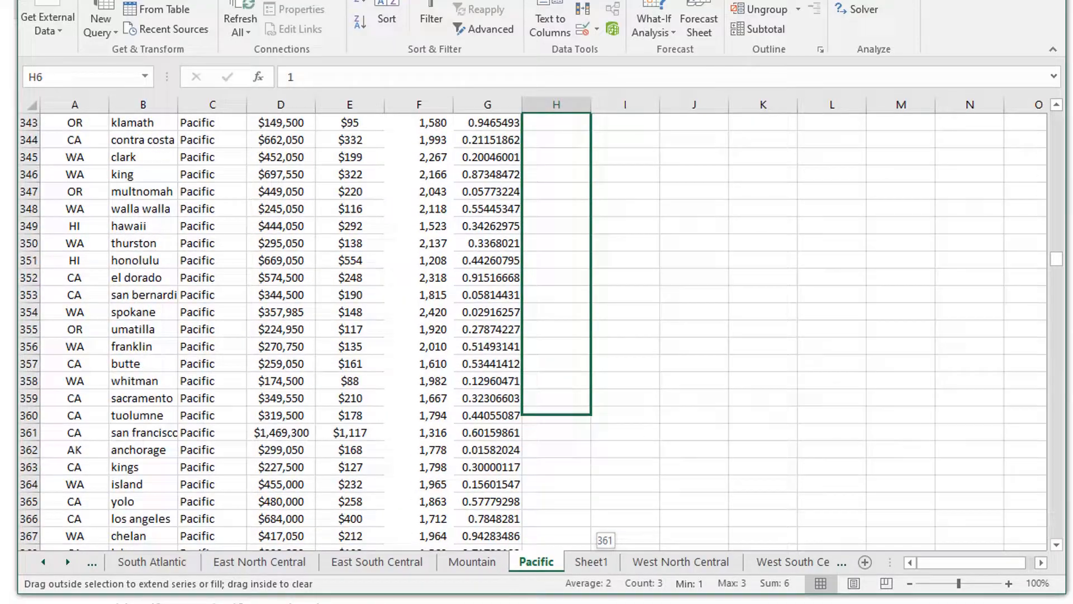
pyautogui.scroll(-3)
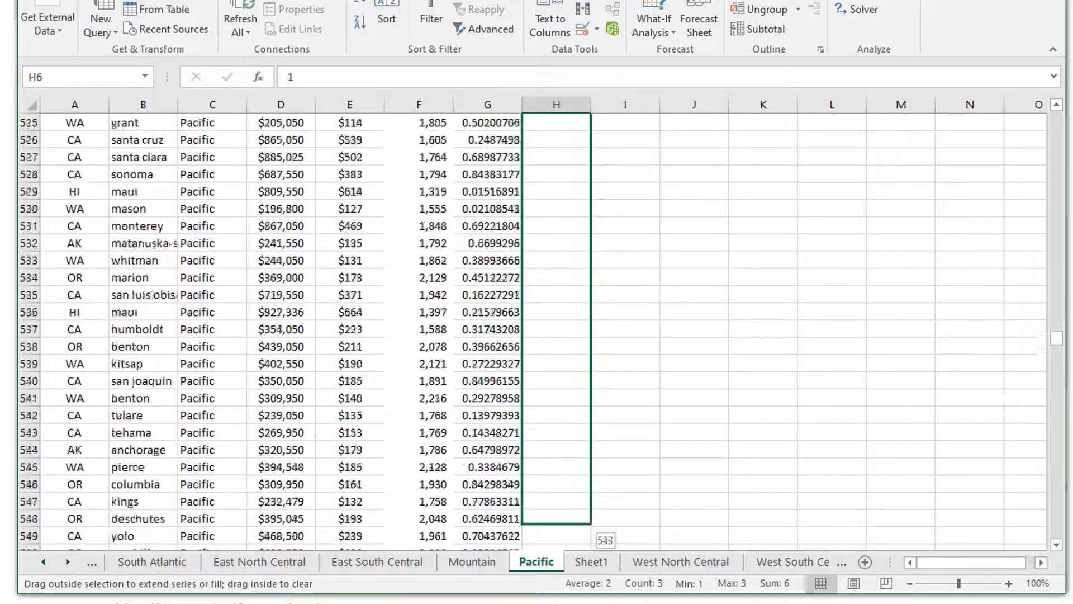
pyautogui.scroll(-3)
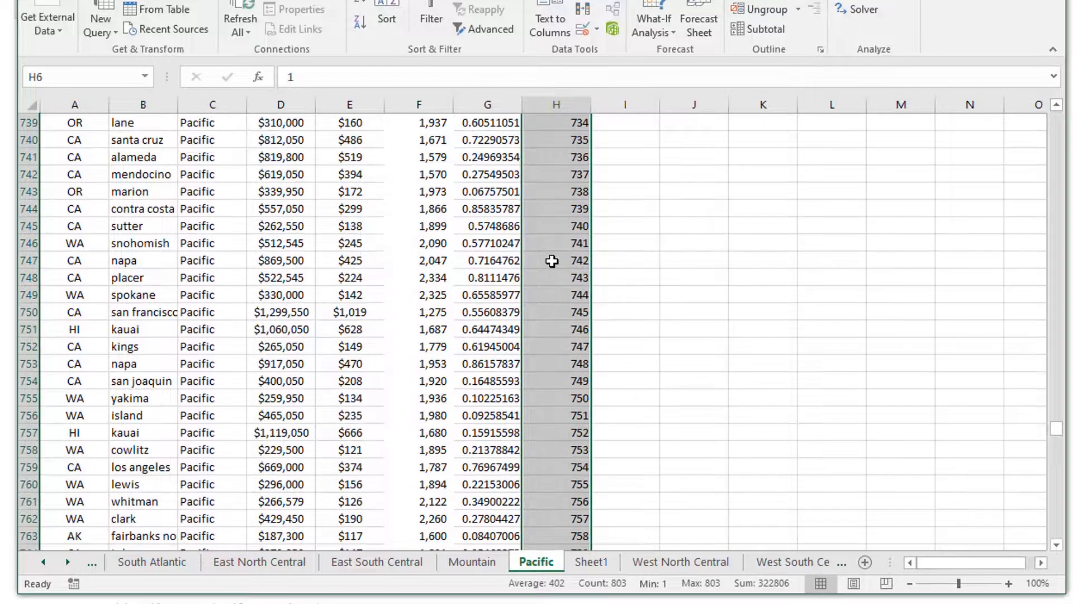
pyautogui.click(350, 397)
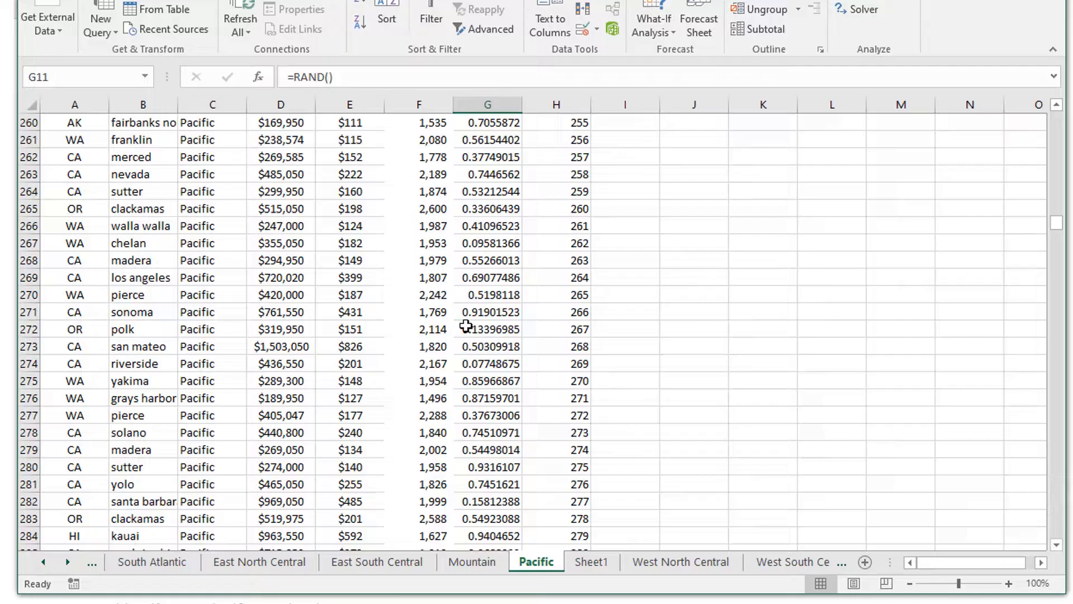
# Step: Check the numbering reaches the last listing, then select the Cost per square foot column
pyautogui.scroll(-3)
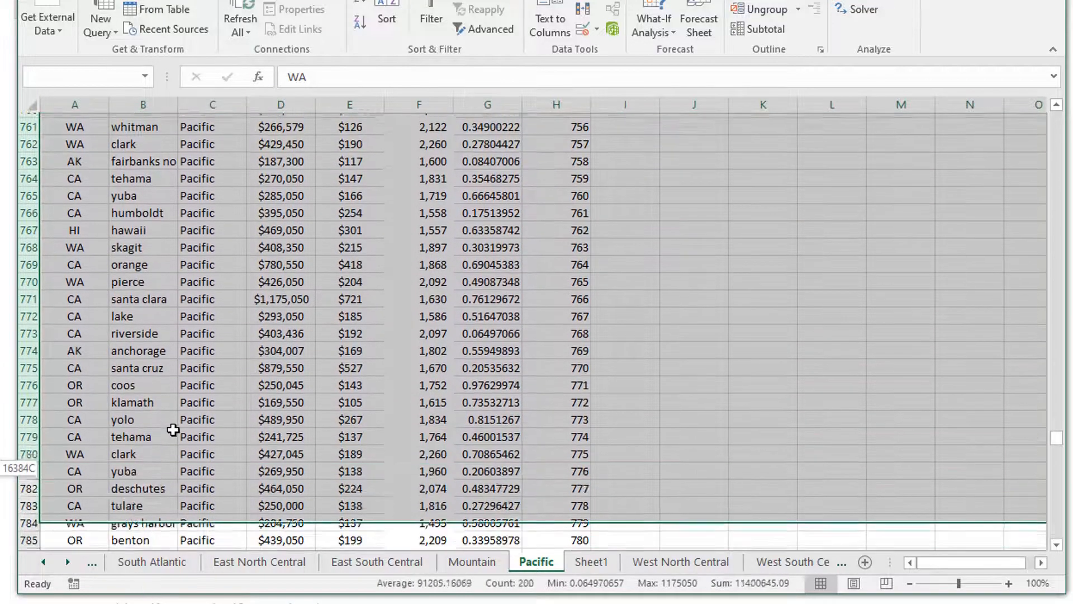
pyautogui.scroll(-3)
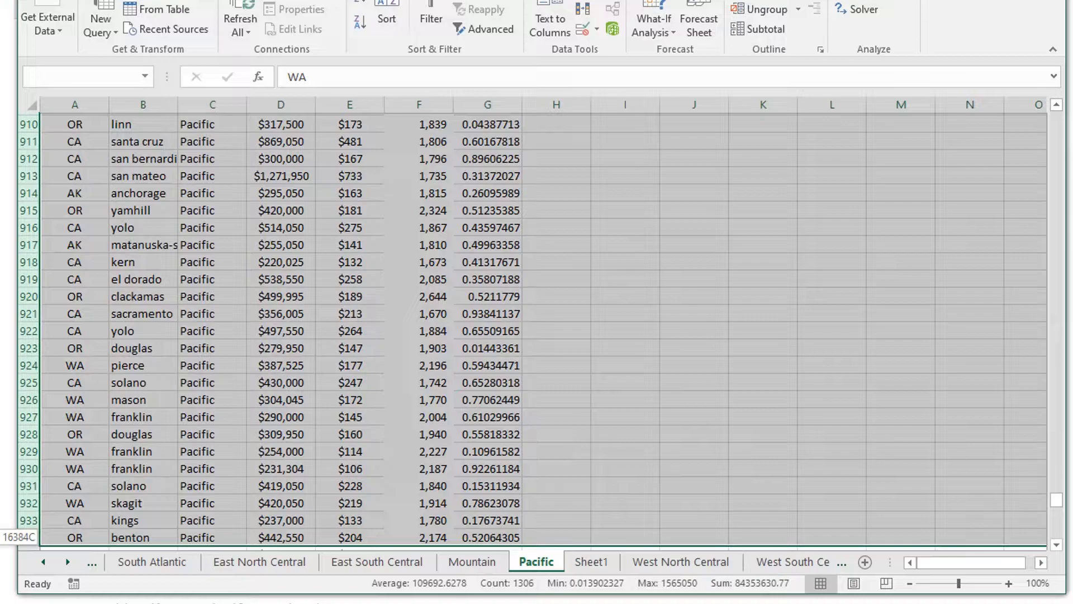
pyautogui.scroll(-3)
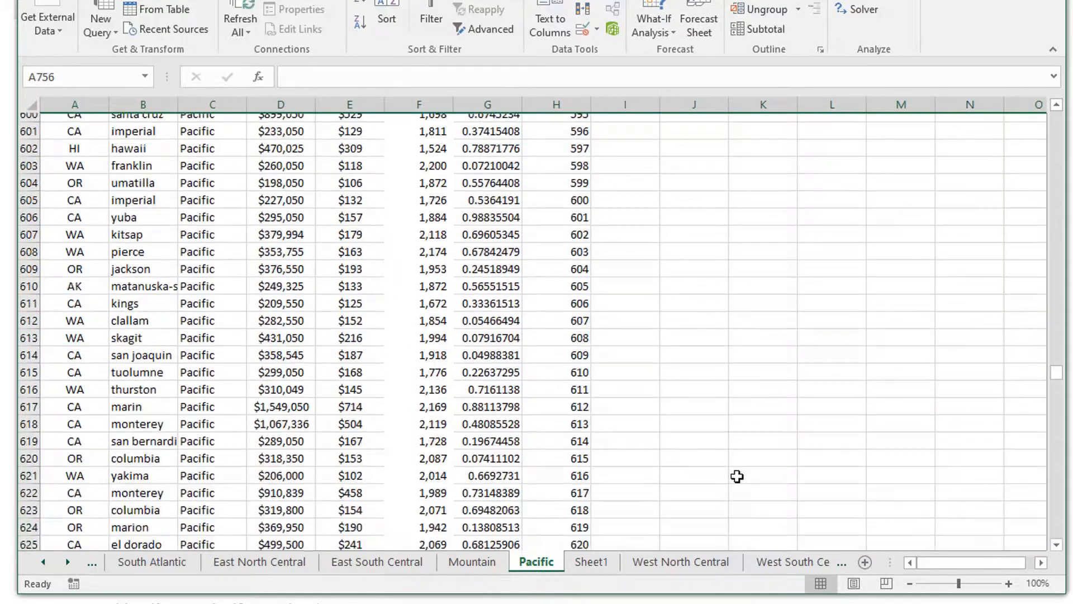
pyautogui.scroll(3)
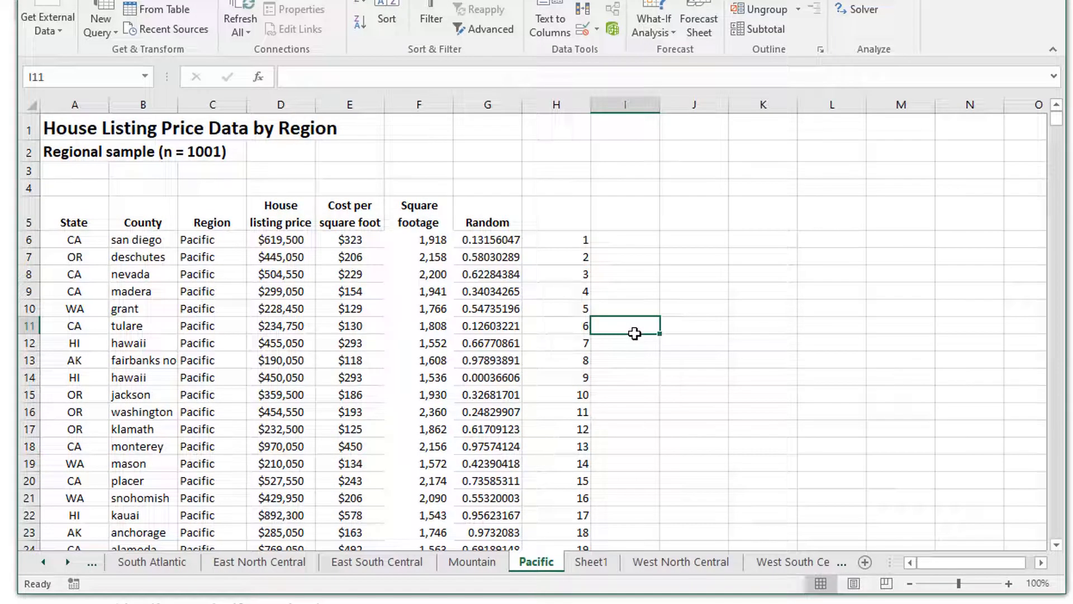
pyautogui.click(692, 240)
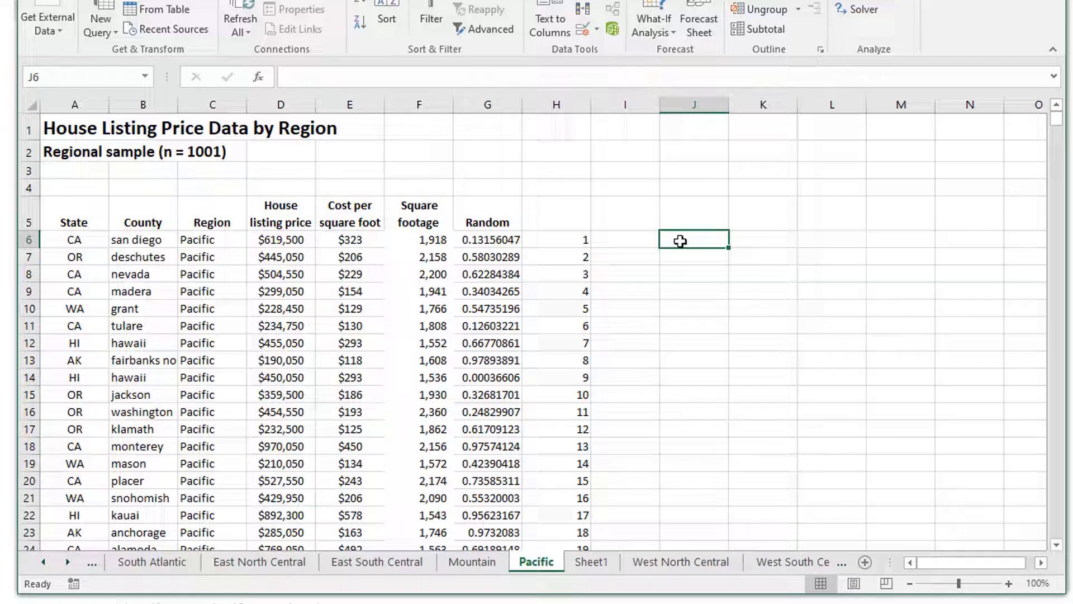
pyautogui.moveTo(470, 274)
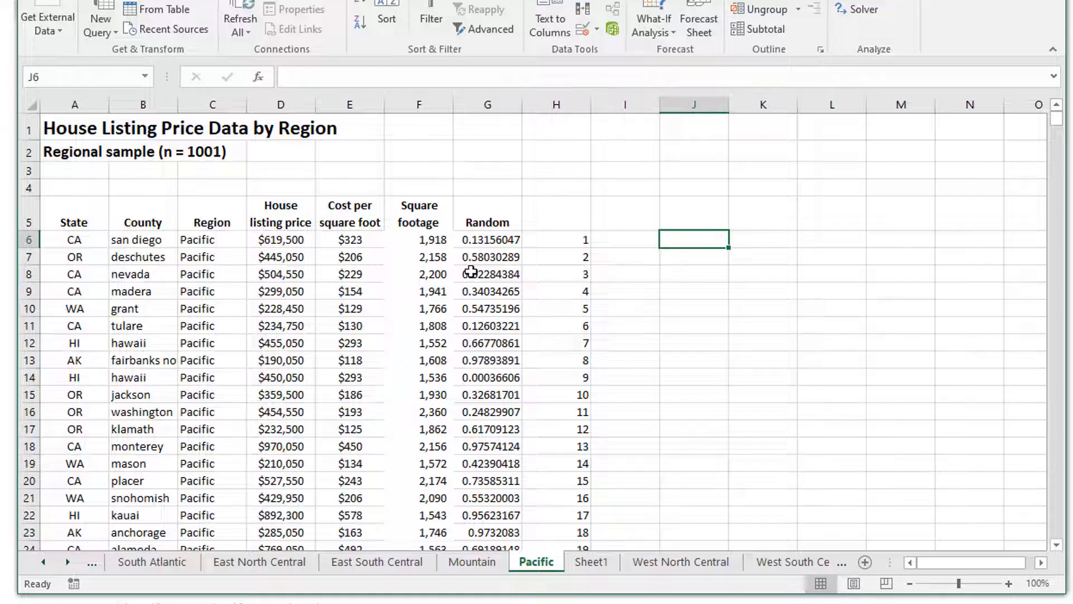
pyautogui.moveTo(286, 243)
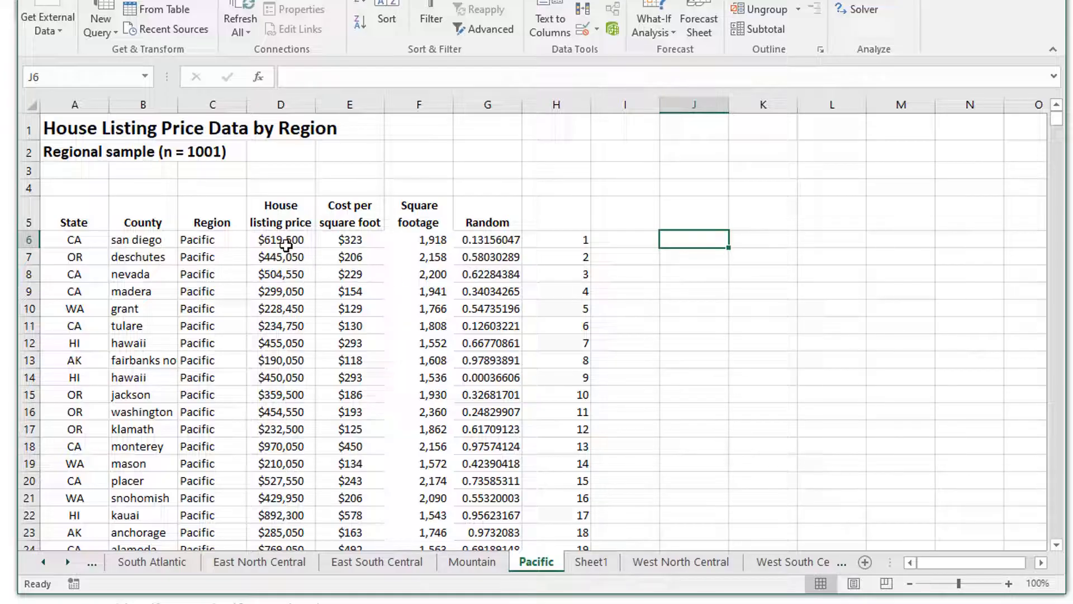
pyautogui.moveTo(370, 229)
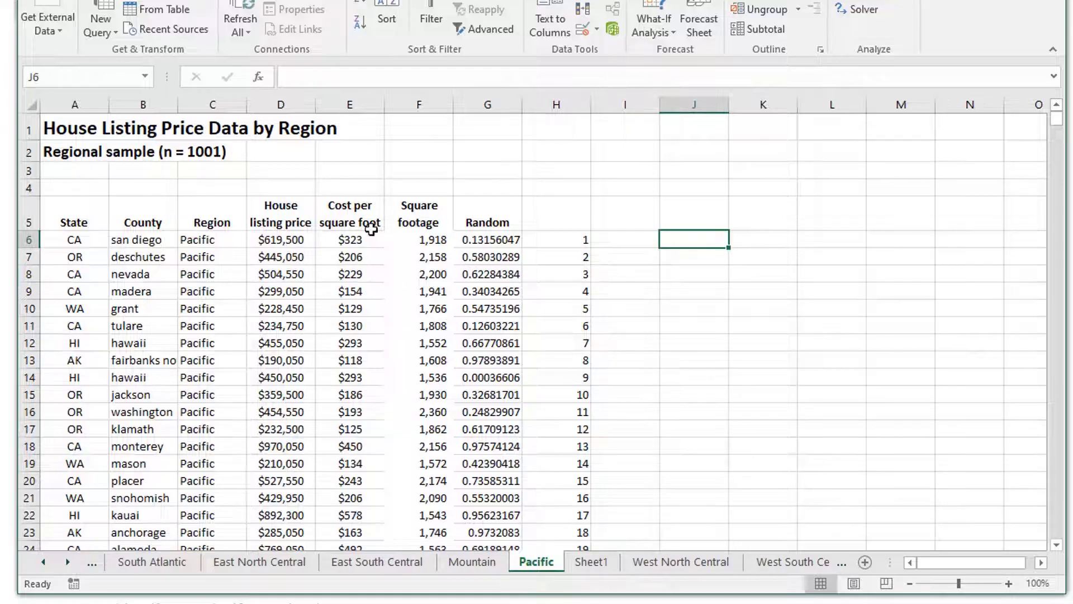
pyautogui.click(349, 104)
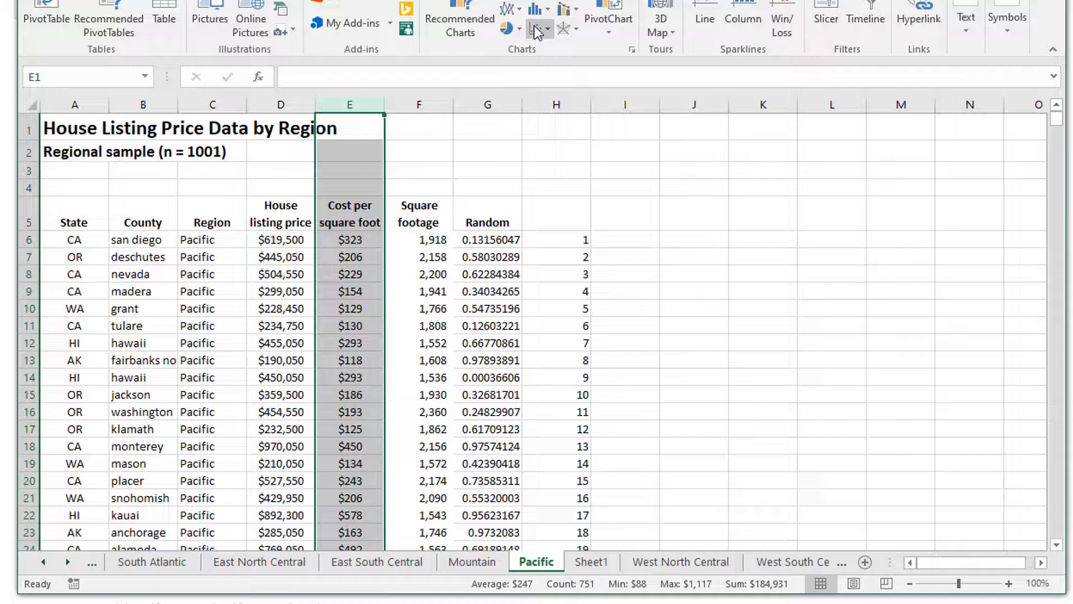
pyautogui.moveTo(539, 14)
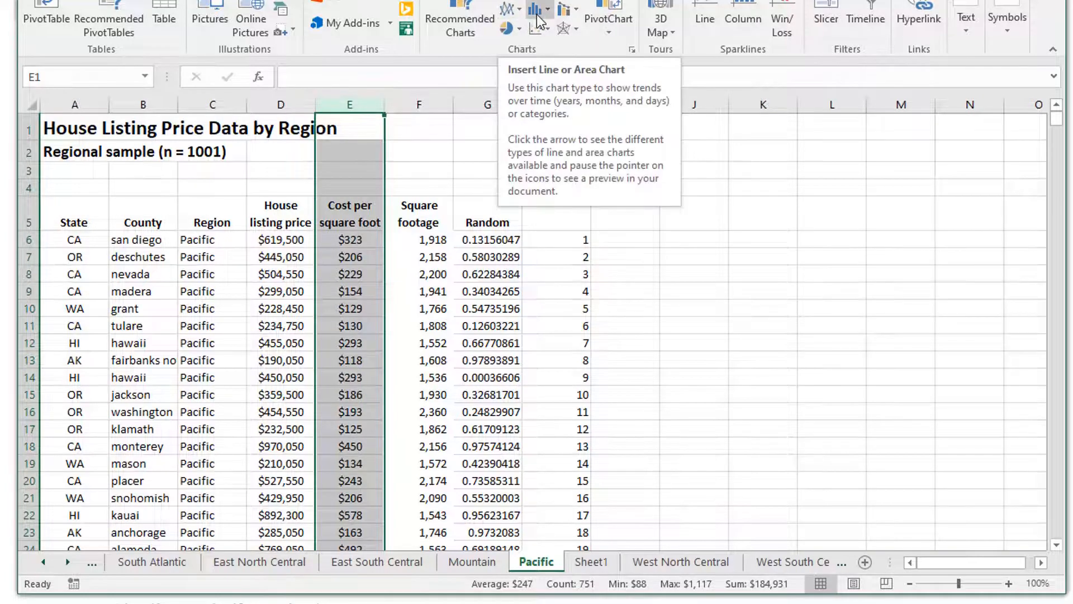
pyautogui.moveTo(564, 9)
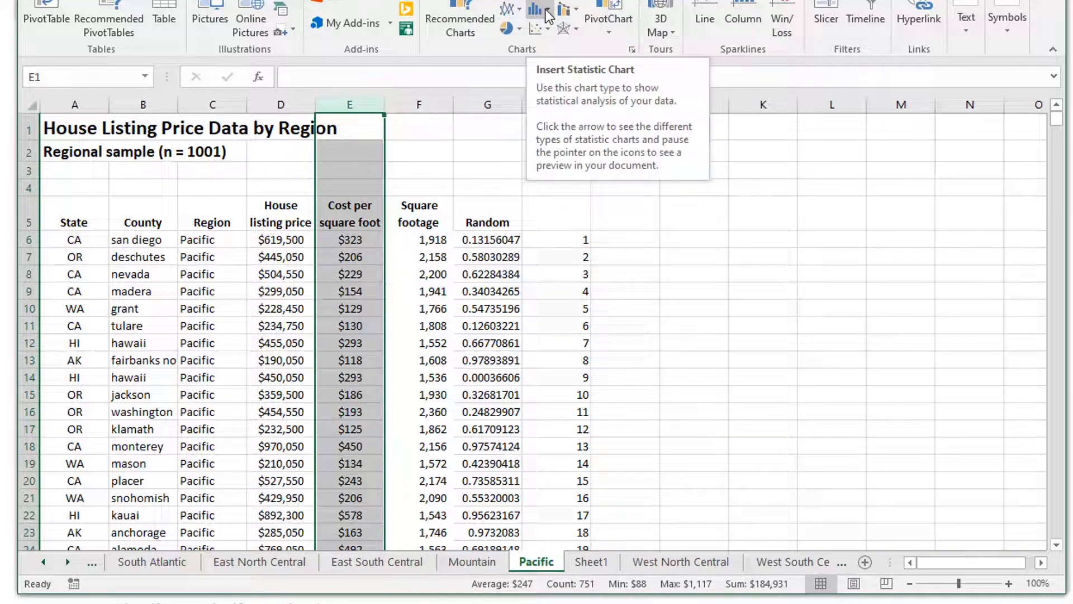
# Step: Insert a histogram of Cost per square foot and select it for repositioning
pyautogui.click(536, 9)
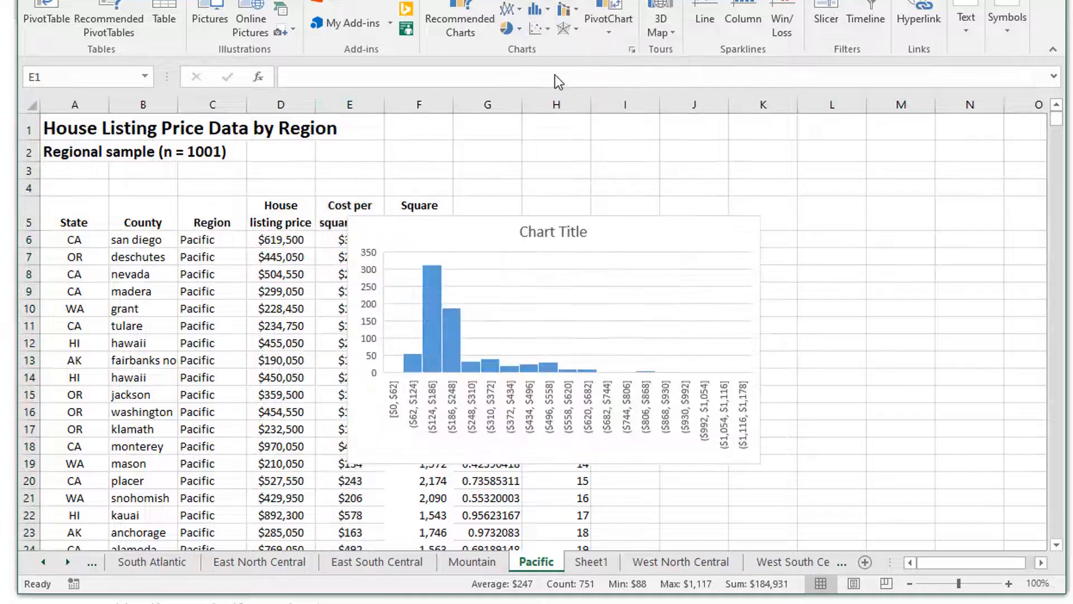
pyautogui.click(552, 308)
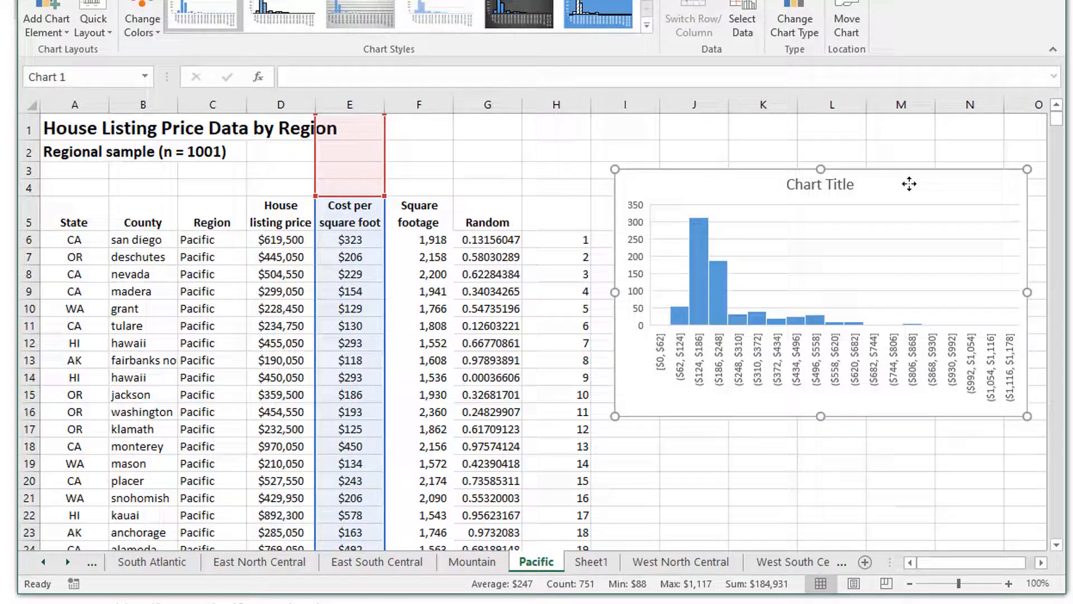
pyautogui.moveTo(762, 484)
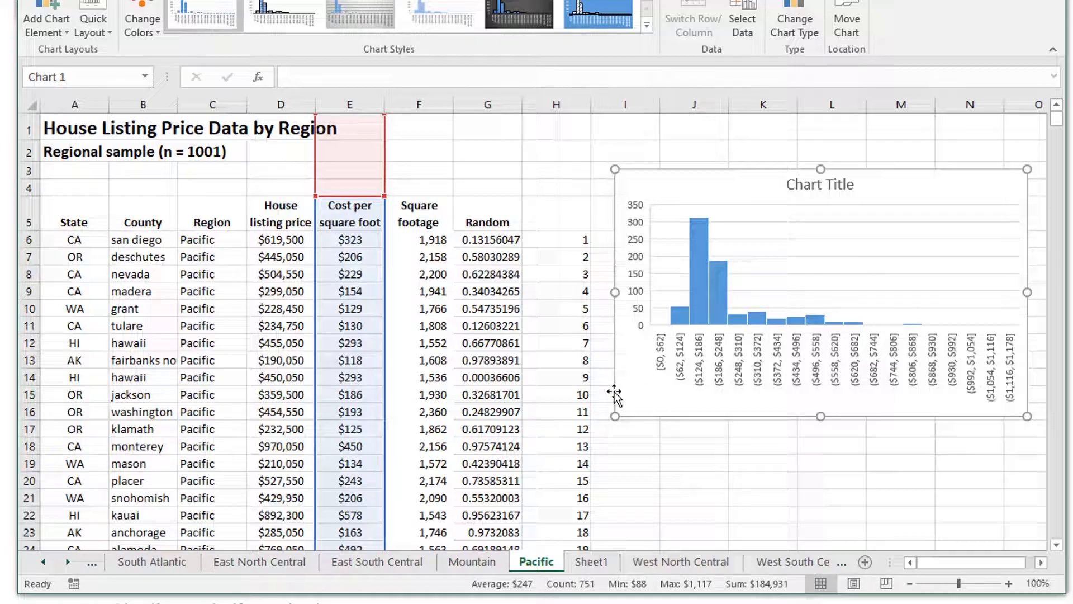
pyautogui.moveTo(688, 375)
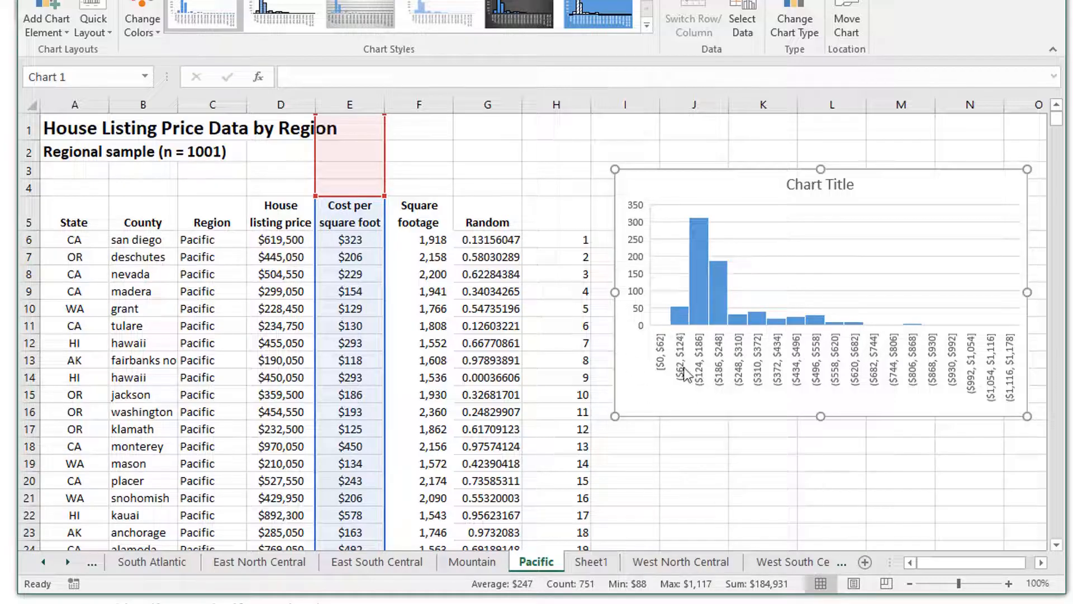
pyautogui.moveTo(684, 373)
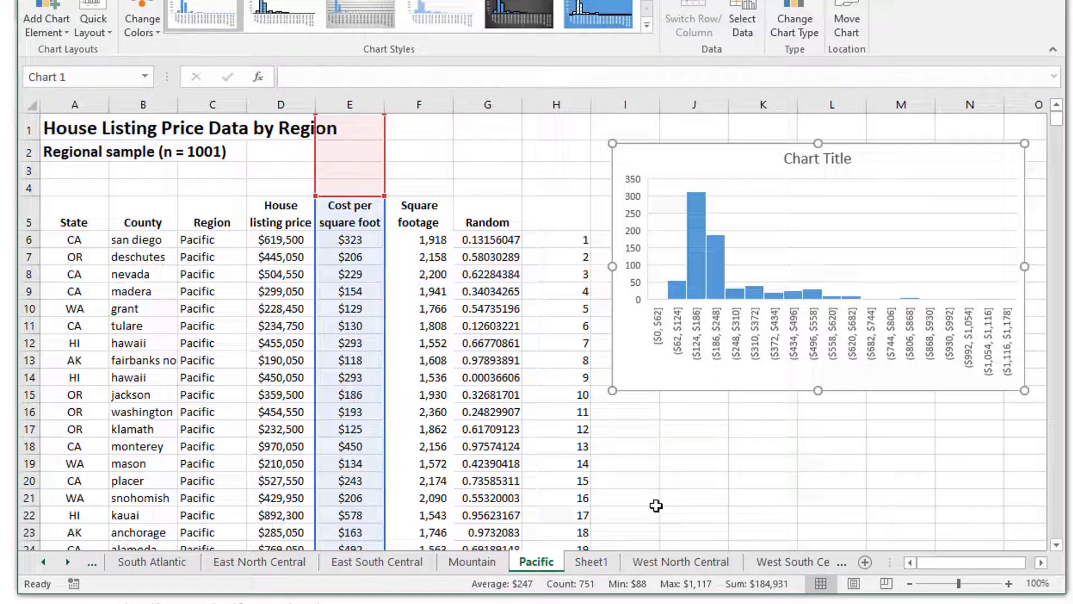
# Step: Type 'sample mean', 'sample std', 'sample size' labels below the histogram, with sample size 750
pyautogui.click(694, 428)
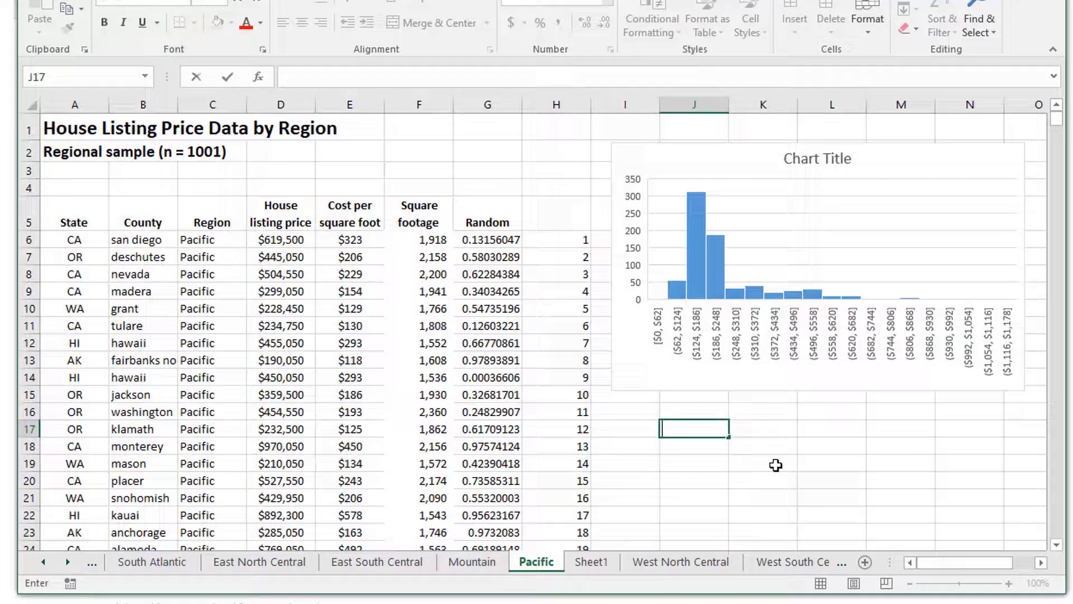
pyautogui.write('sample mean')
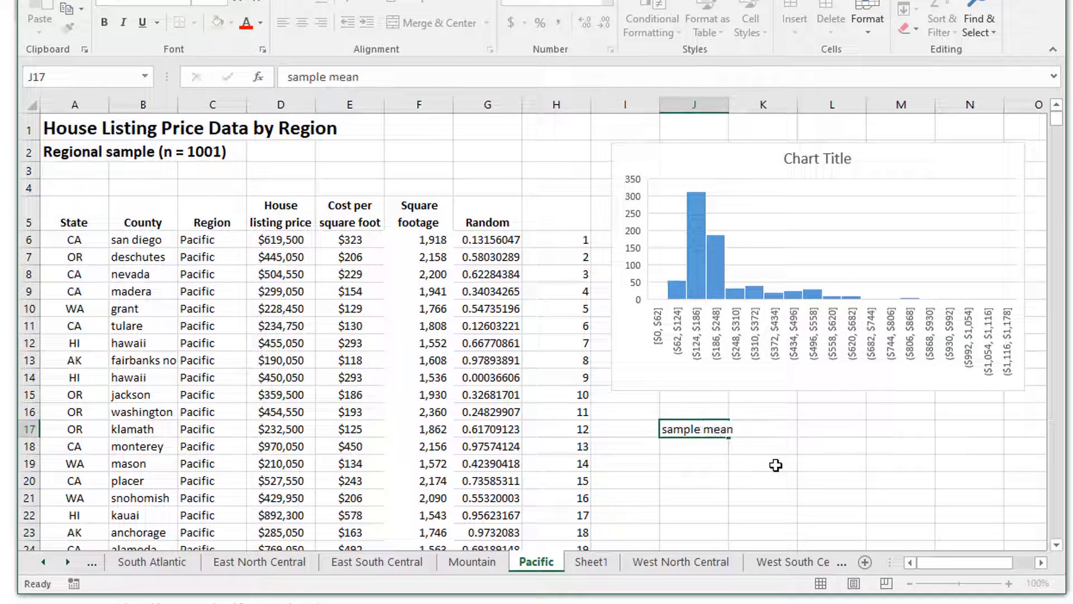
pyautogui.write('sample std')
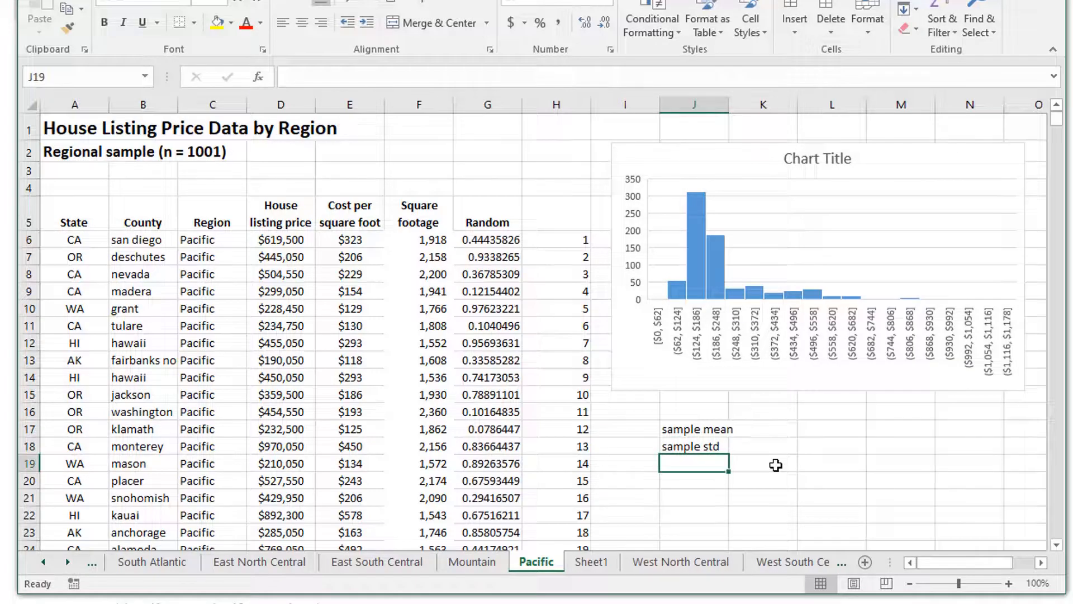
pyautogui.write('sample size')
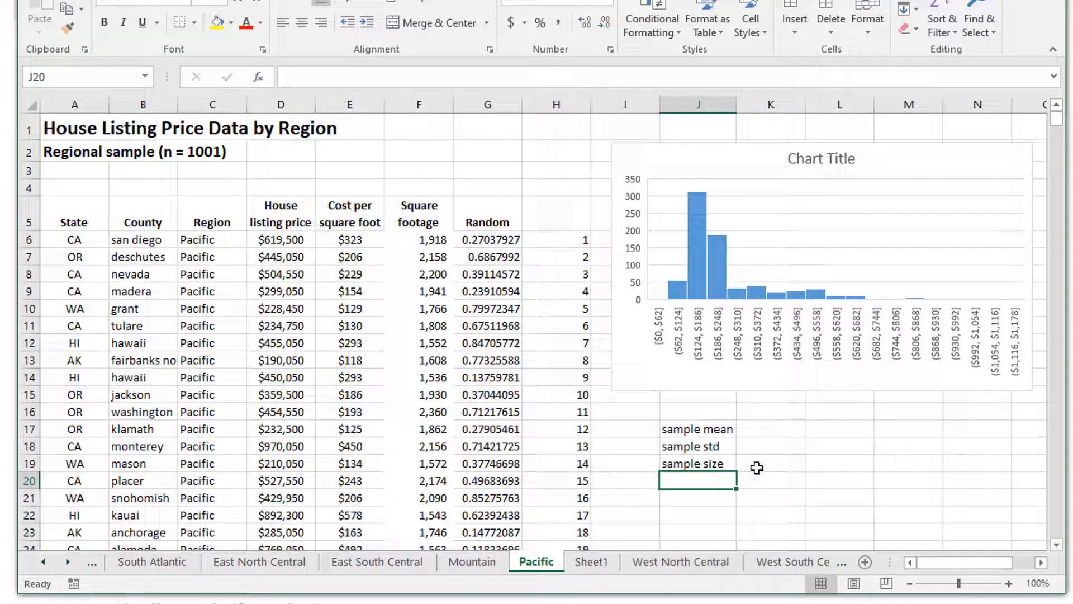
pyautogui.write('750')
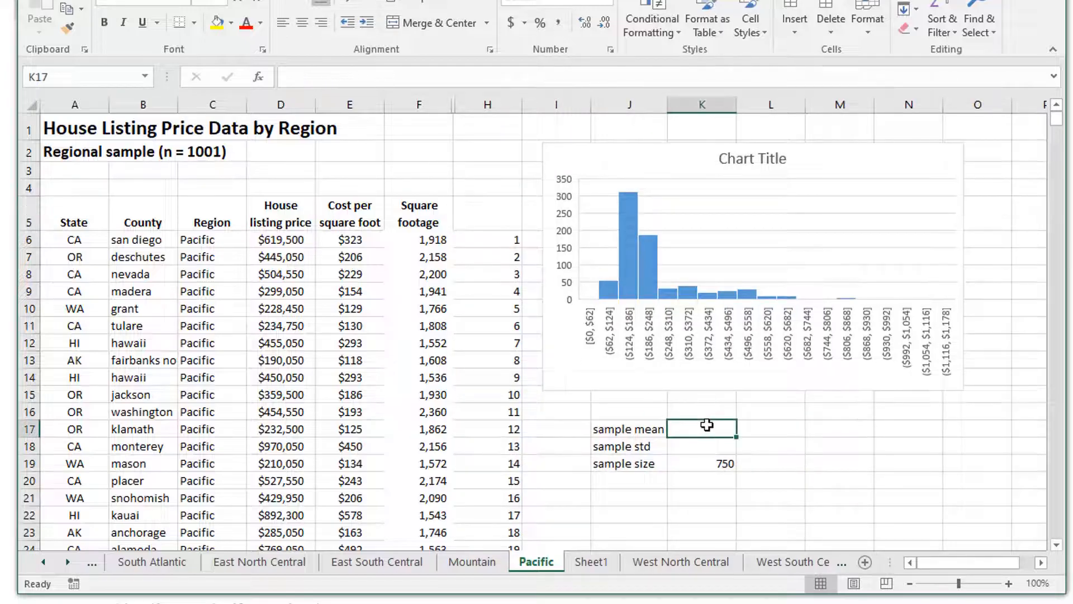
# Step: Compute the sample mean with AVERAGE and sample std with STDEV.S on column E
pyautogui.write('=a')
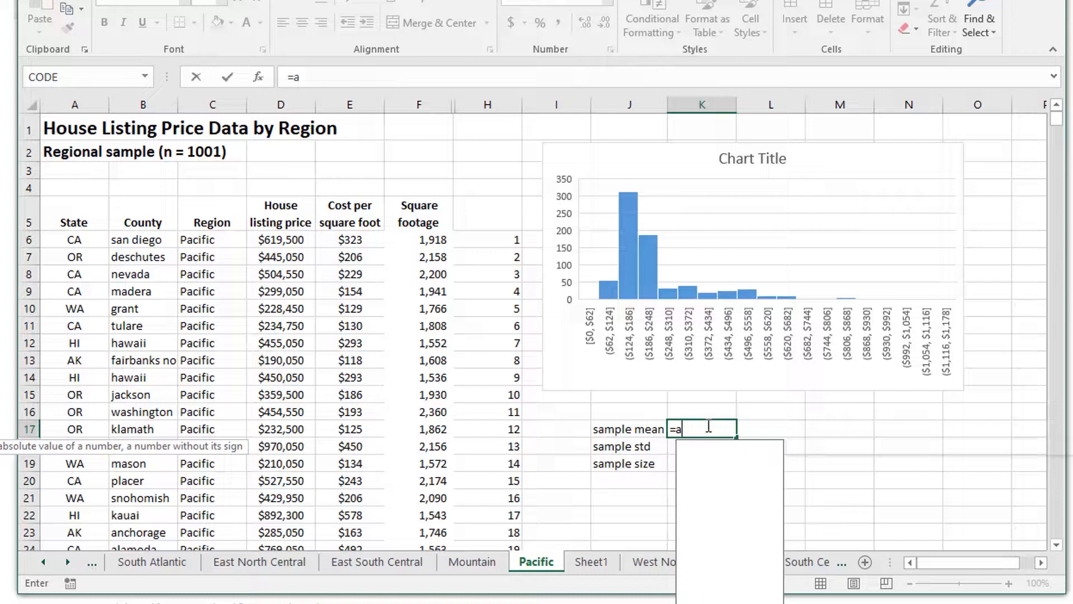
pyautogui.write('verage(')
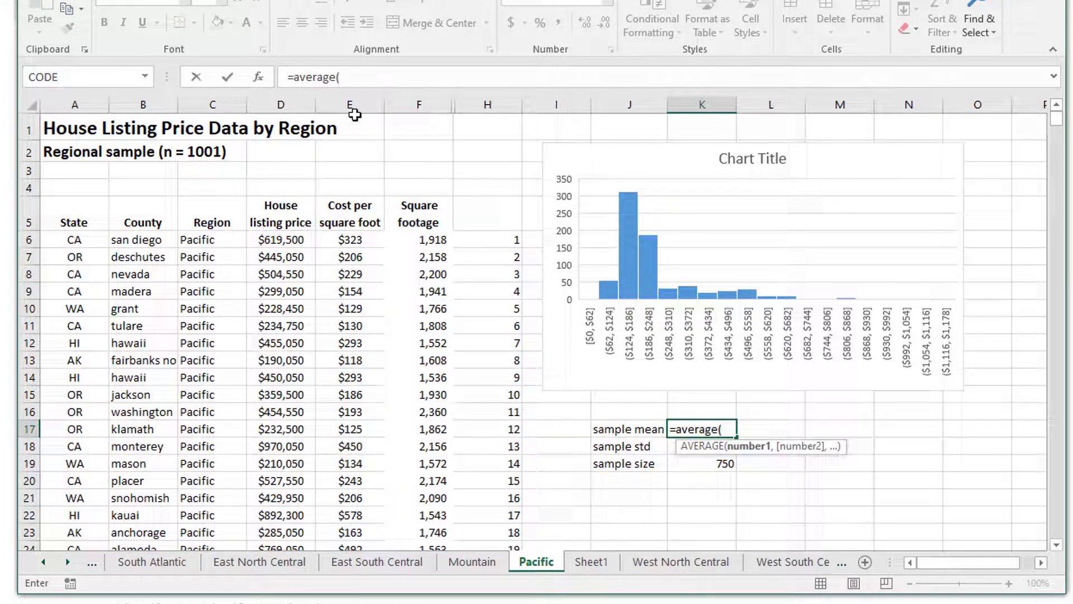
pyautogui.click(348, 104)
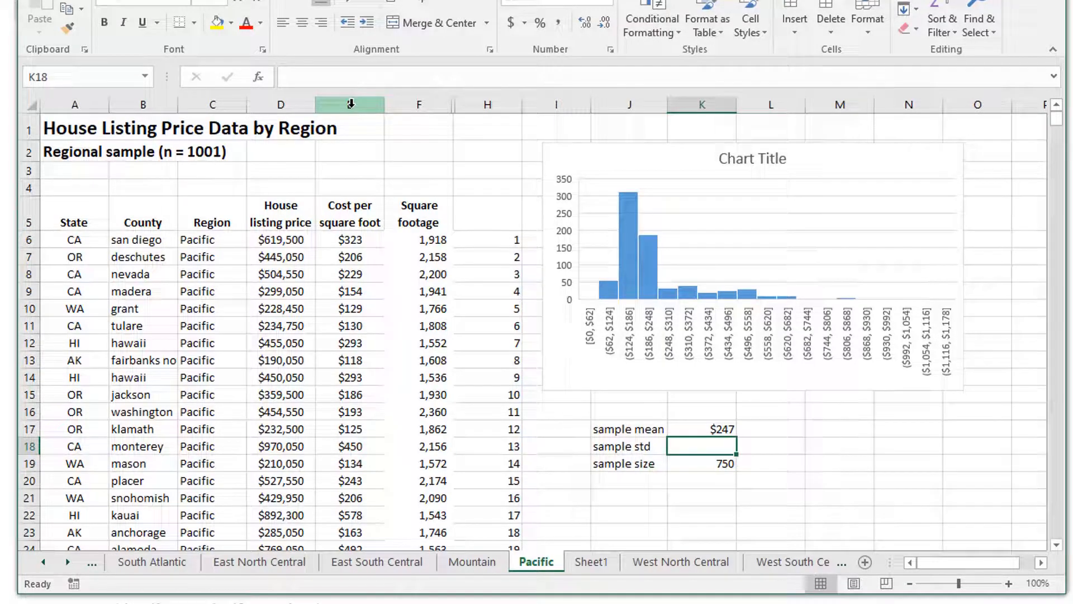
pyautogui.write('=stdev.s(')
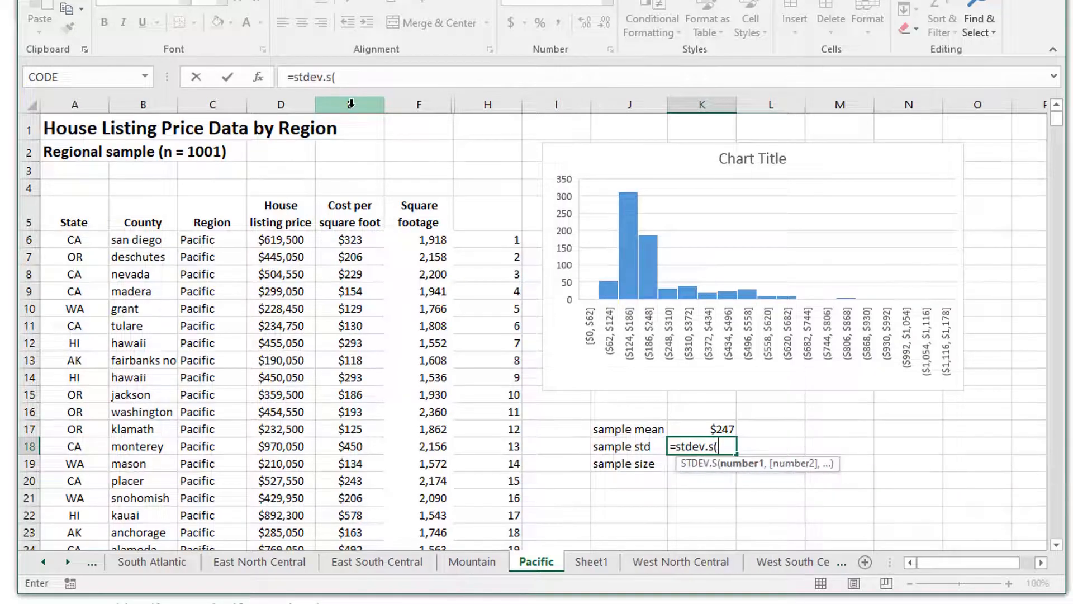
pyautogui.moveTo(615, 423)
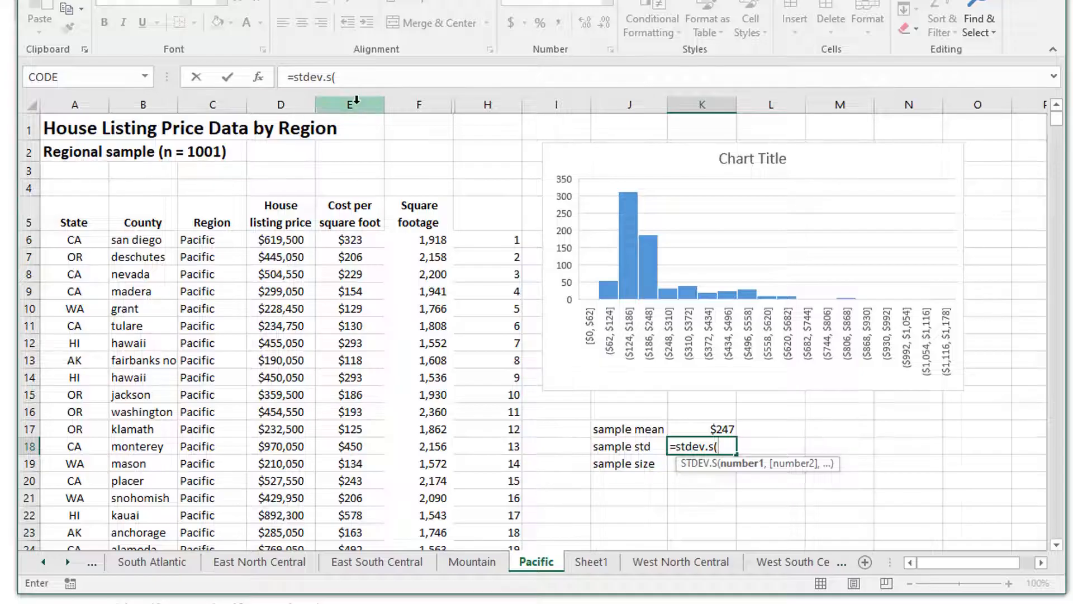
pyautogui.click(349, 104)
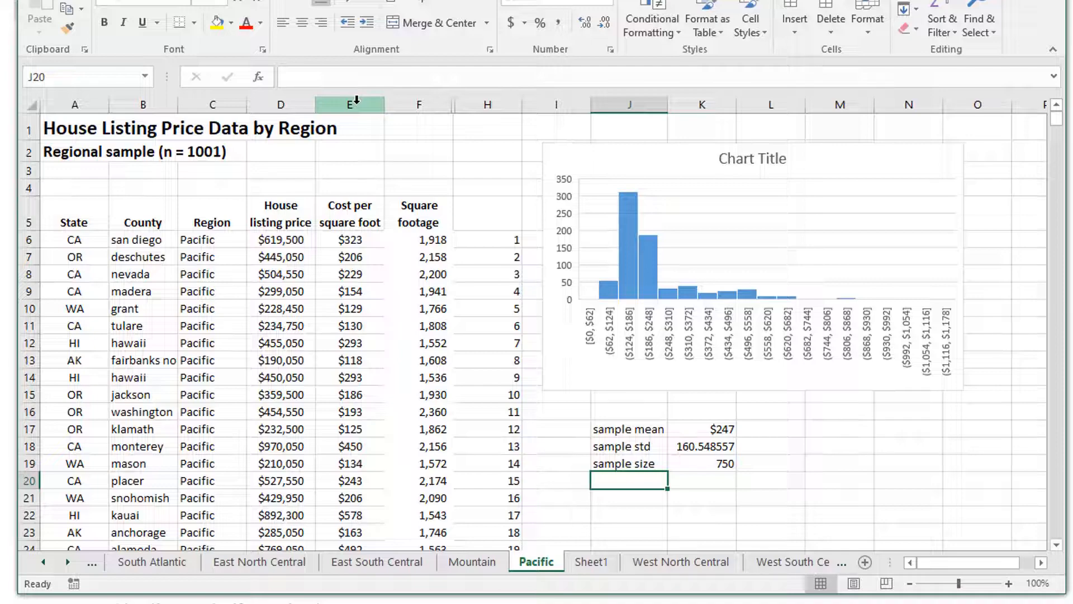
# Step: Add a 'std Error' row with the formula =K18/SQRT(K19)
pyautogui.write('std Error')
pyautogui.click(703, 480)
pyautogui.write('=')
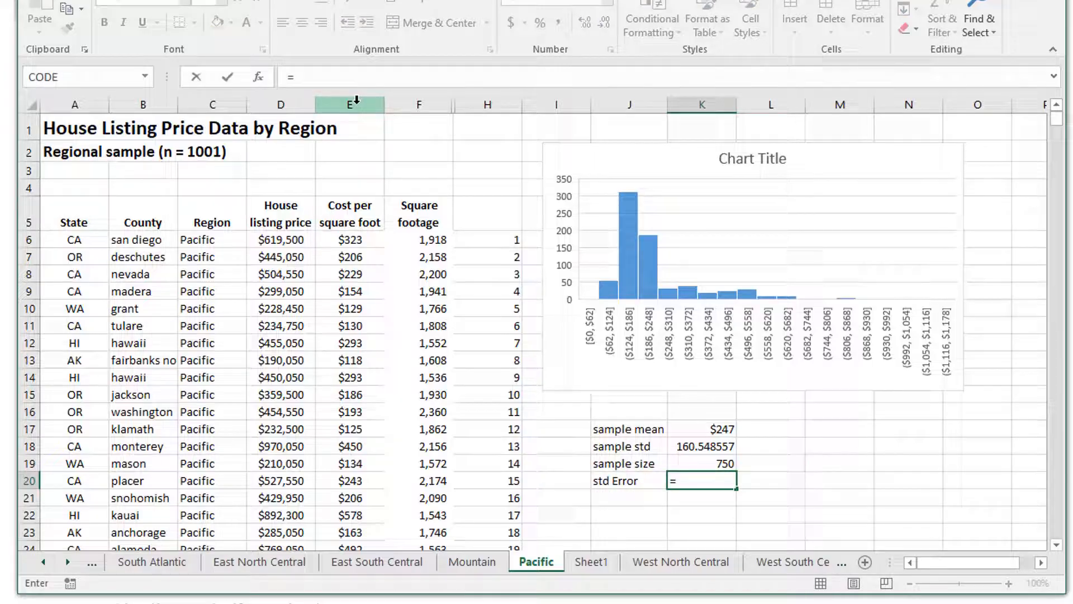
pyautogui.click(700, 446)
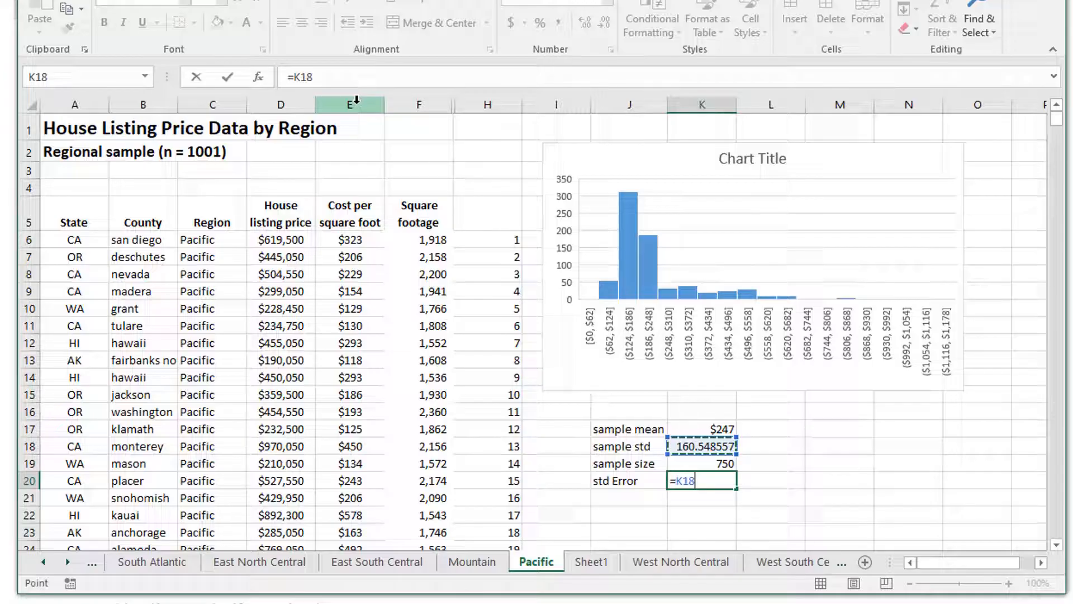
pyautogui.write('/')
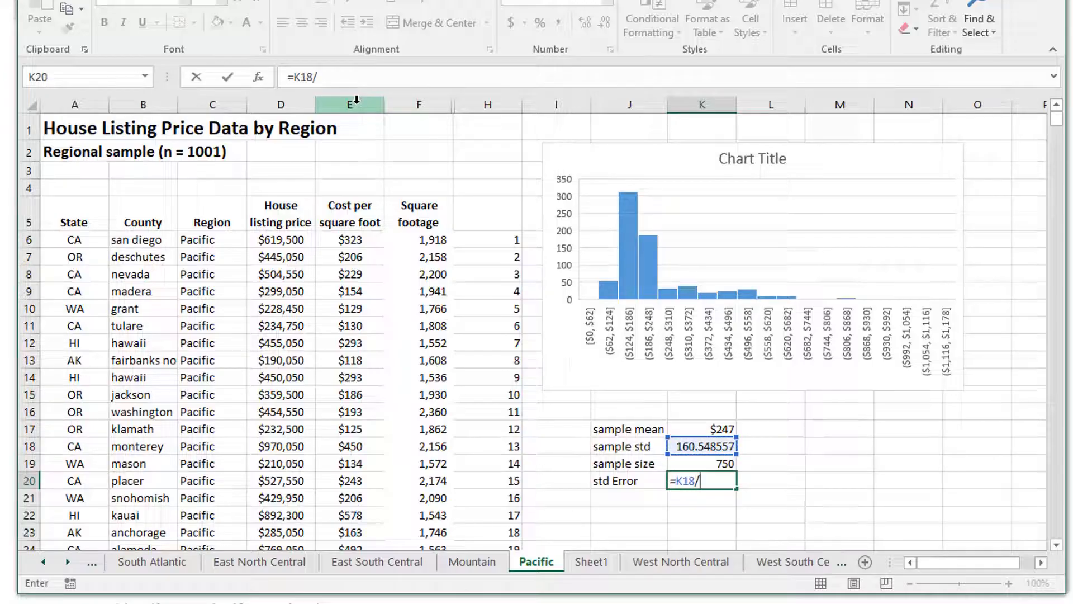
pyautogui.write('sqr')
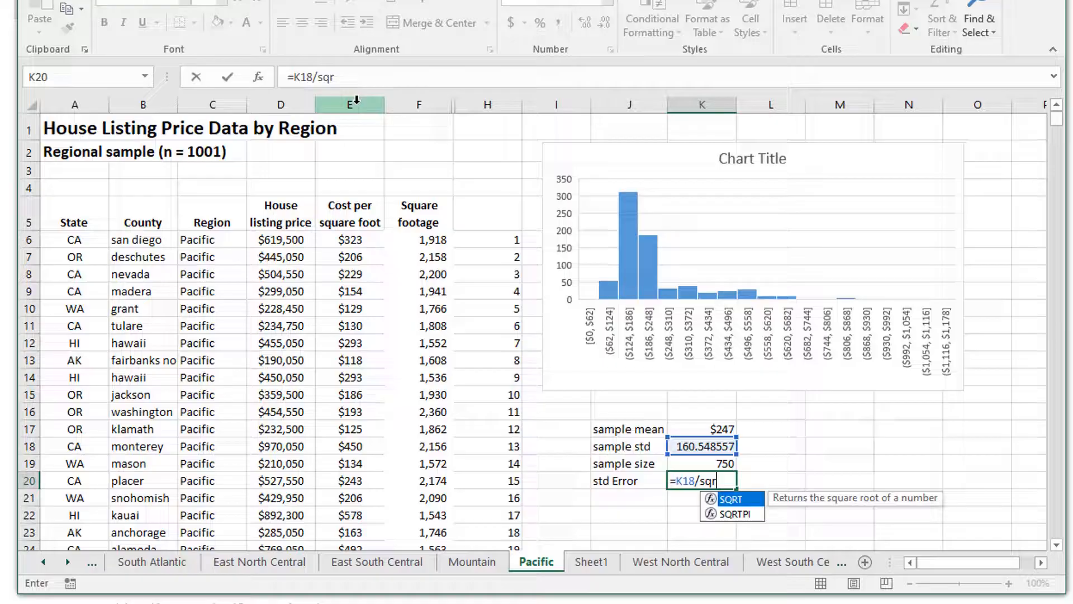
pyautogui.write('t(')
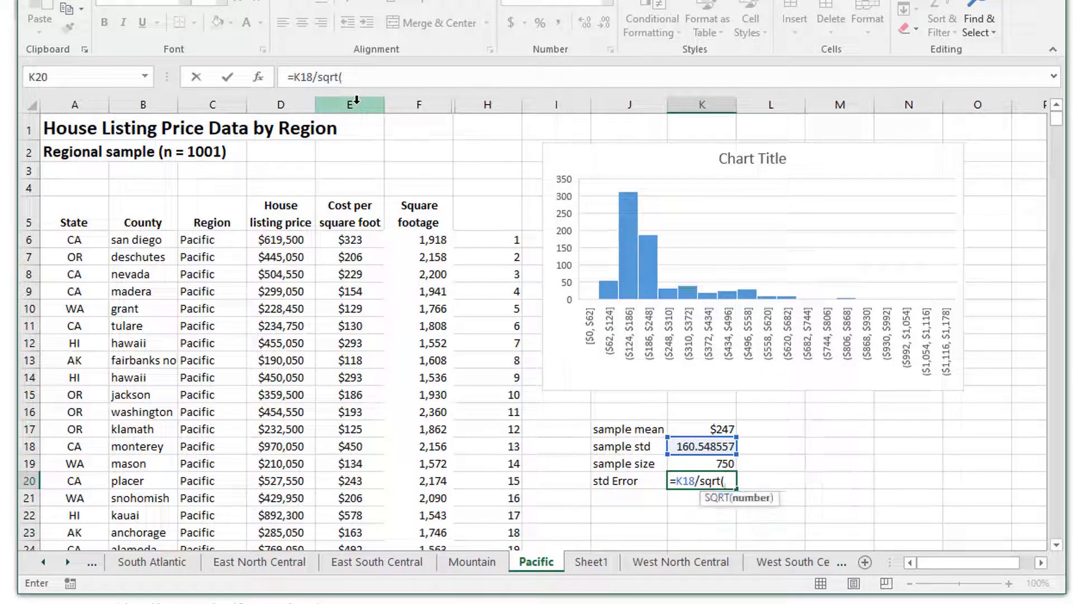
pyautogui.click(701, 463)
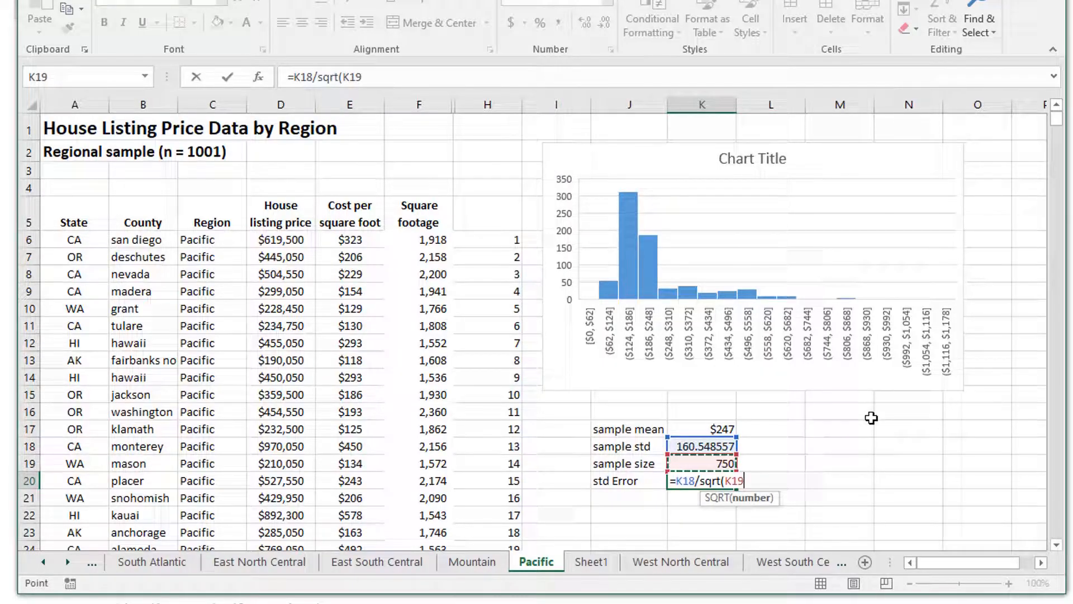
pyautogui.write(')')
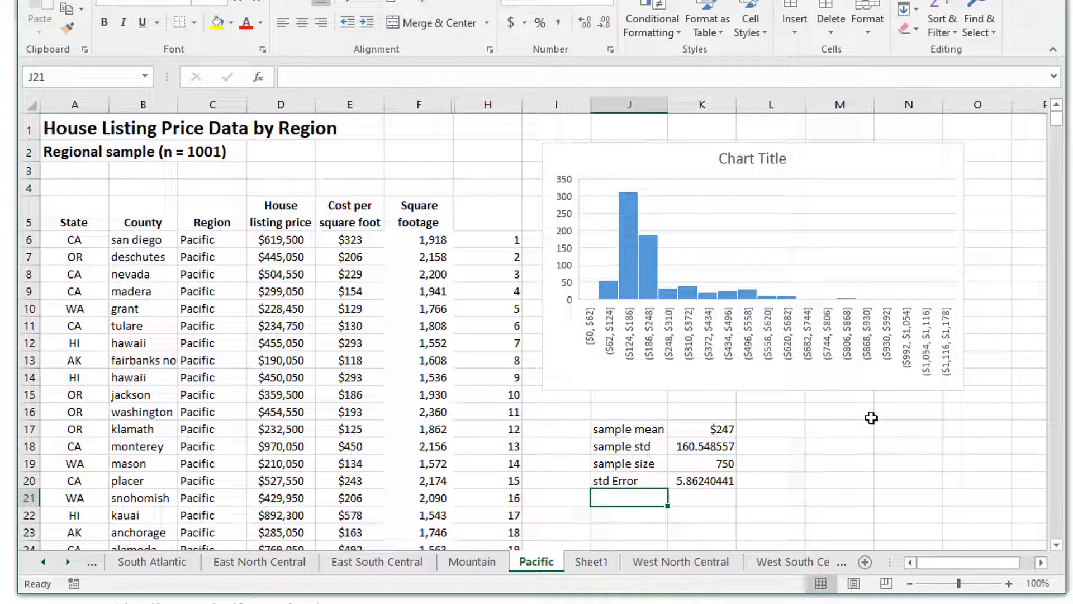
# Step: Add a 'T' row with the formula =(K17-280)/K20
pyautogui.write('T')
pyautogui.click(702, 515)
pyautogui.write('=')
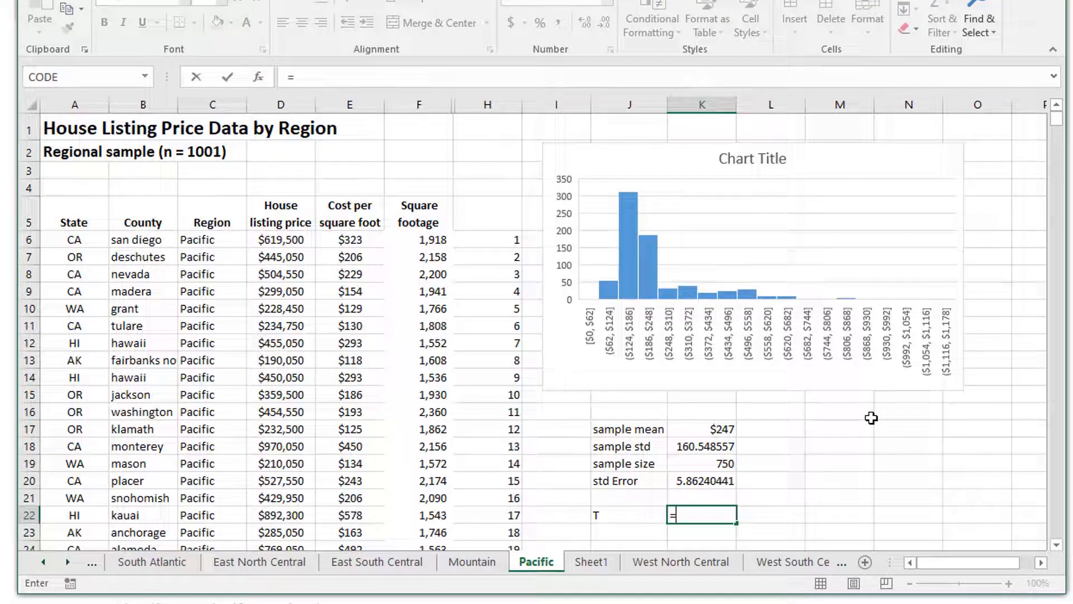
pyautogui.write('(')
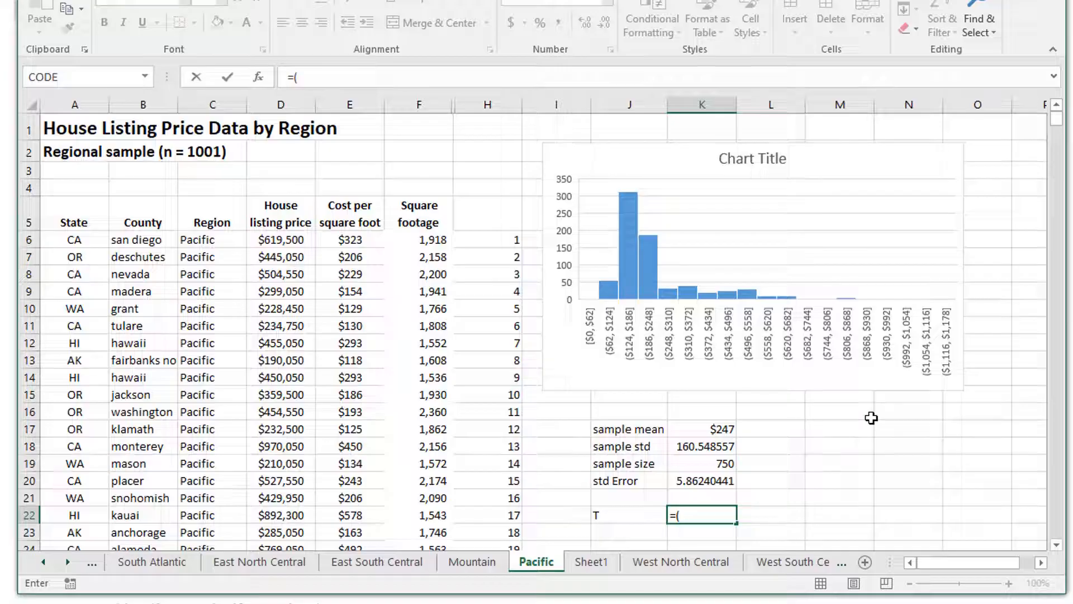
pyautogui.click(701, 429)
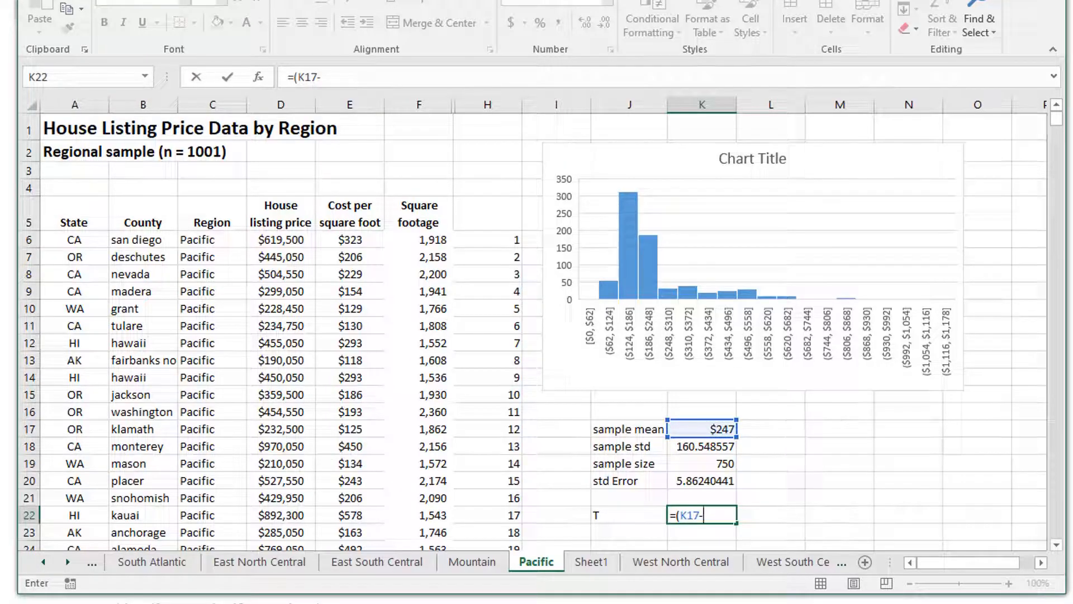
pyautogui.write('280)')
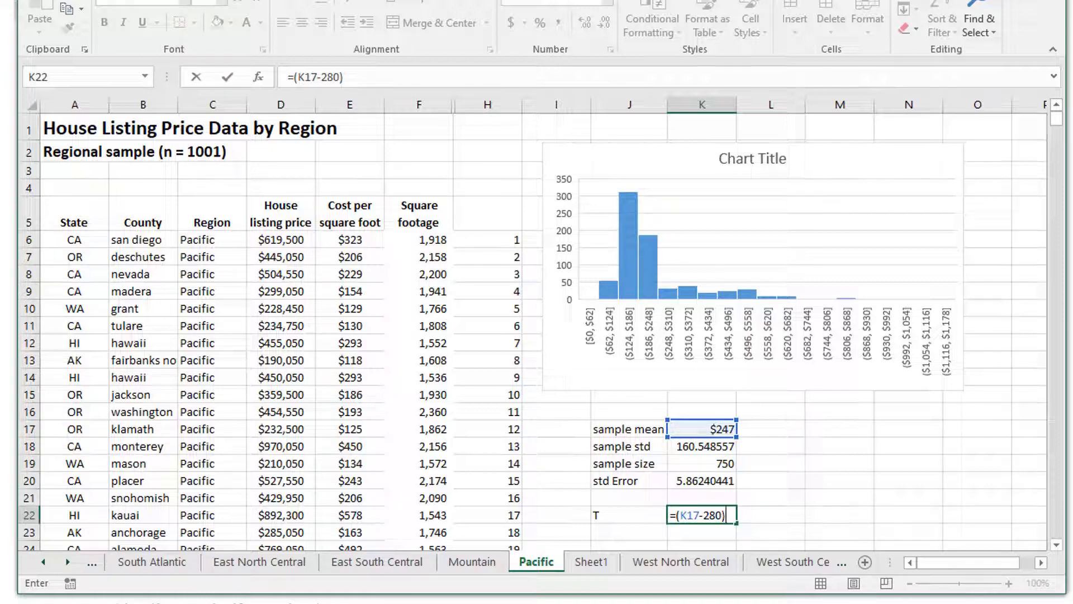
pyautogui.write('/')
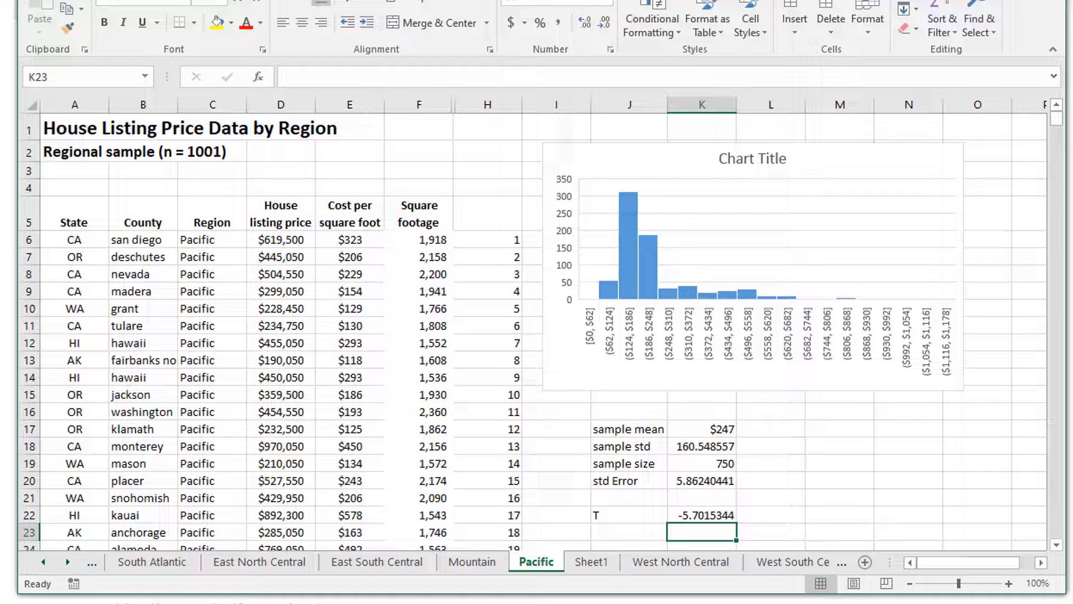
# Step: Add a 'p-value' row with the formula =T.DIST(K22,K19-1,TRUE)
pyautogui.write('p-value')
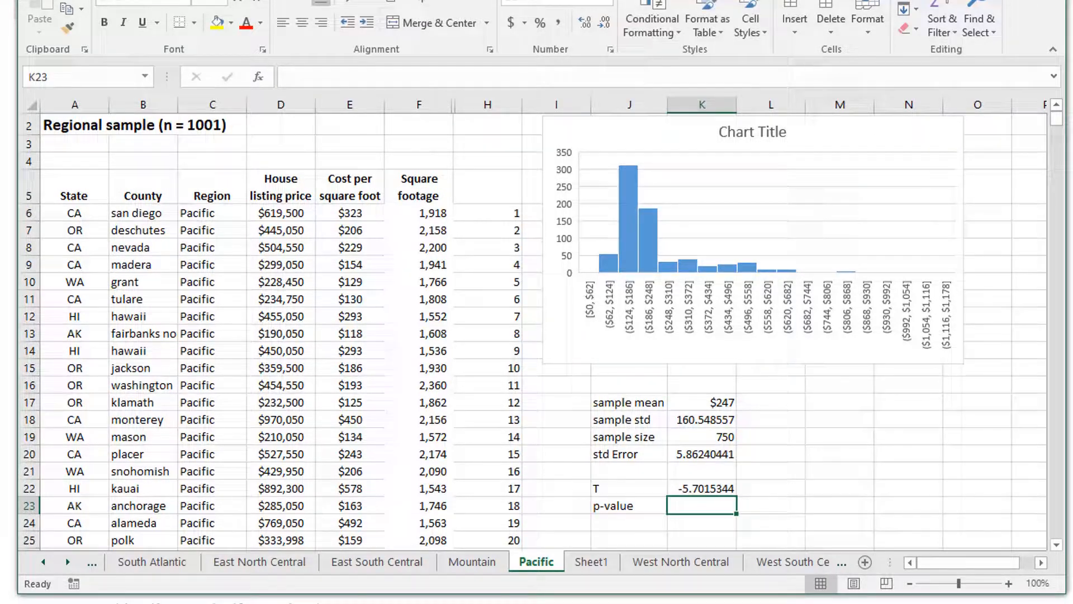
pyautogui.write('=T')
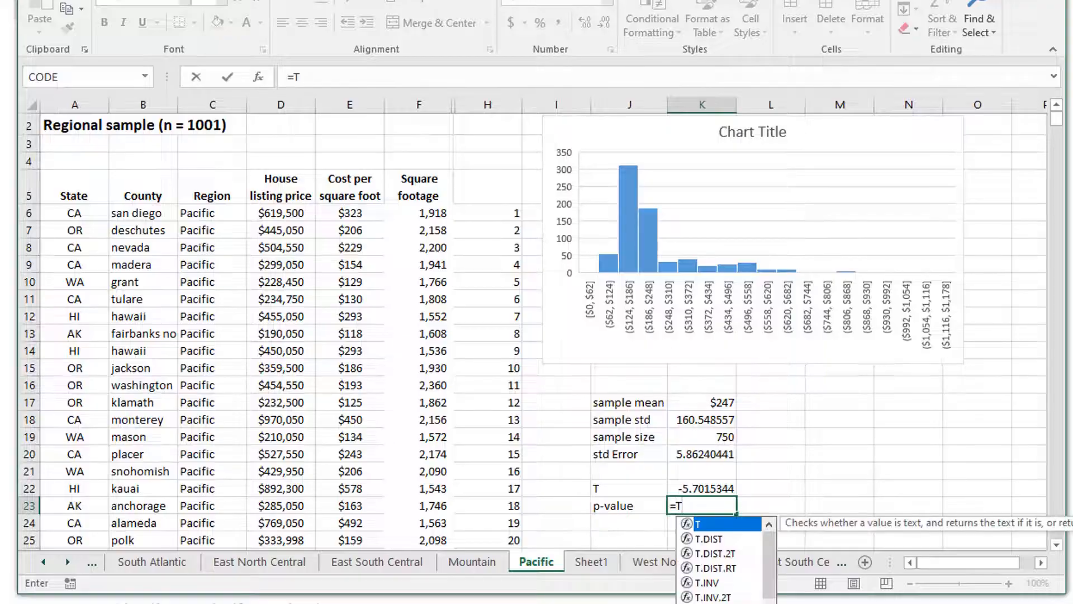
pyautogui.write('.dist')
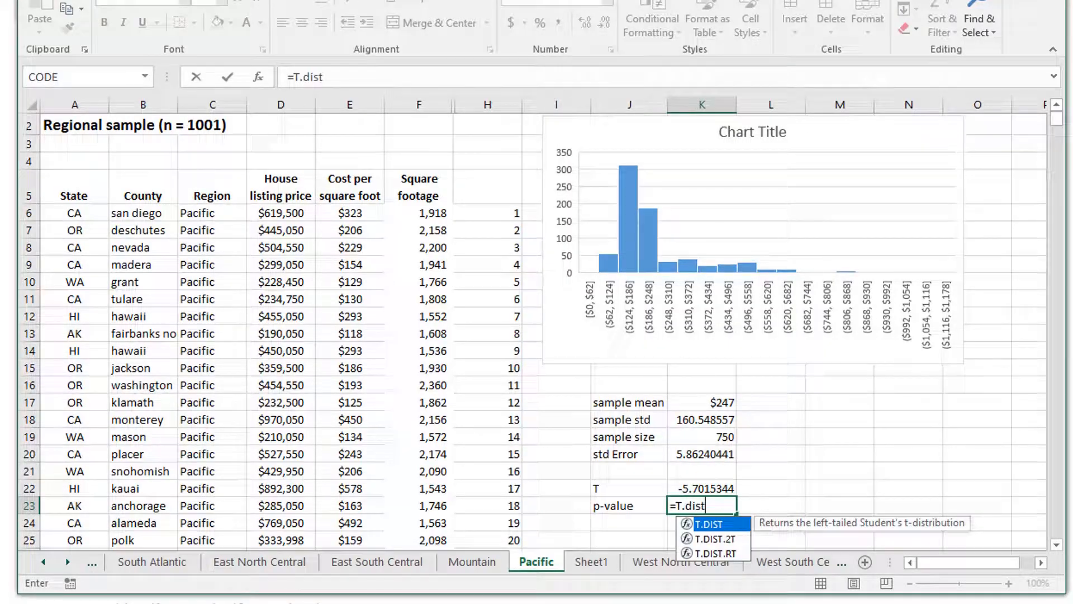
pyautogui.write('(')
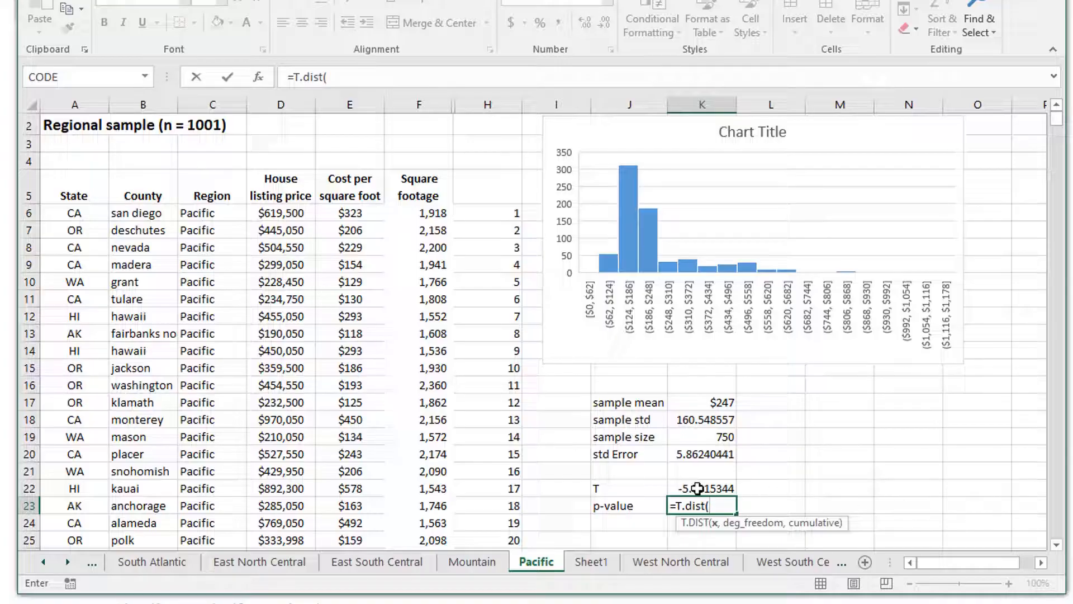
pyautogui.click(701, 488)
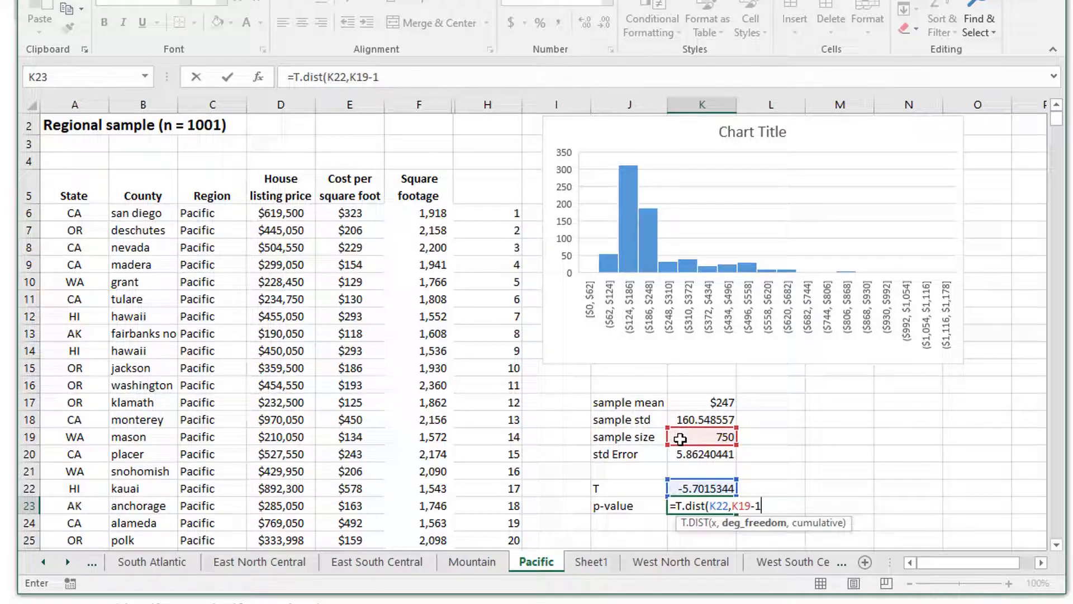
pyautogui.write(',TRU')
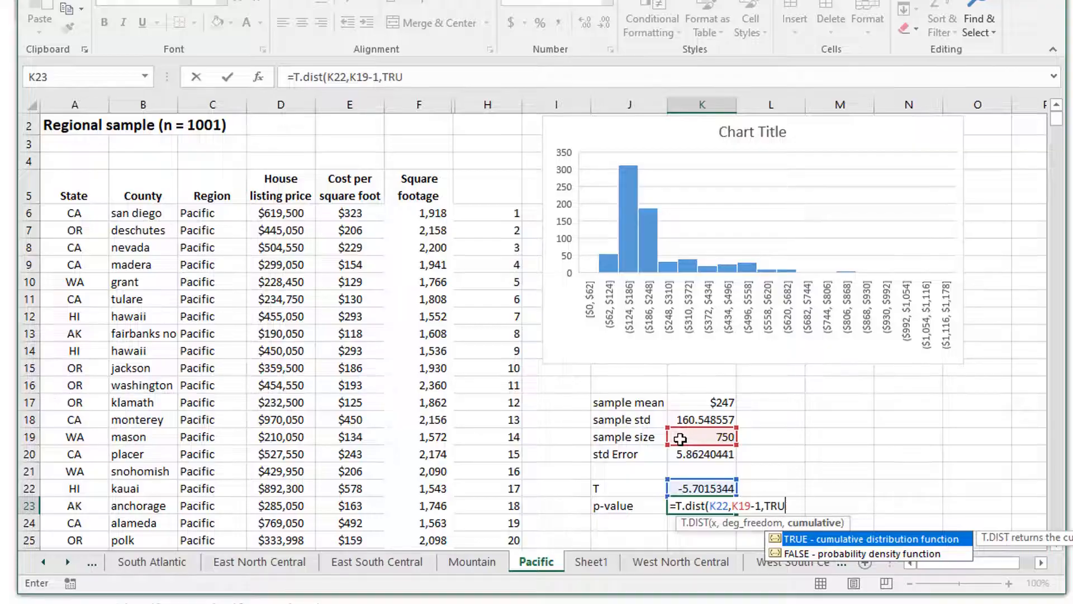
pyautogui.write('E)')
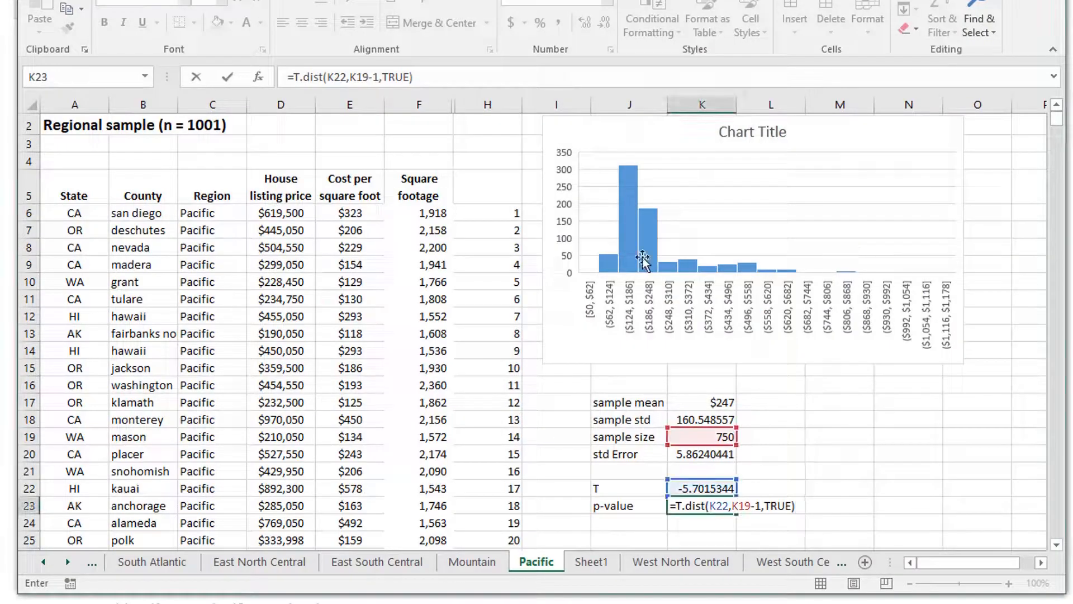
pyautogui.moveTo(828, 499)
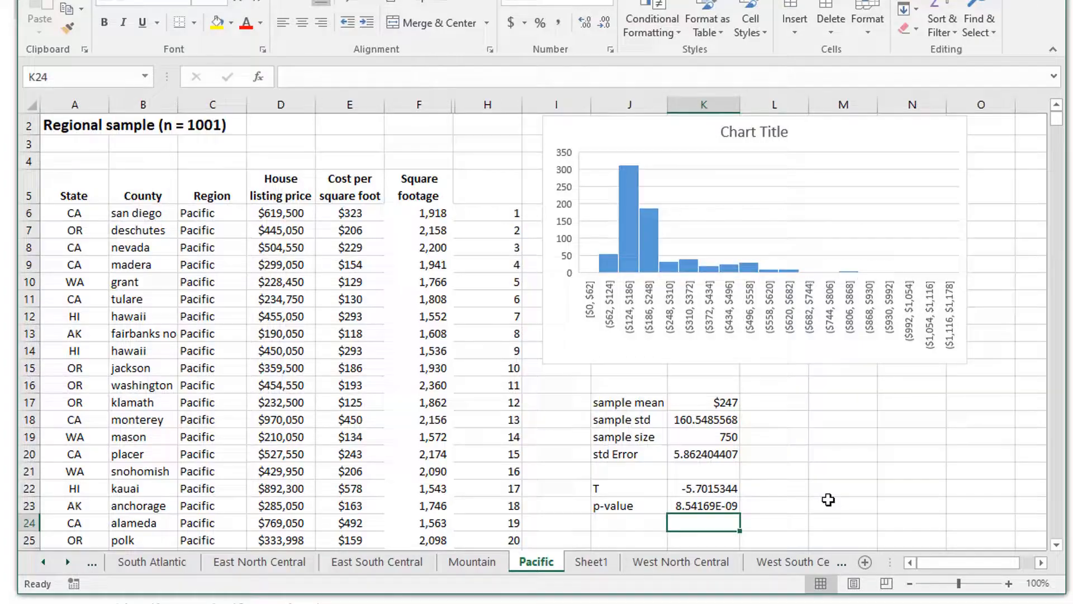
# Step: Format the K23 p-value with Comma Style and more decimals to show 0.00000000854
pyautogui.click(703, 506)
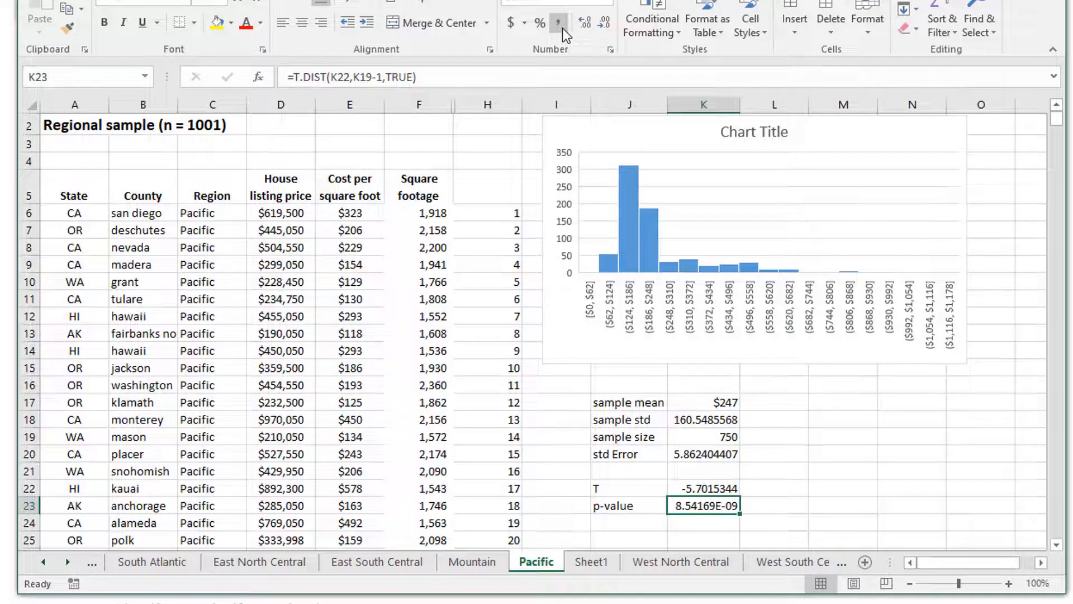
pyautogui.moveTo(560, 24)
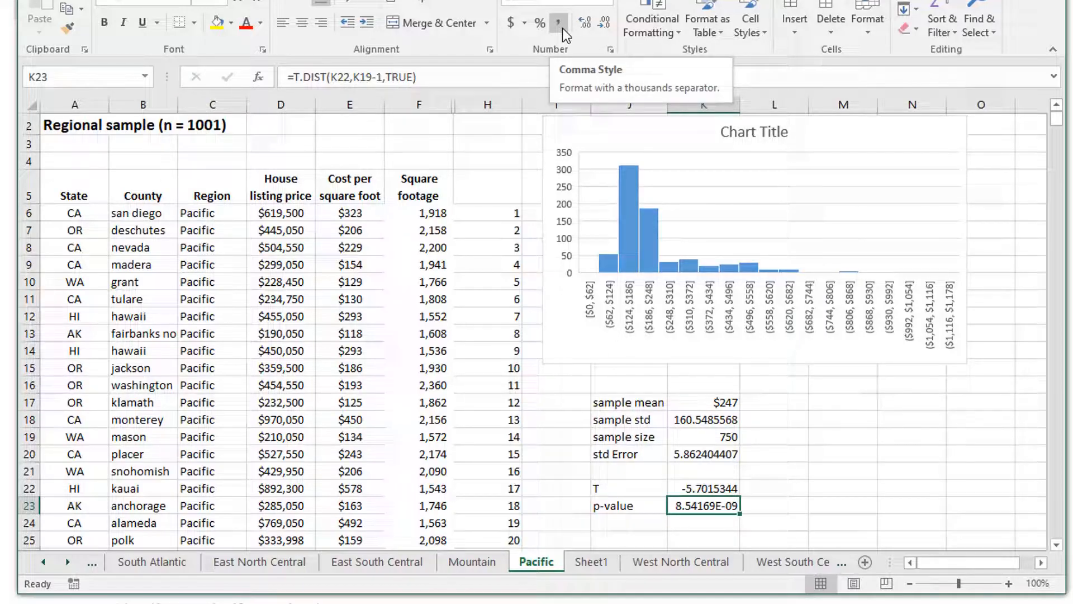
pyautogui.click(585, 22)
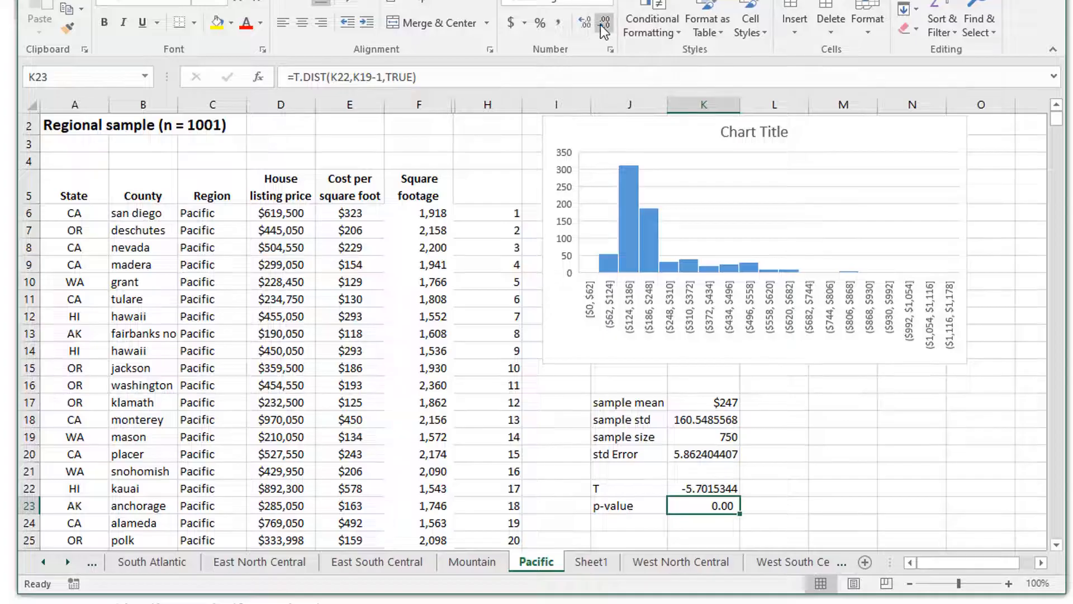
pyautogui.click(586, 21)
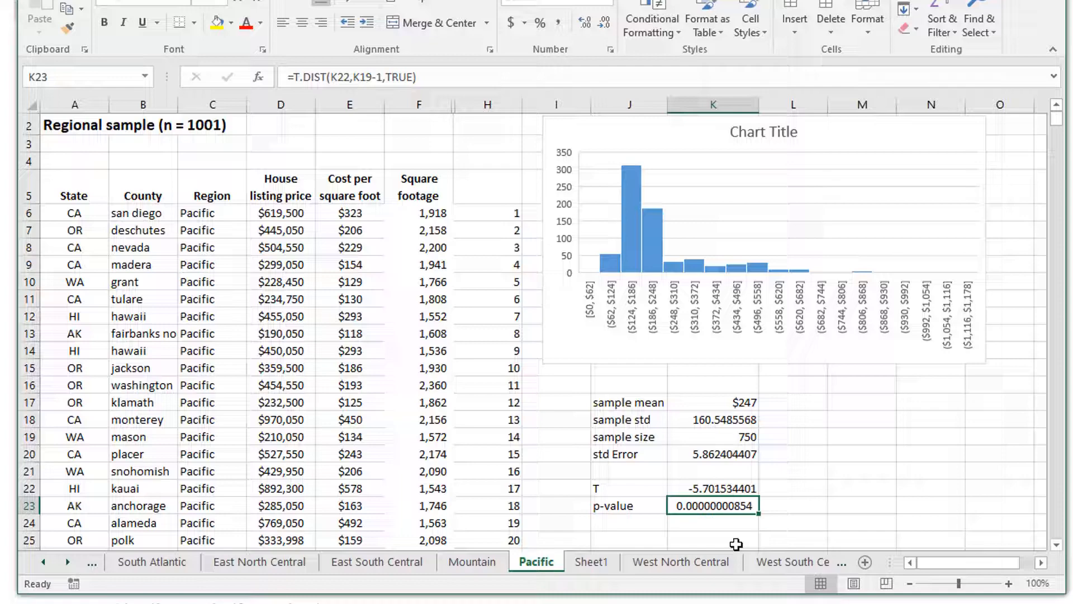
pyautogui.click(792, 505)
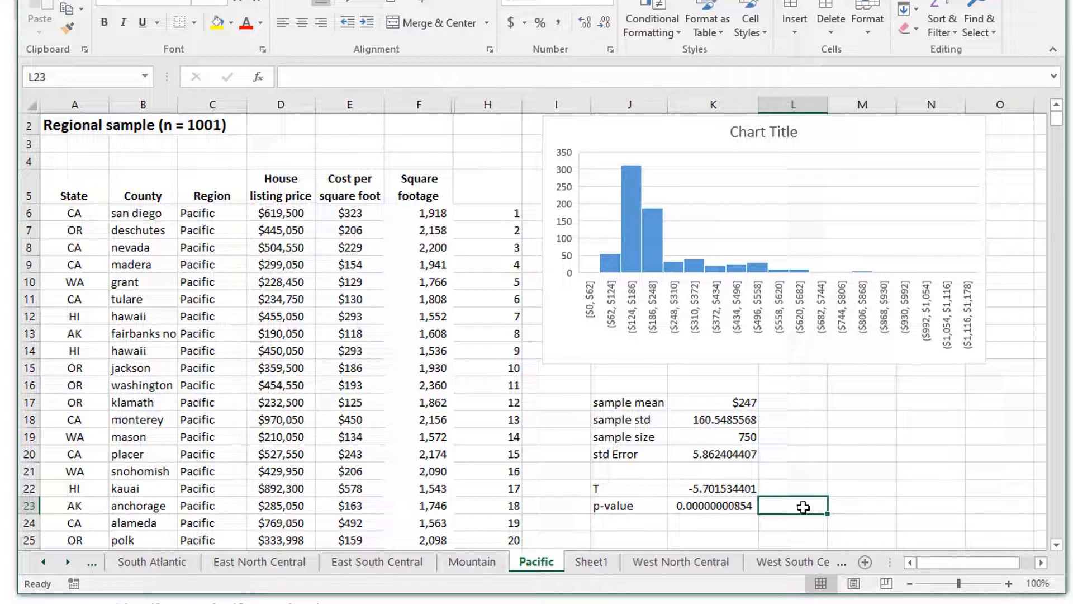
pyautogui.moveTo(896, 506)
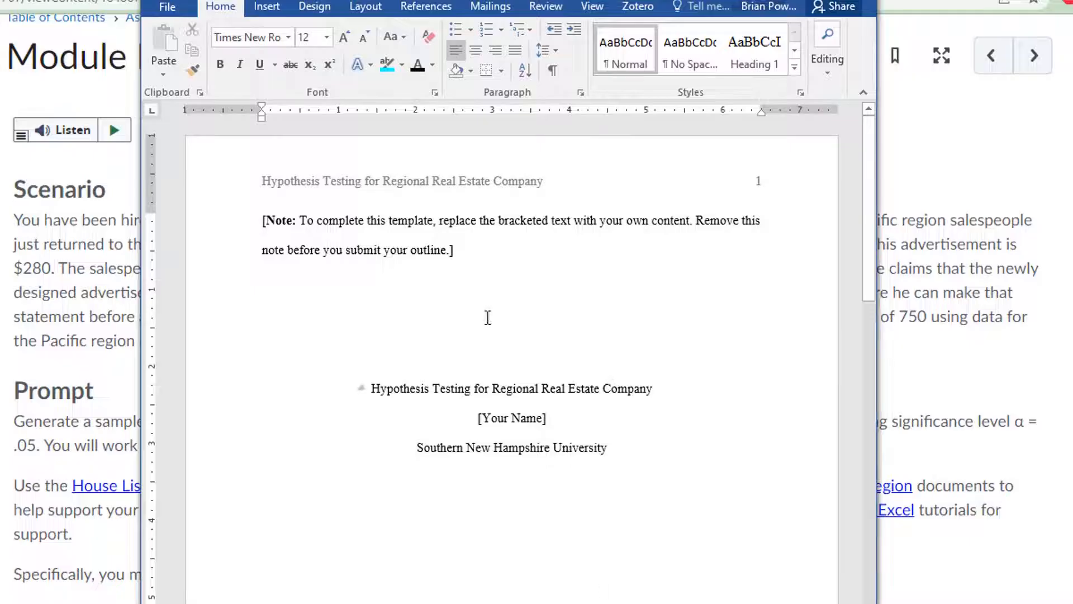
pyautogui.moveTo(262, 220); pyautogui.dragTo(454, 250)
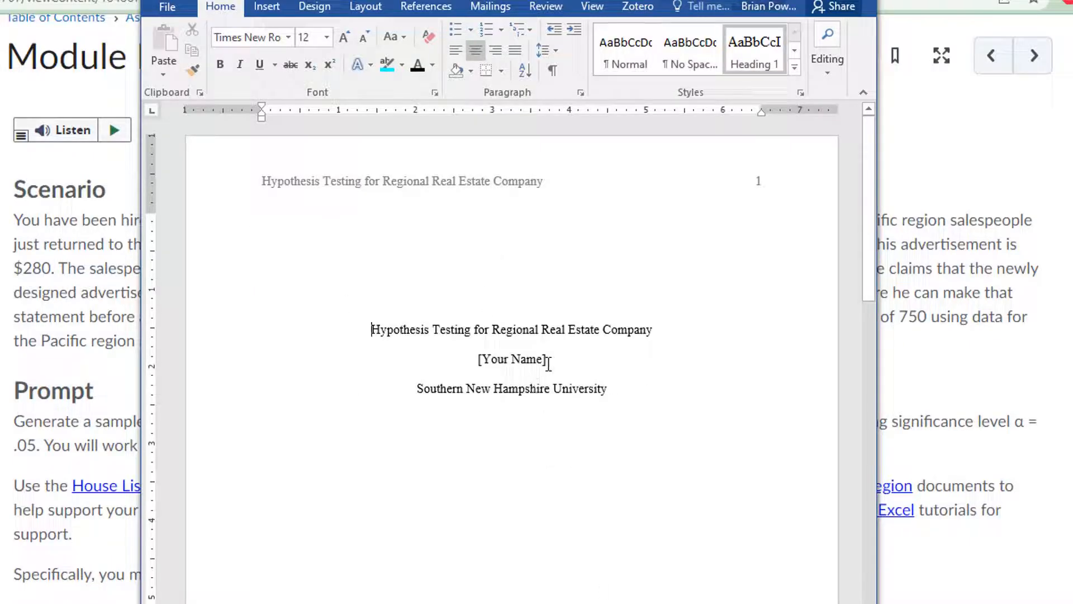
pyautogui.write('Dr. Brian Powers')
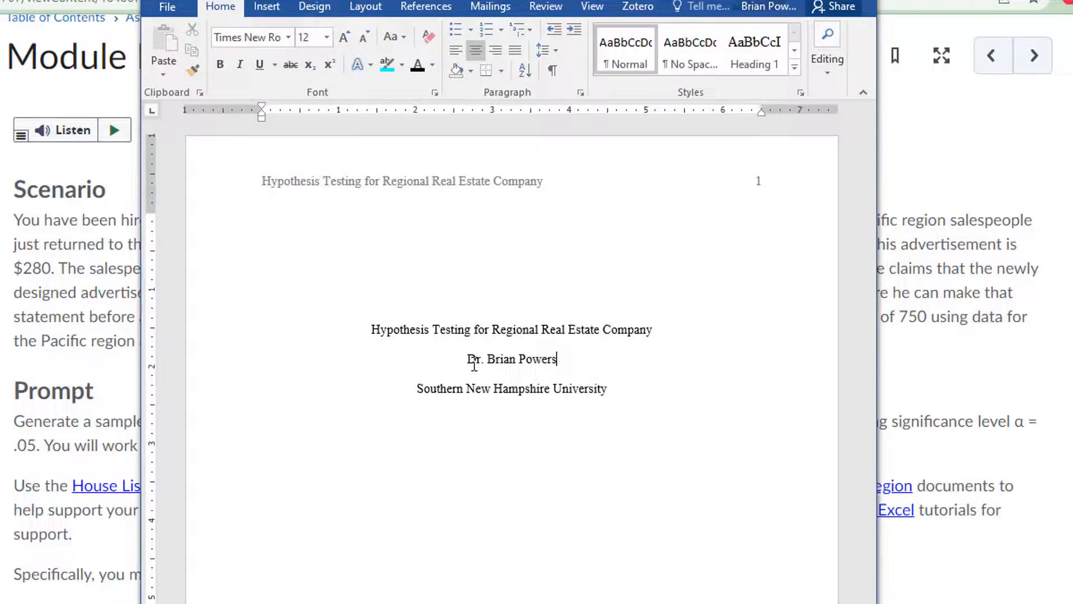
pyautogui.scroll(-3)
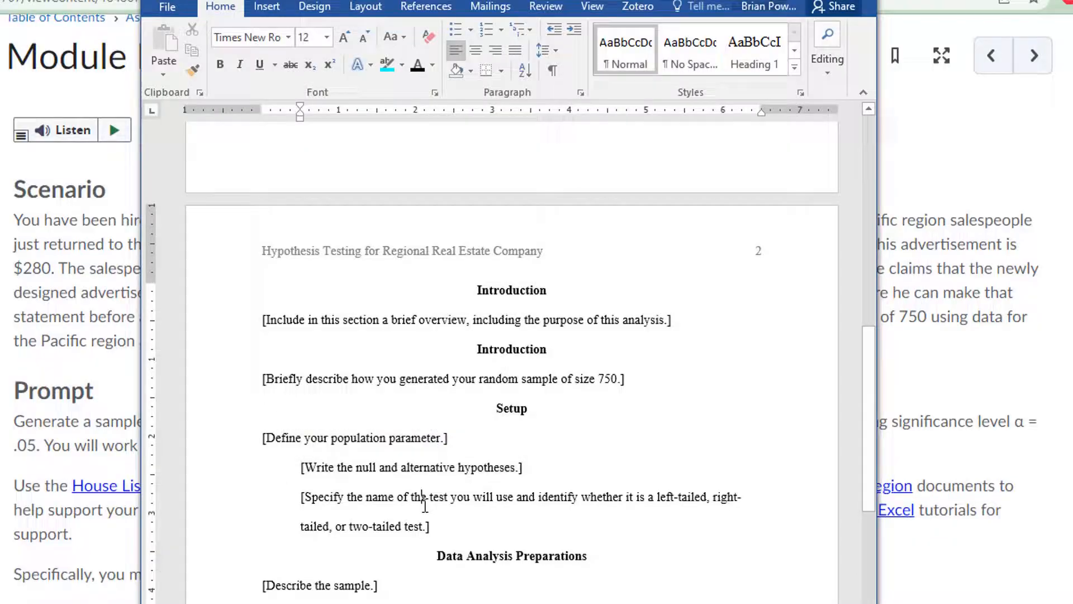
pyautogui.scroll(-3)
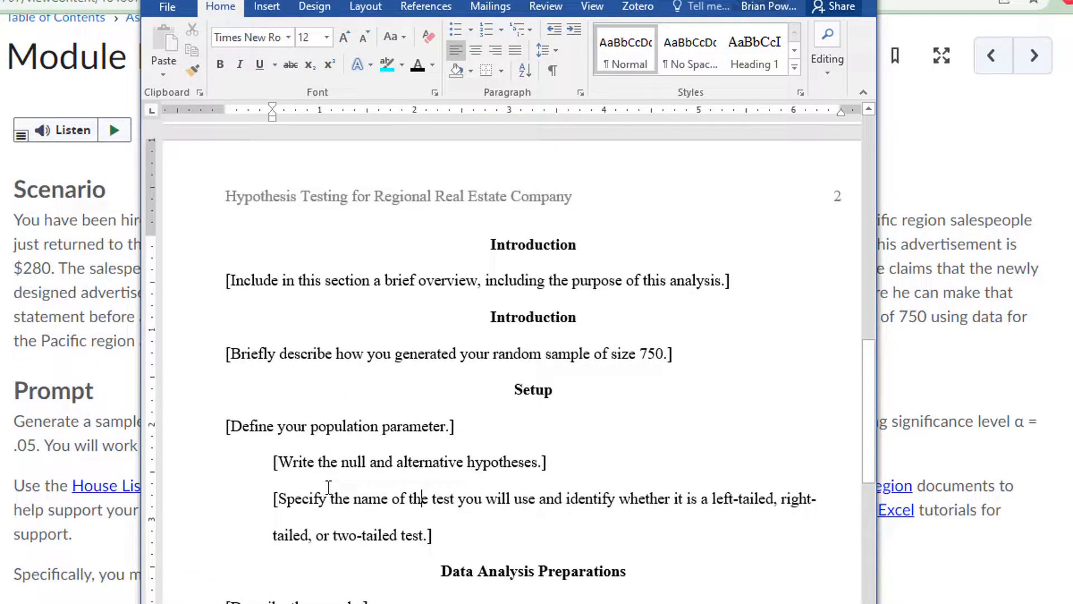
pyautogui.tripleClick(408, 462)
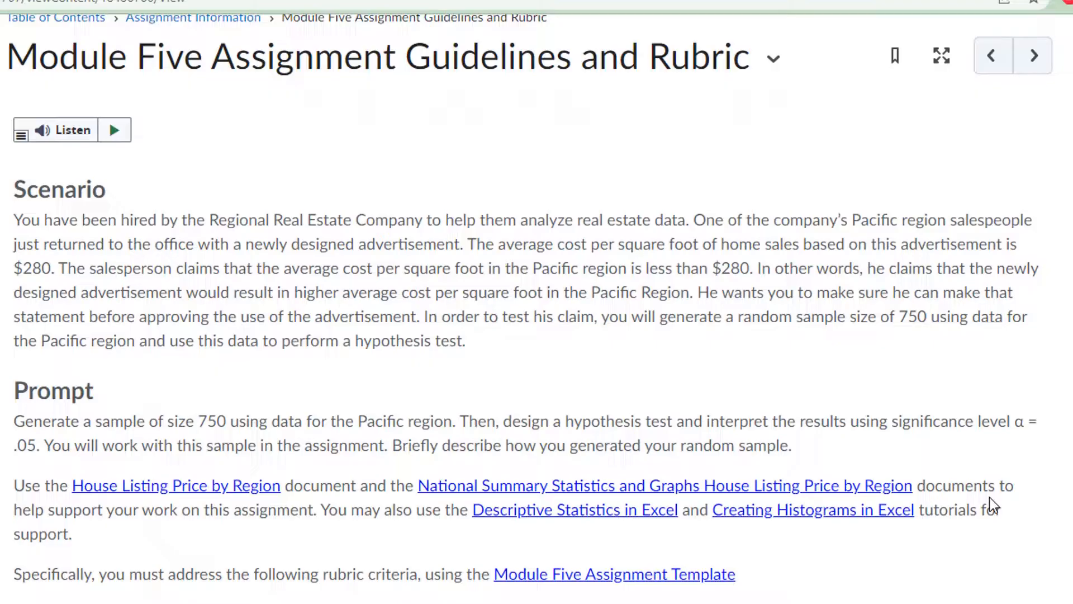
# Step: Scroll the rubric page and select the μ character from the mu search result
pyautogui.scroll(-3)
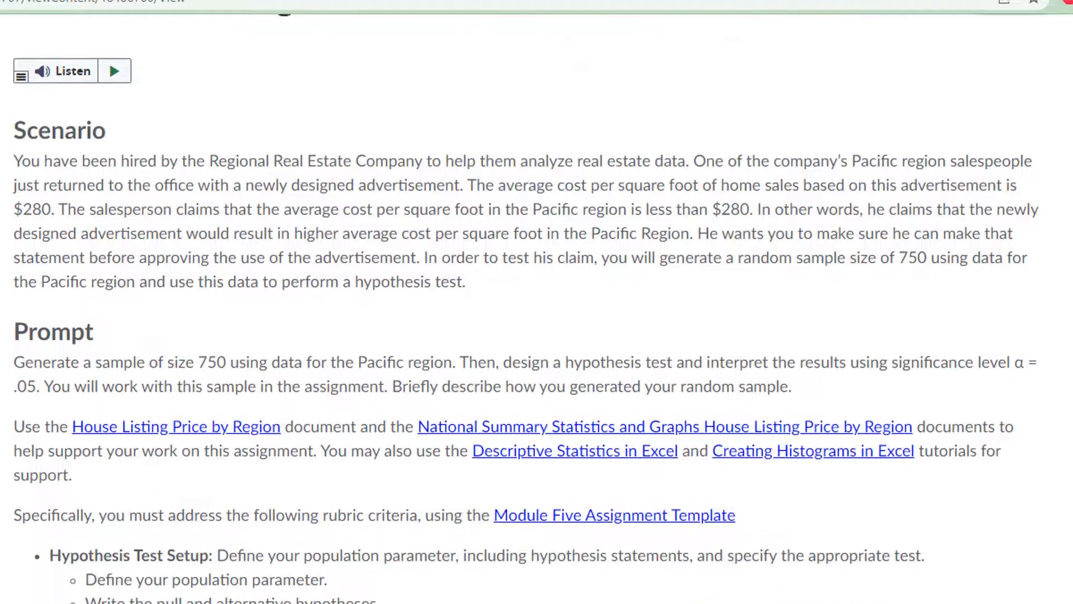
pyautogui.scroll(-3)
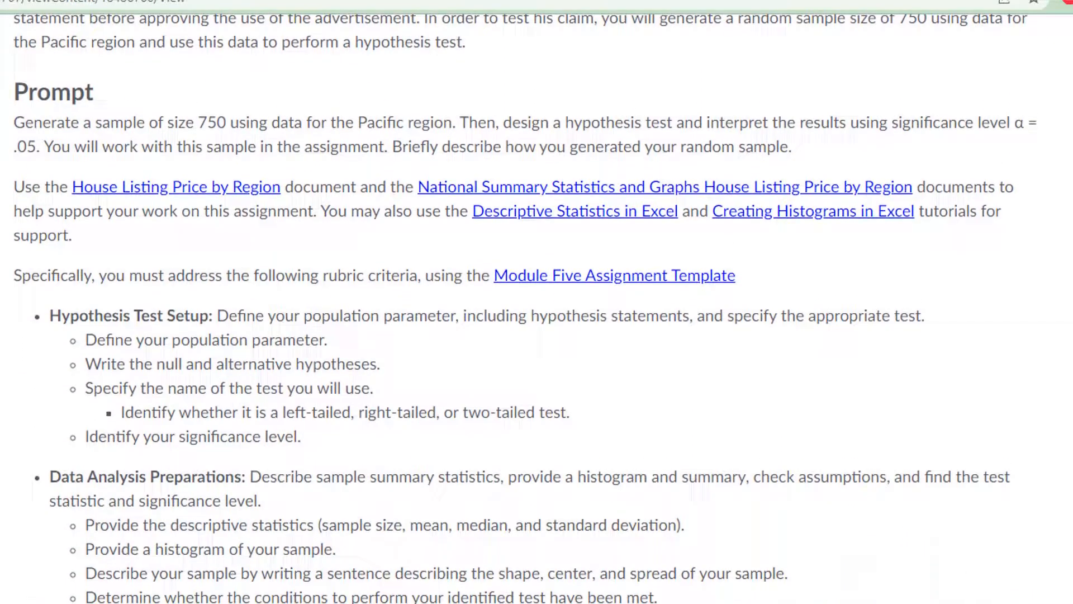
pyautogui.scroll(-3)
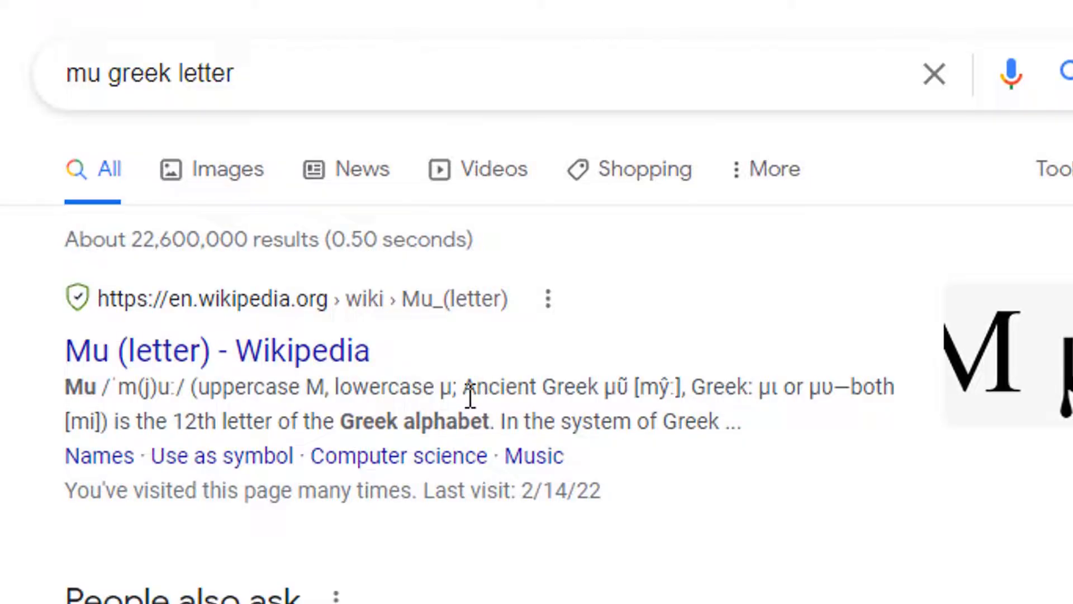
pyautogui.doubleClick(445, 387)
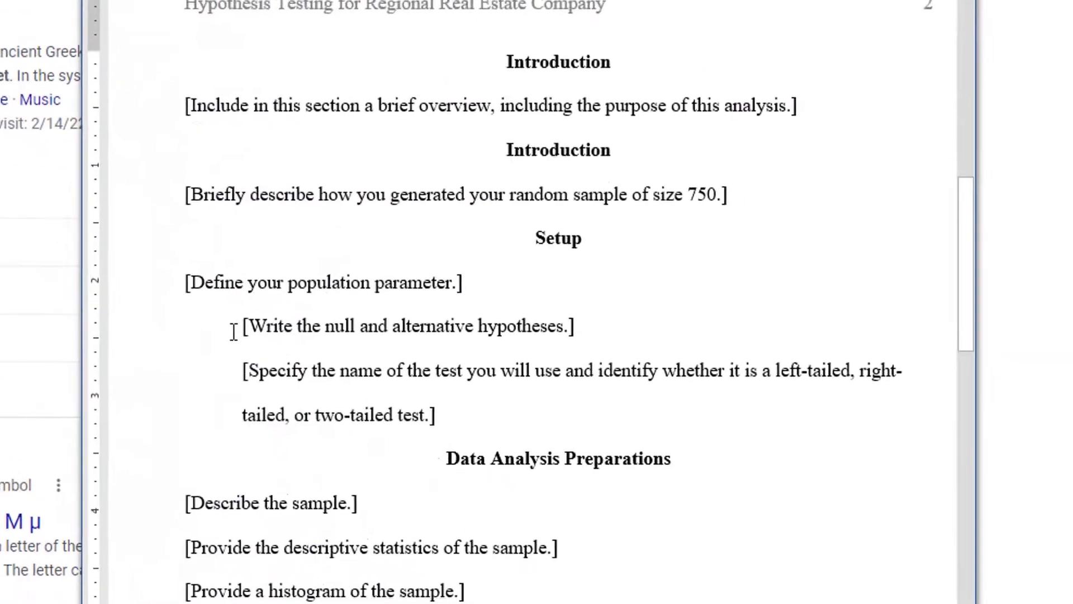
# Step: Type the hypotheses H0: μ = 280 vs HA: μ < 280 over the placeholder
pyautogui.write('H0: μ')
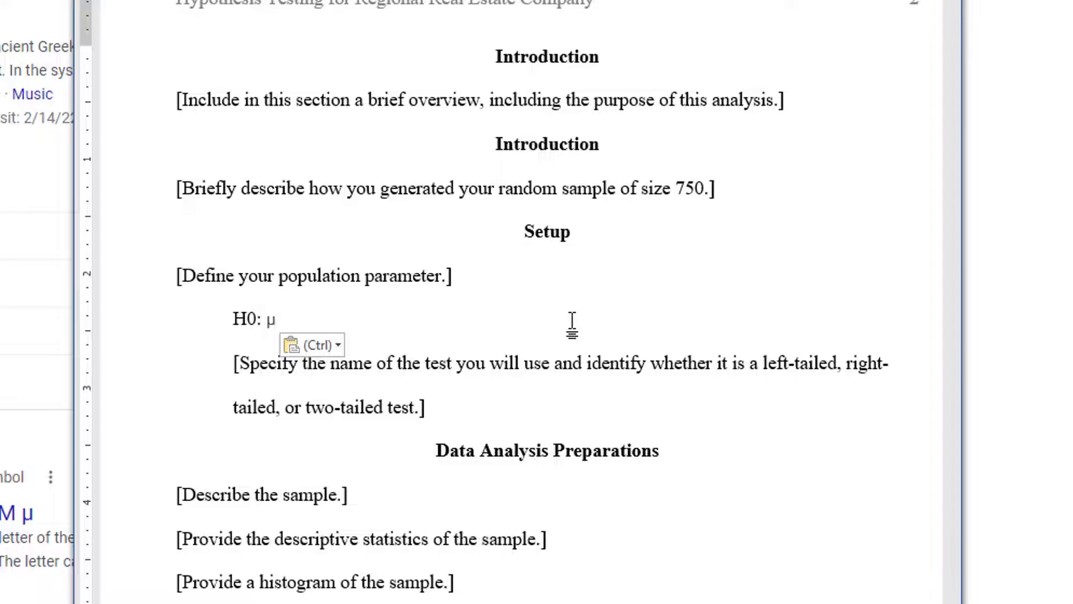
pyautogui.write('= 2')
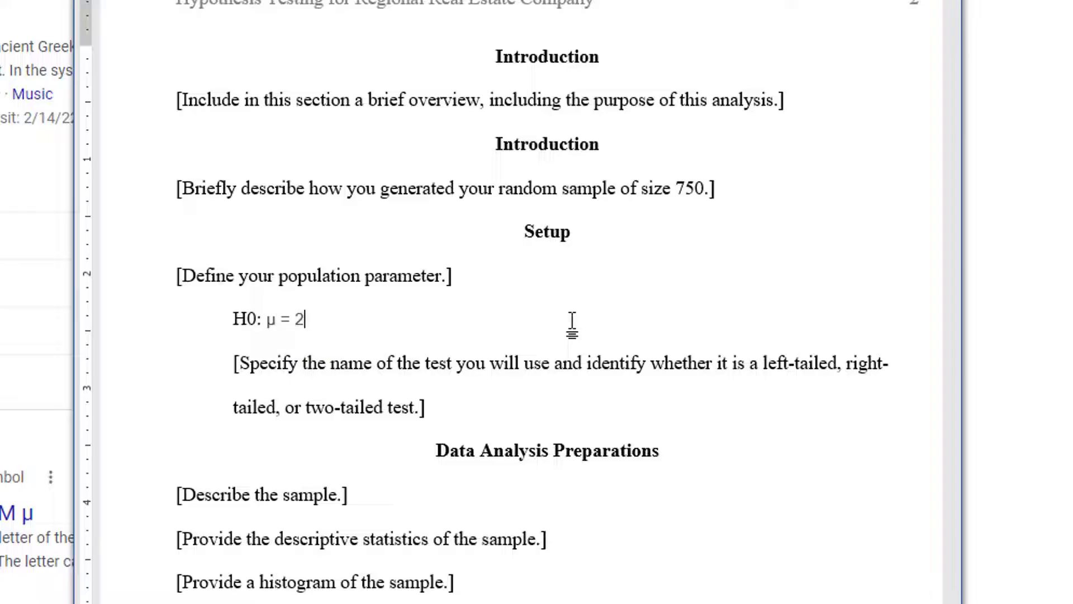
pyautogui.write('80 vs')
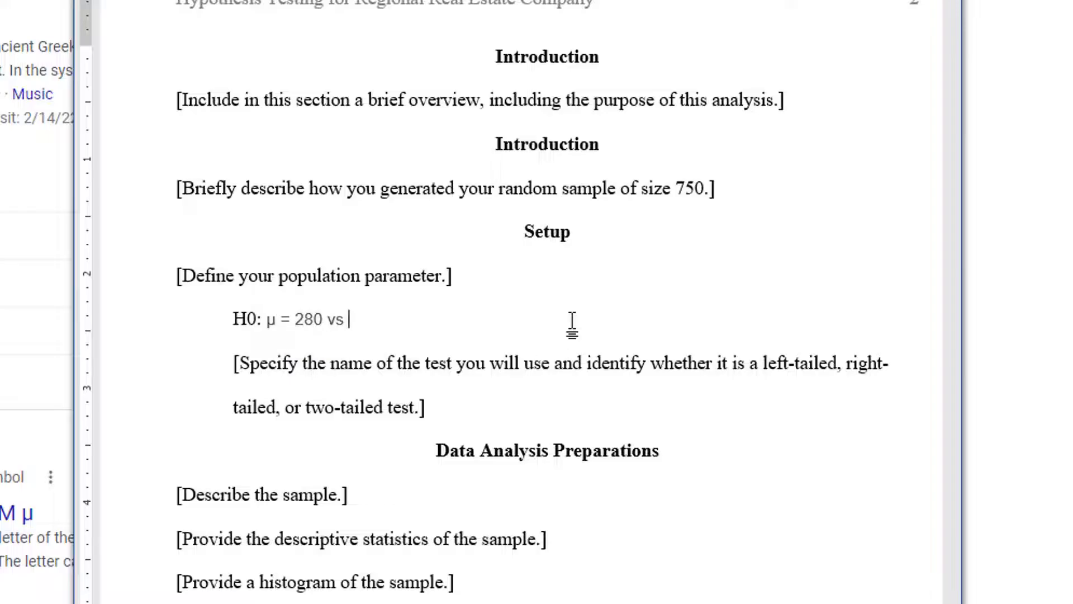
pyautogui.write('HA: μ')
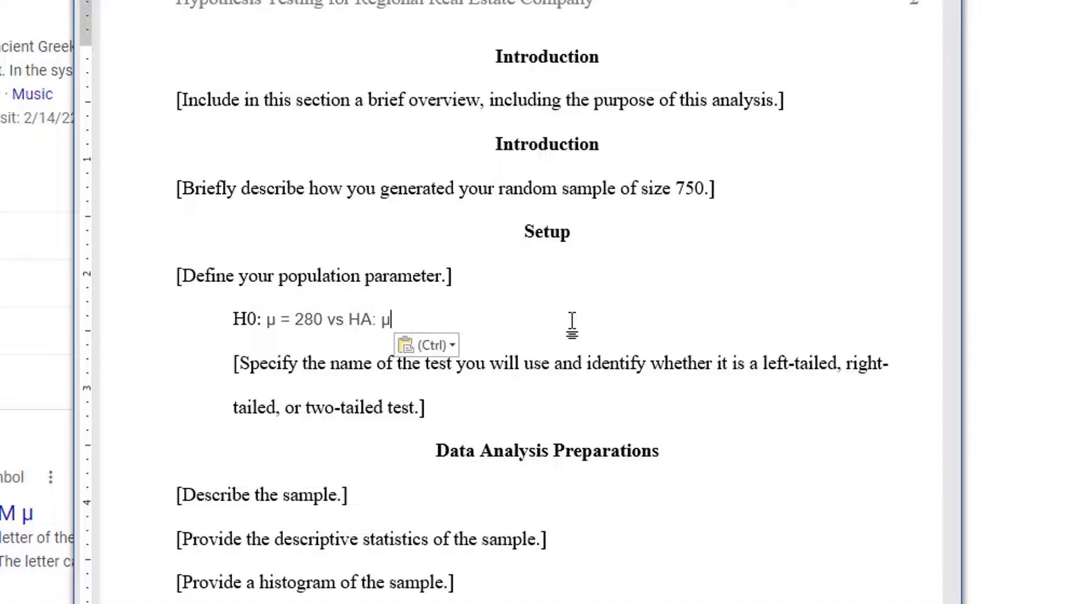
pyautogui.write('< 280')
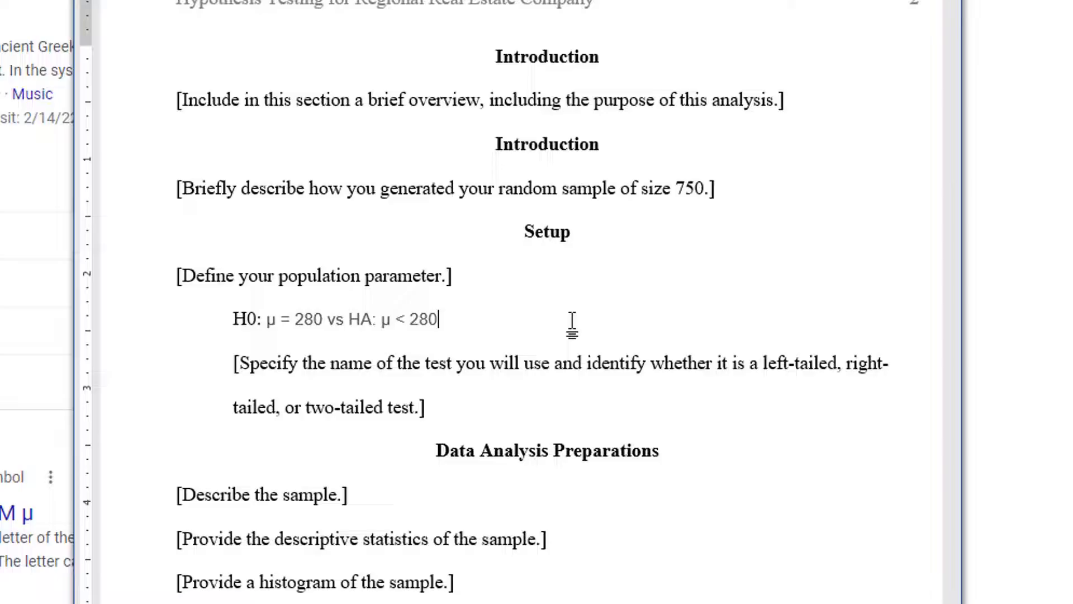
pyautogui.press('enter')
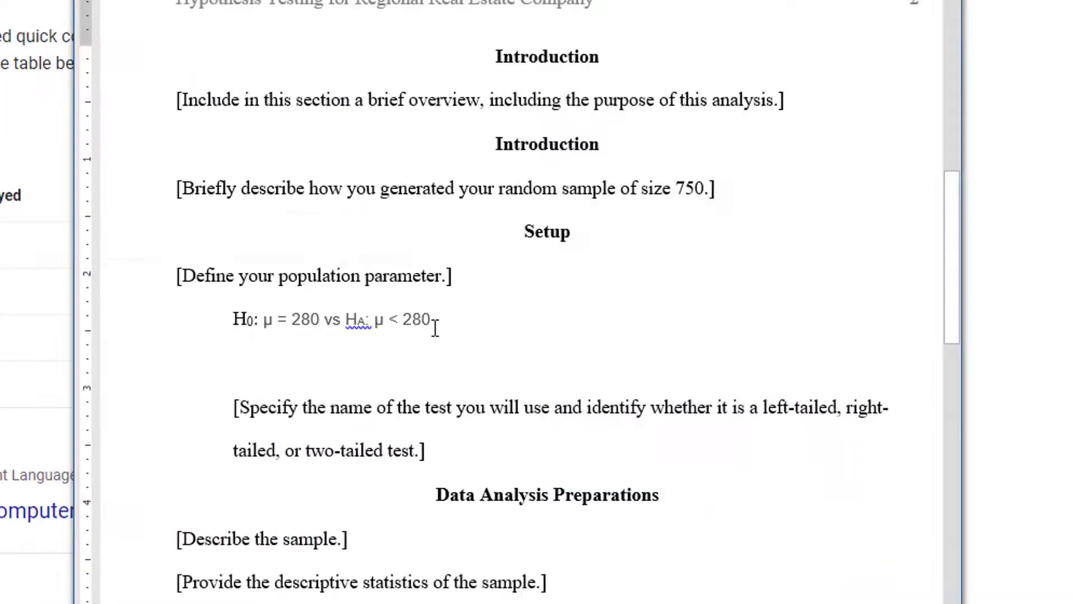
# Step: Start a new line below the hypotheses, trying and removing extra μ characters
pyautogui.click(438, 319)
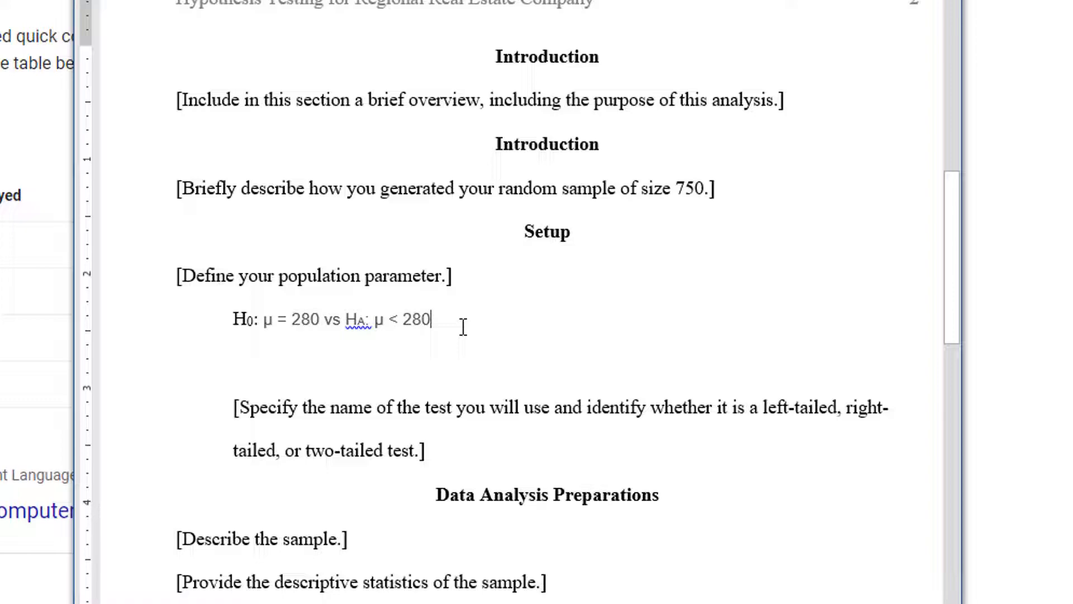
pyautogui.press('enter')
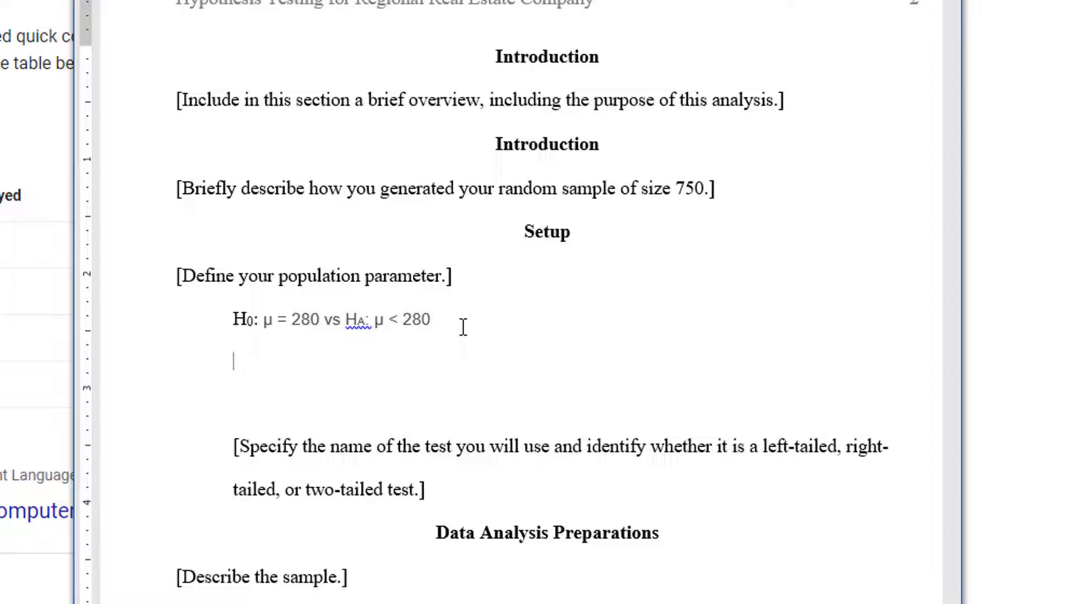
pyautogui.write('μ')
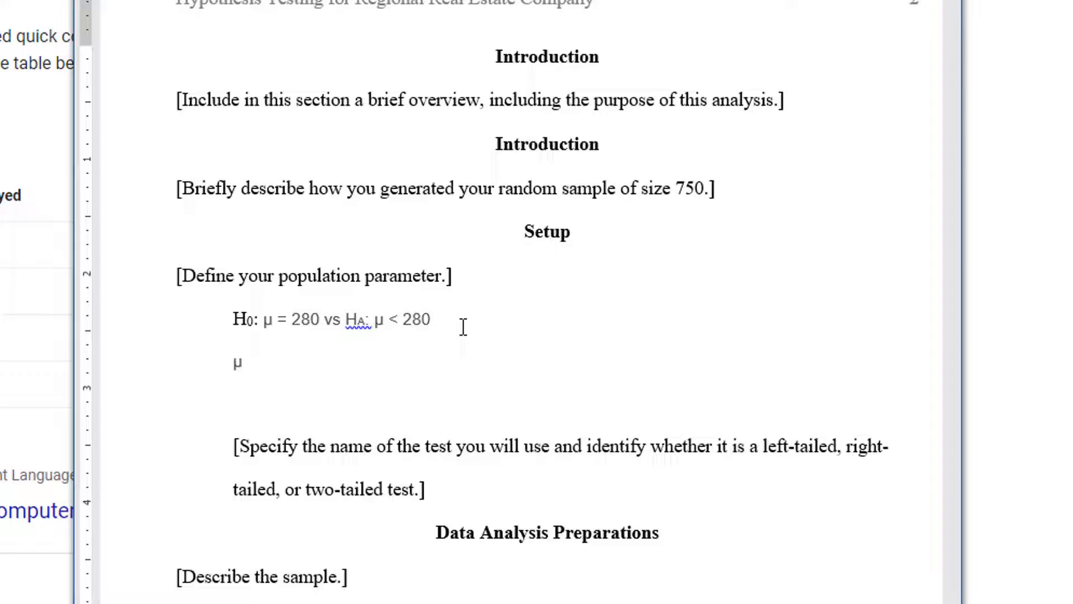
pyautogui.click(241, 362)
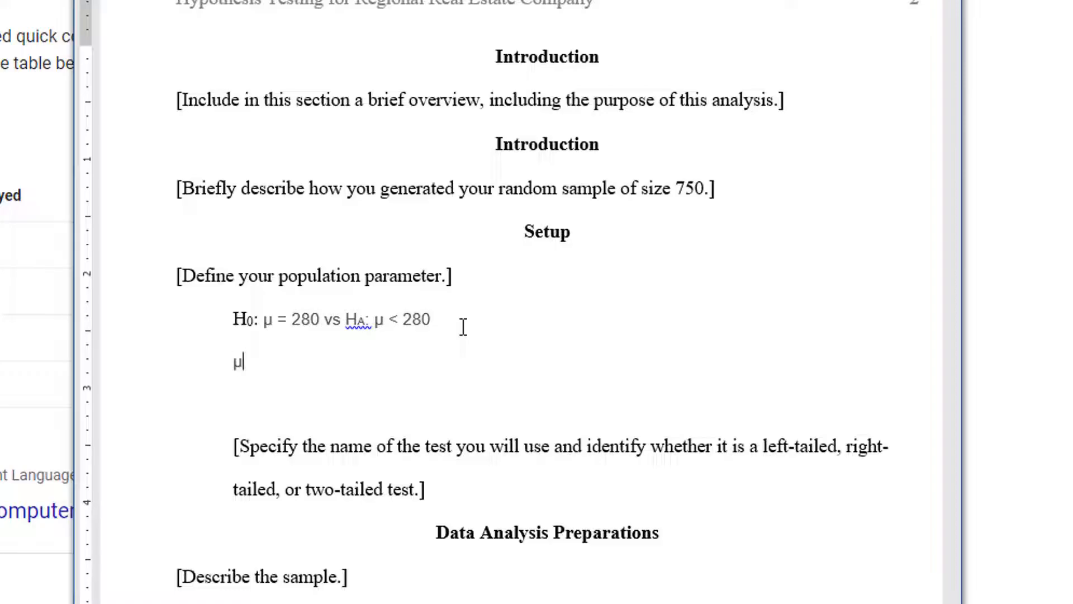
pyautogui.write('μ')
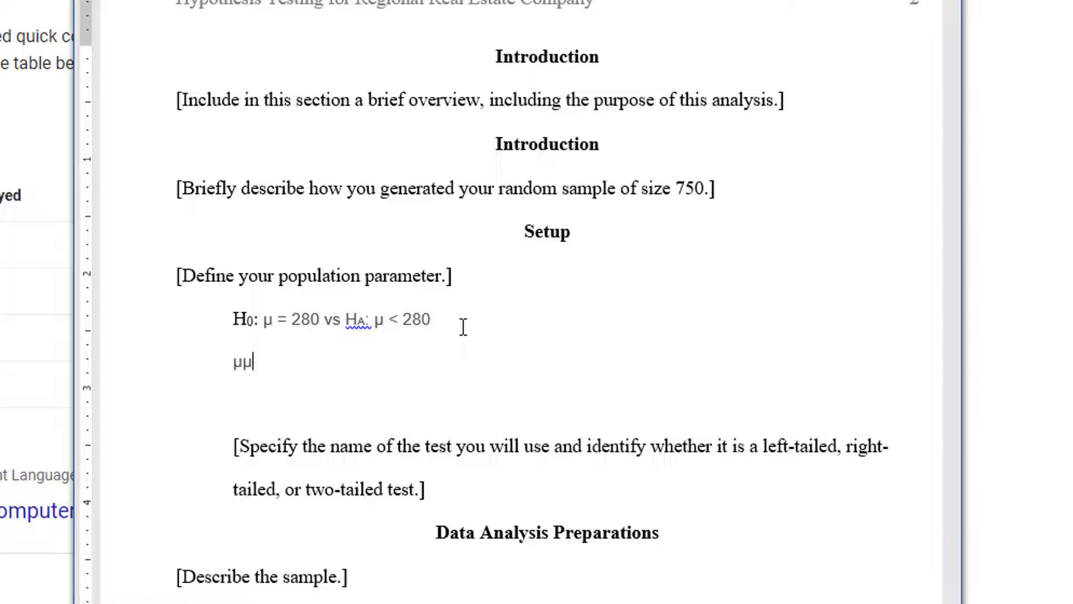
pyautogui.press('backspace')
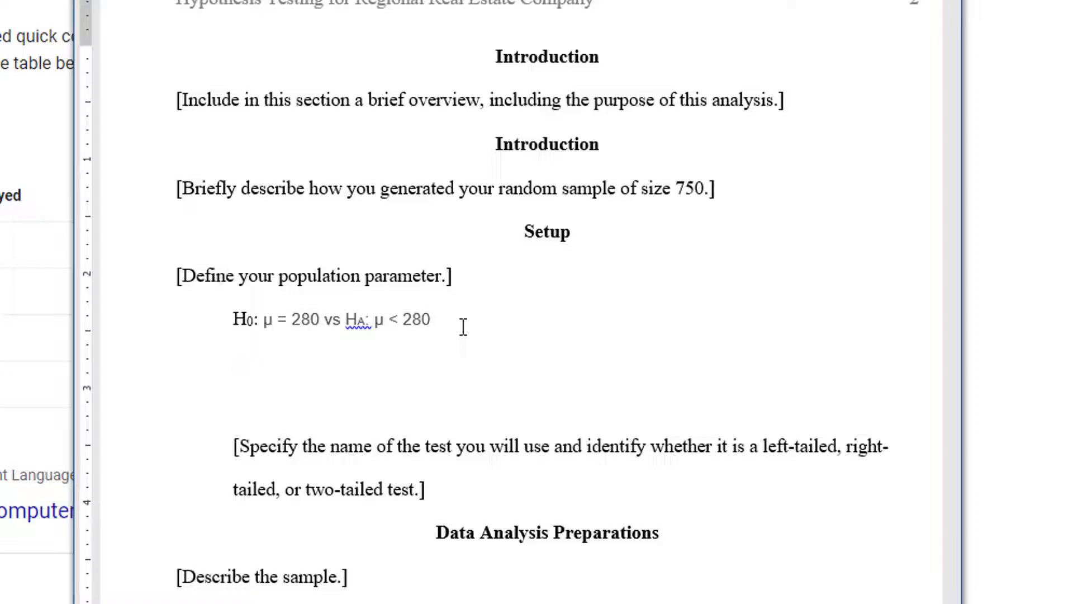
pyautogui.click(232, 362)
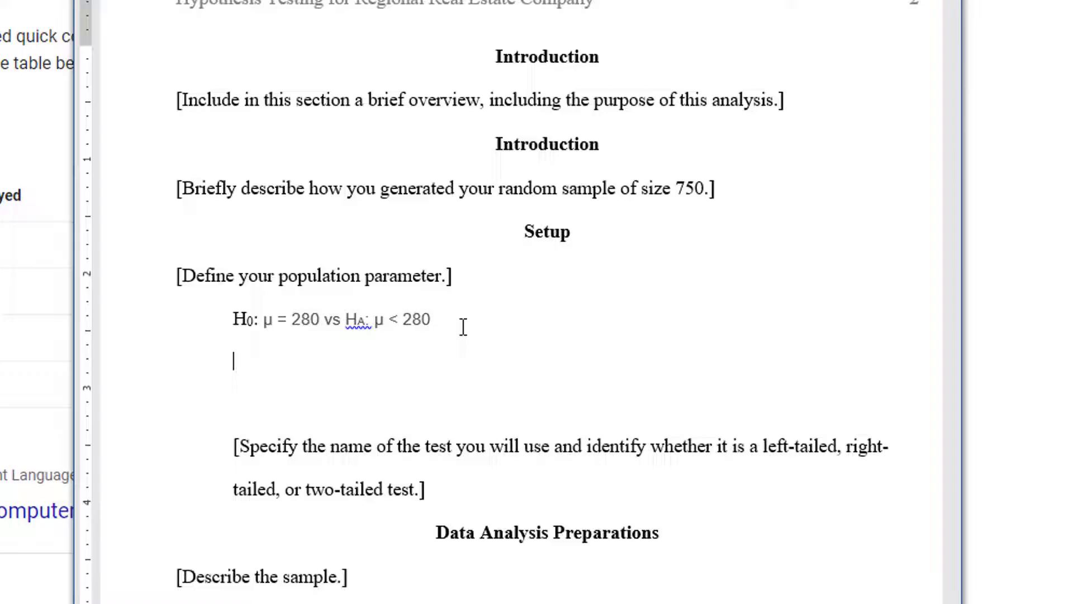
pyautogui.write('μ')
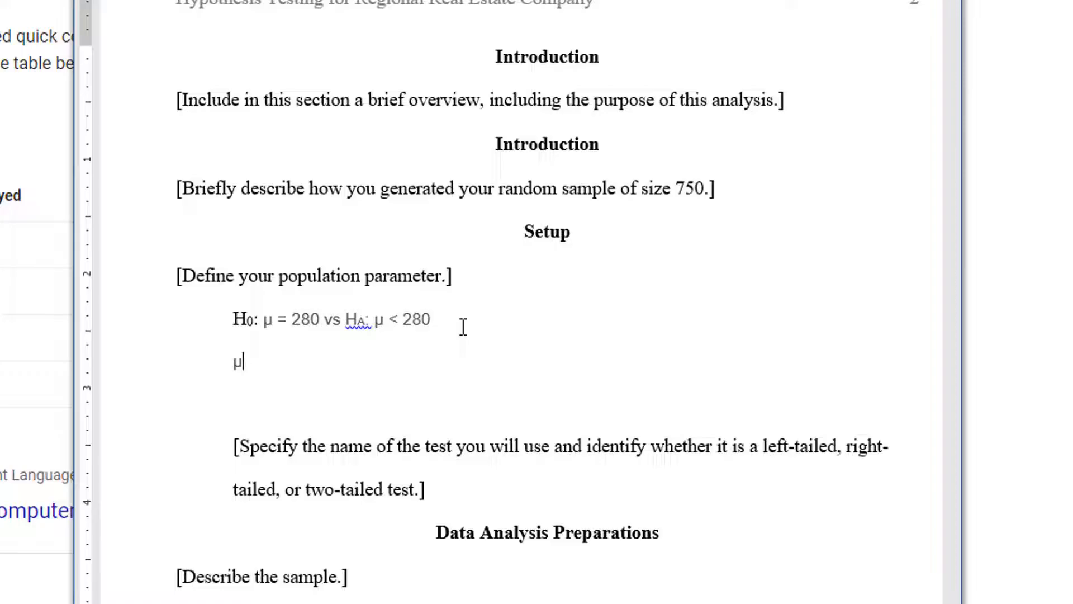
pyautogui.press('Backspace')
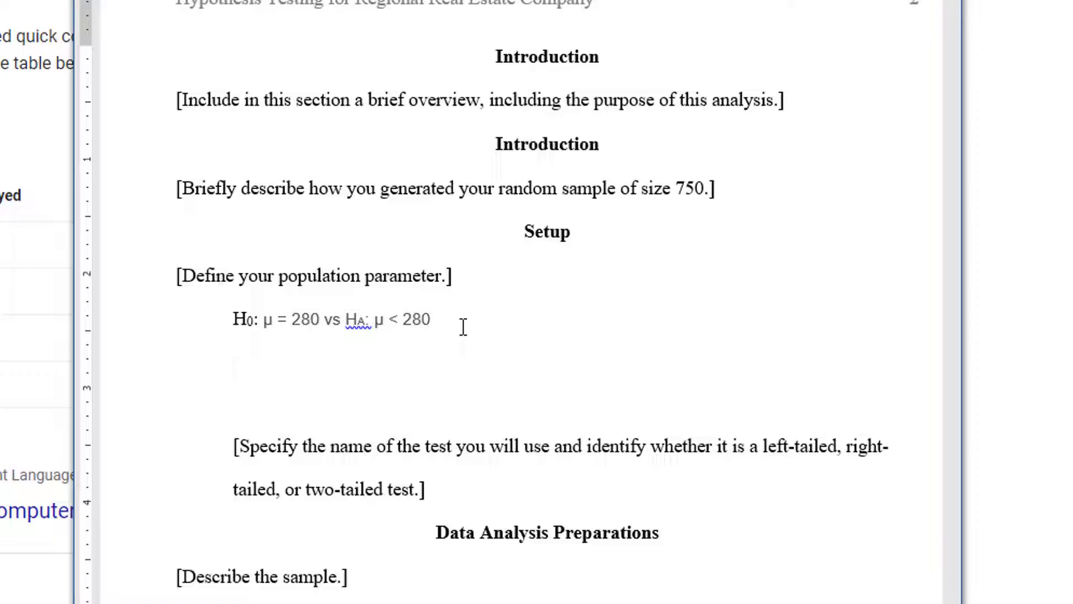
pyautogui.click(232, 362)
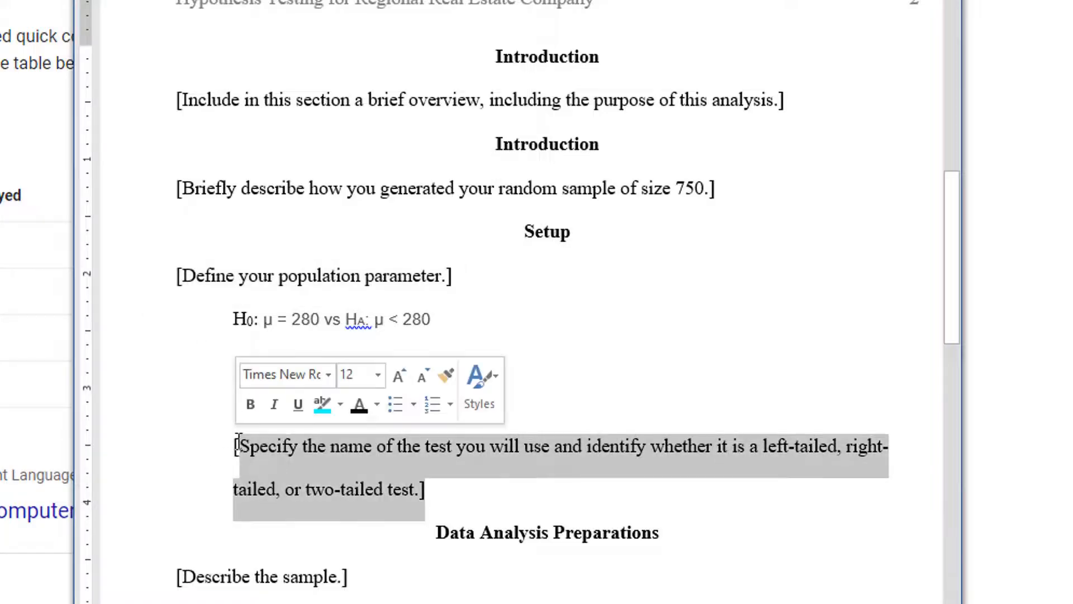
# Step: Scroll through the template and select the three T.DIST p value formula lines
pyautogui.scroll(-3)
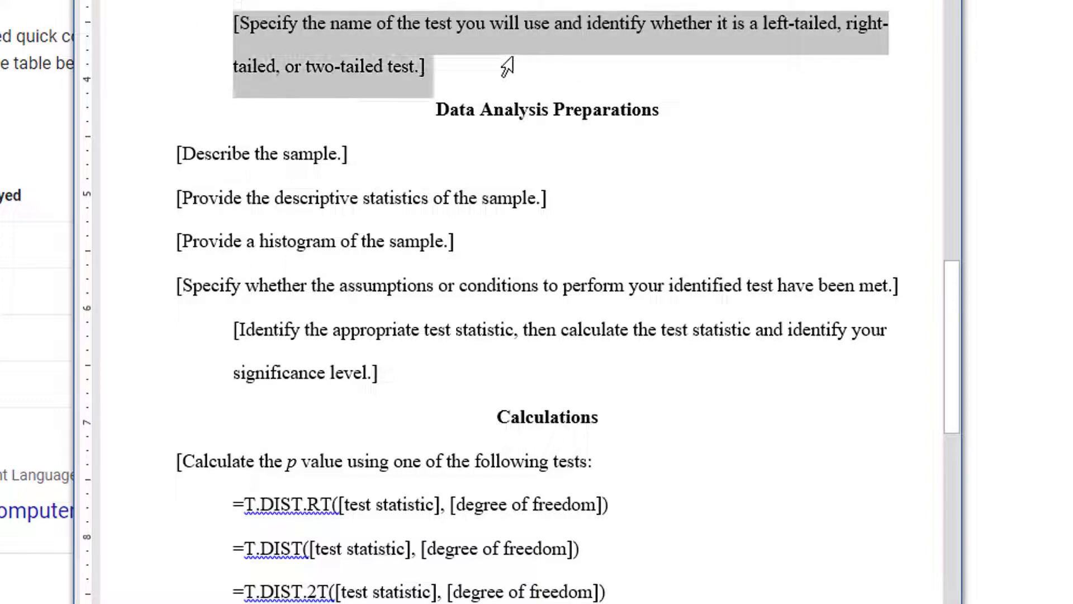
pyautogui.moveTo(842, 116)
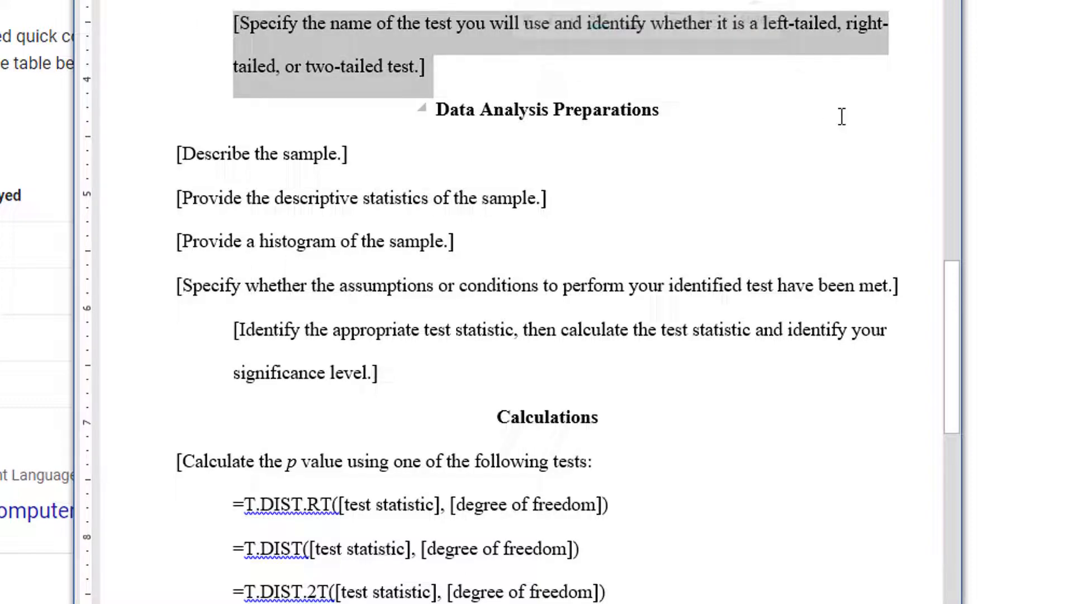
pyautogui.scroll(-3)
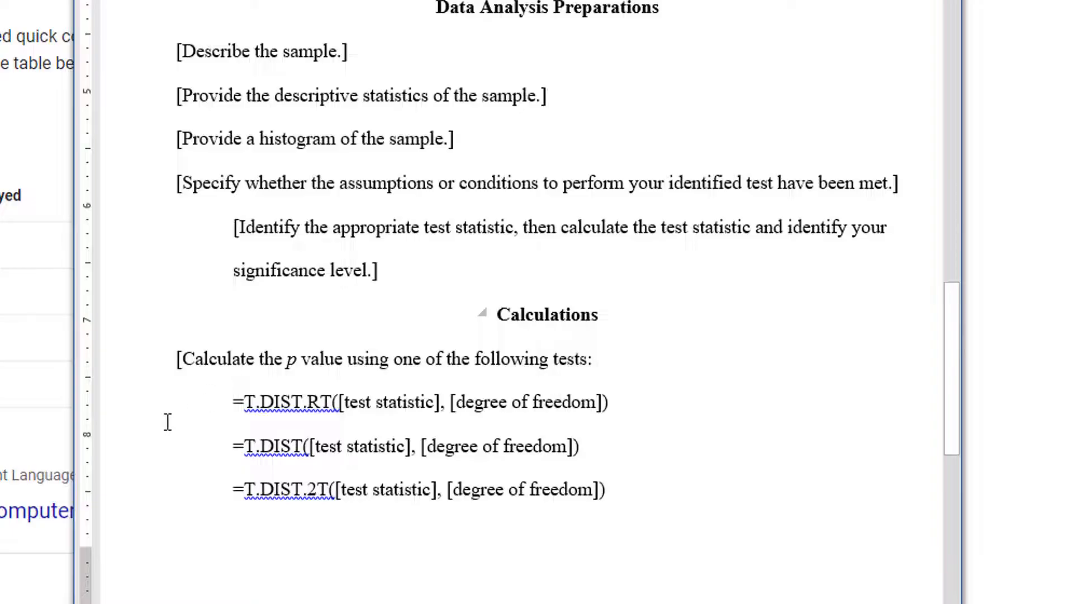
pyautogui.moveTo(232, 402); pyautogui.dragTo(616, 488)
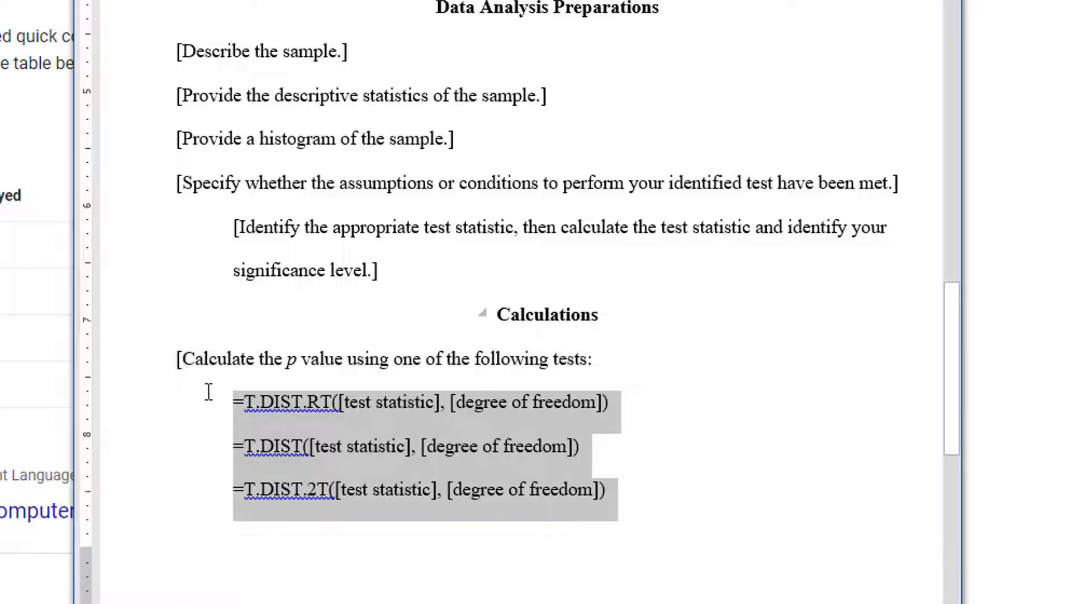
pyautogui.scroll(-3)
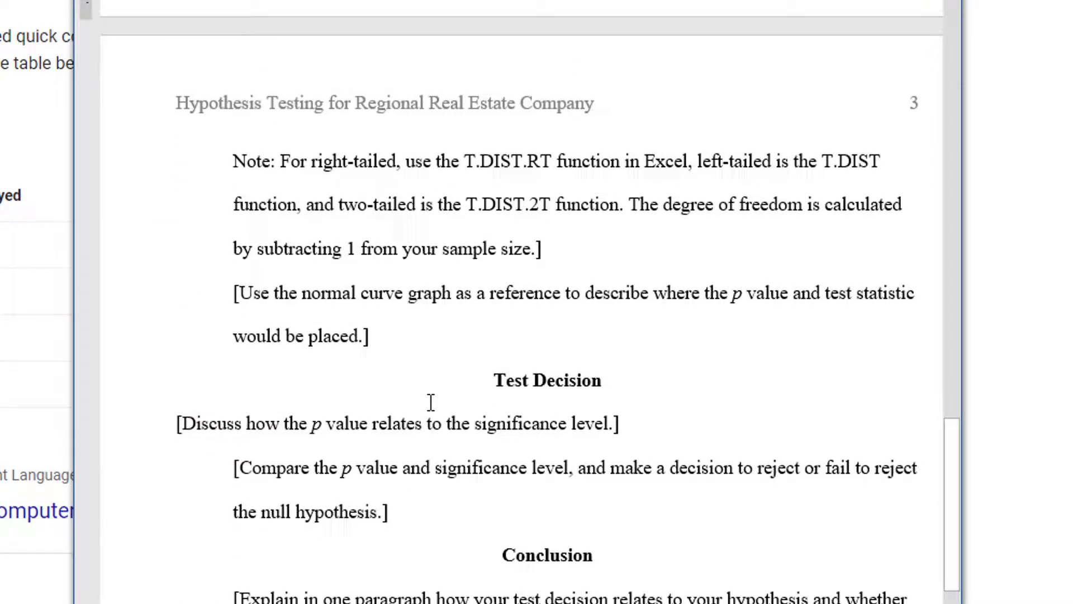
pyautogui.moveTo(233, 292); pyautogui.dragTo(366, 336)
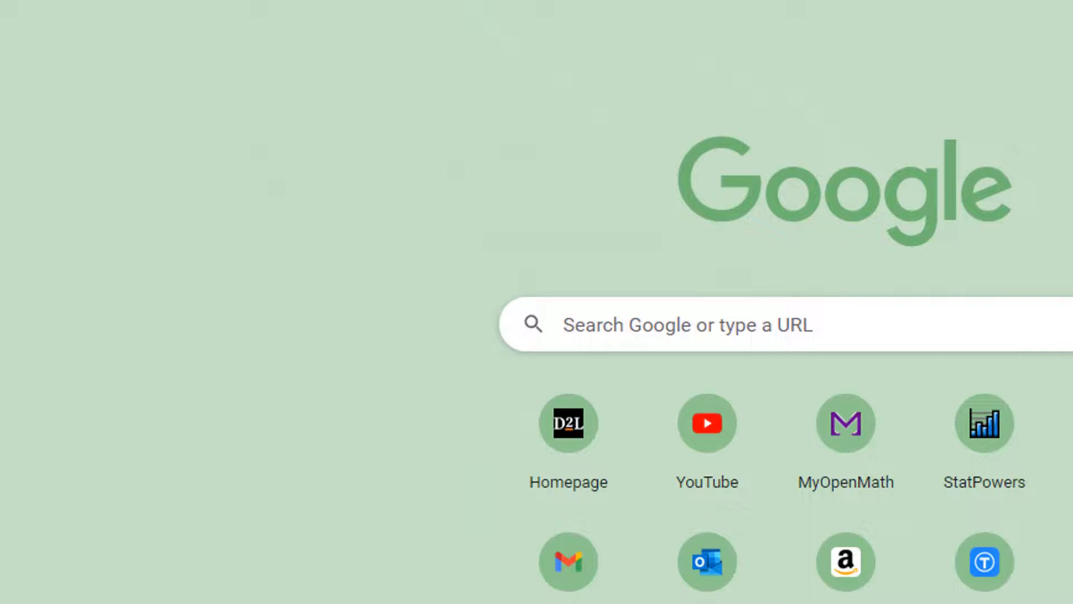
# Step: Load statpowers.com and open the Student's t calculator under Continuous distributions
pyautogui.write('statpowers.com')
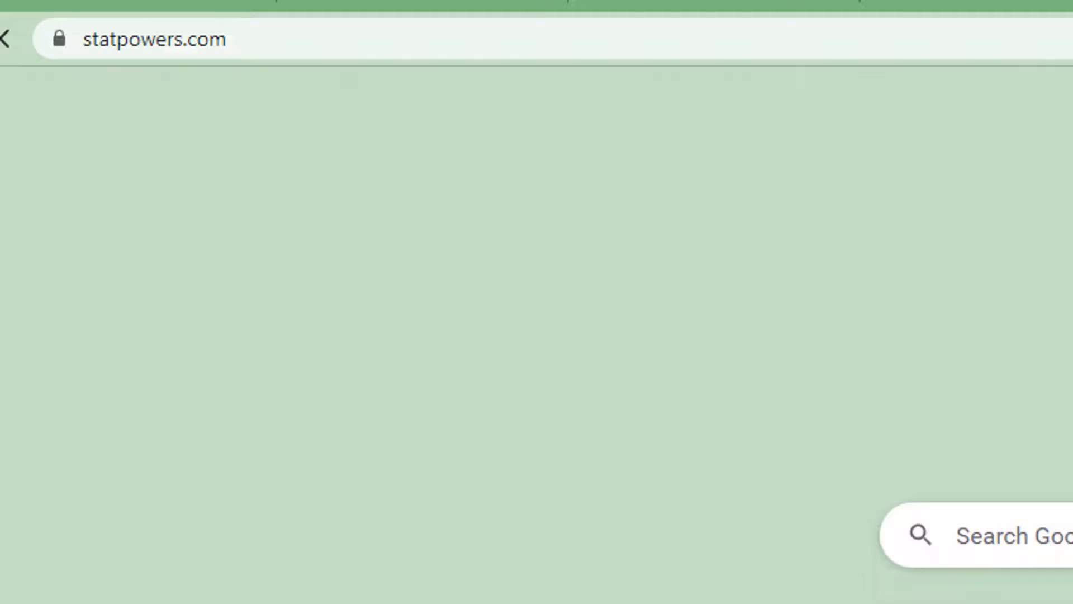
pyautogui.click(640, 22)
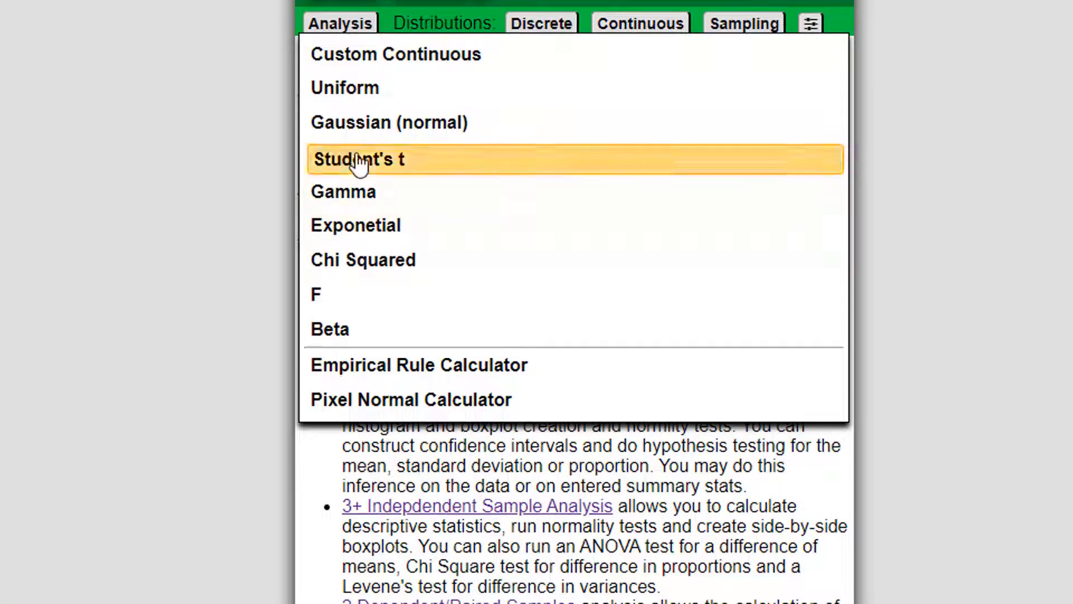
pyautogui.click(358, 159)
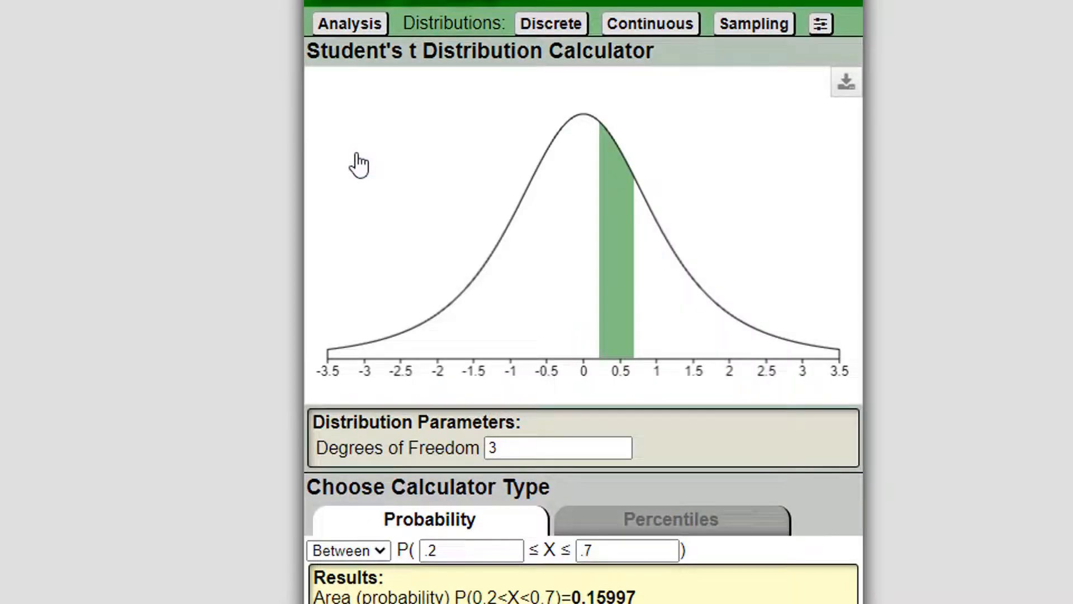
# Step: Set 749 degrees of freedom and probability below -5, then copy the t curve graph
pyautogui.click(554, 448)
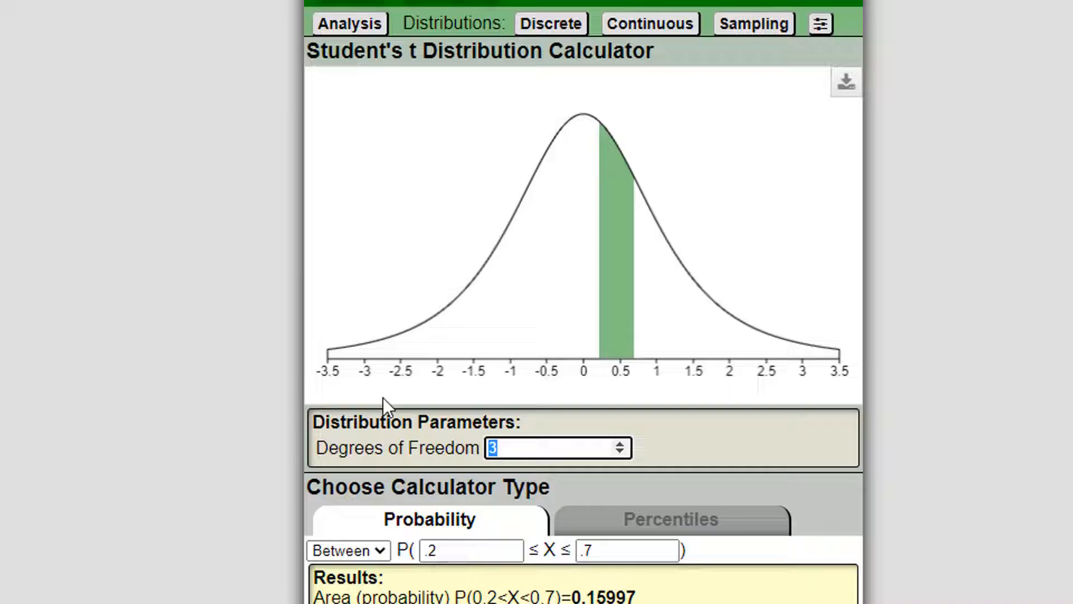
pyautogui.write('749')
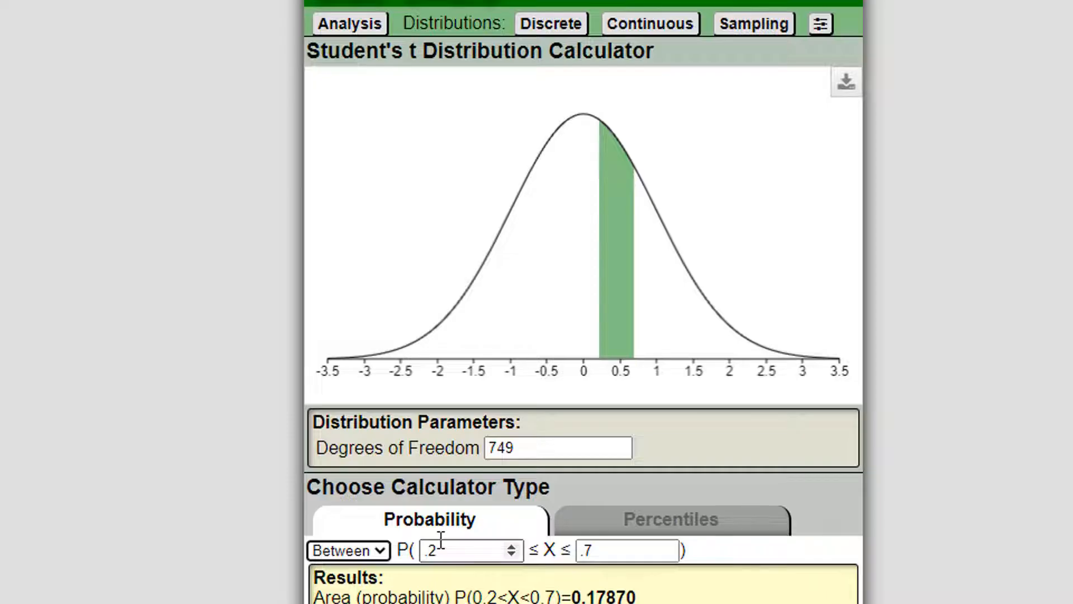
pyautogui.click(347, 549)
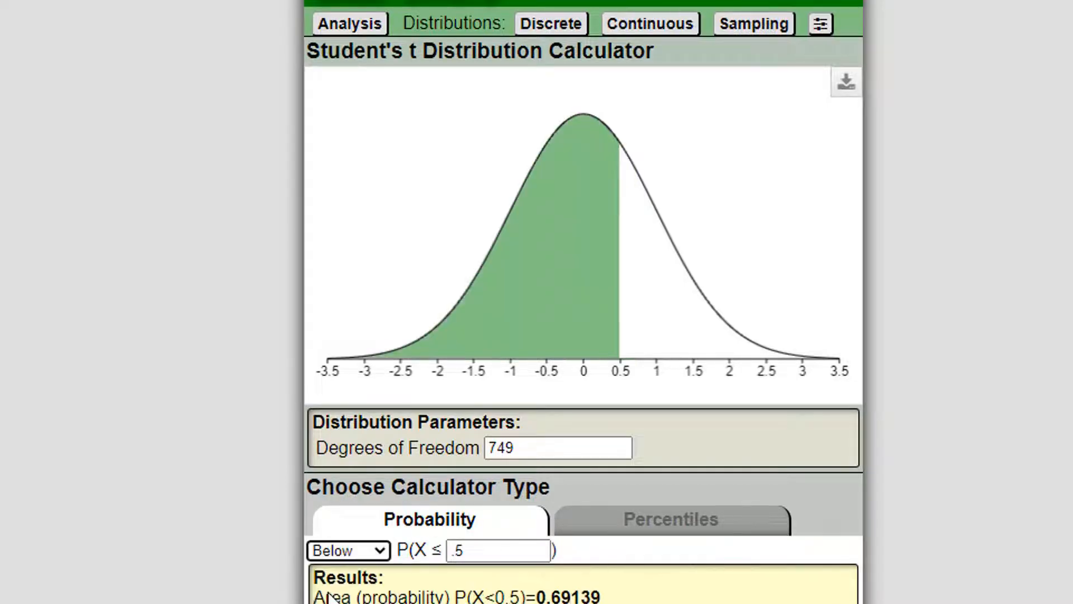
pyautogui.click(497, 549)
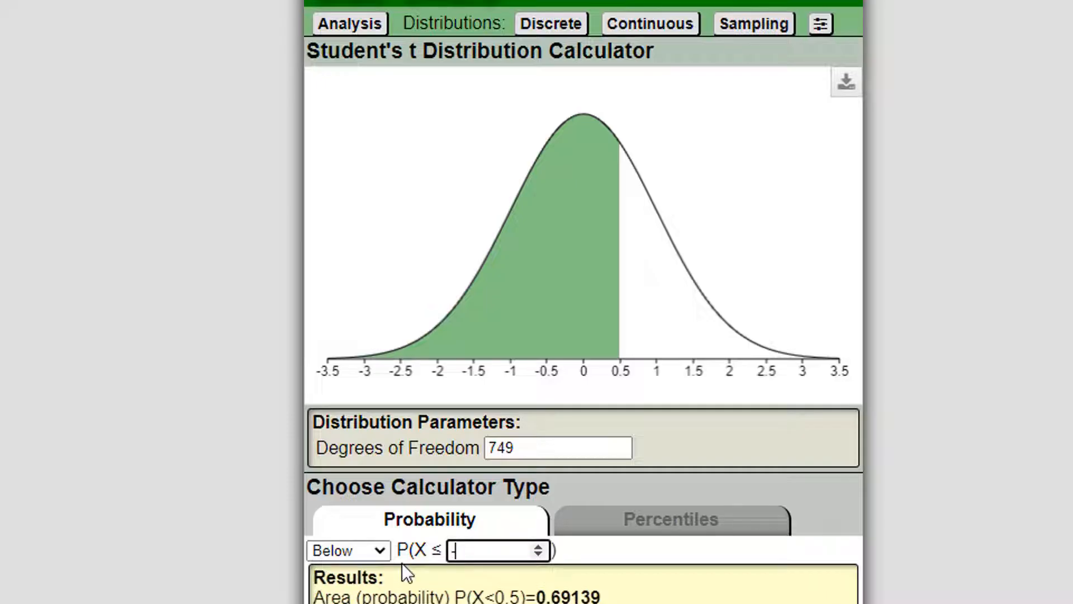
pyautogui.write('-5')
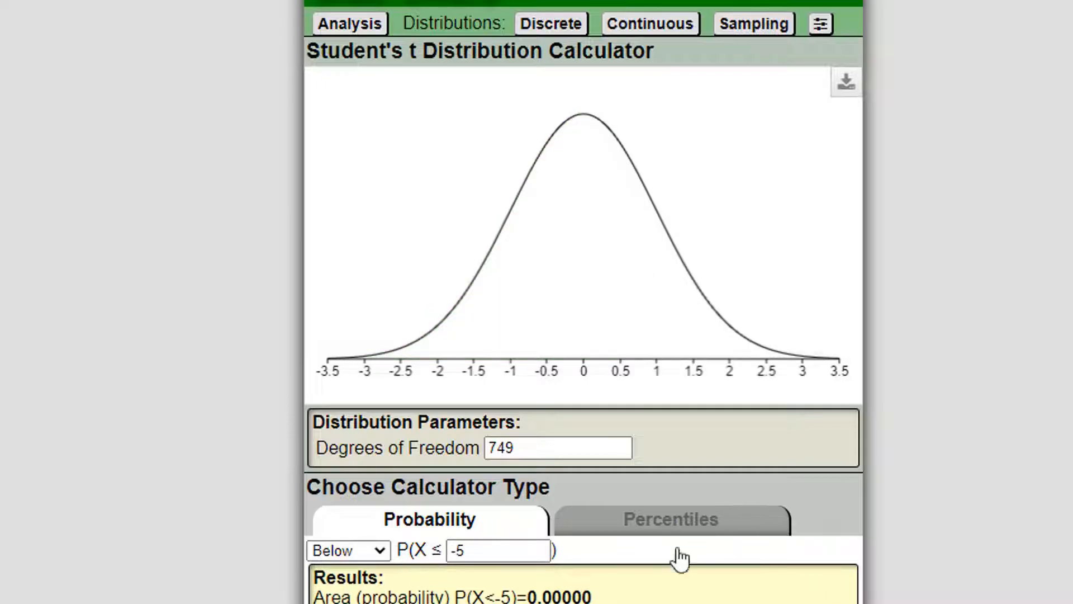
pyautogui.moveTo(318, 369)
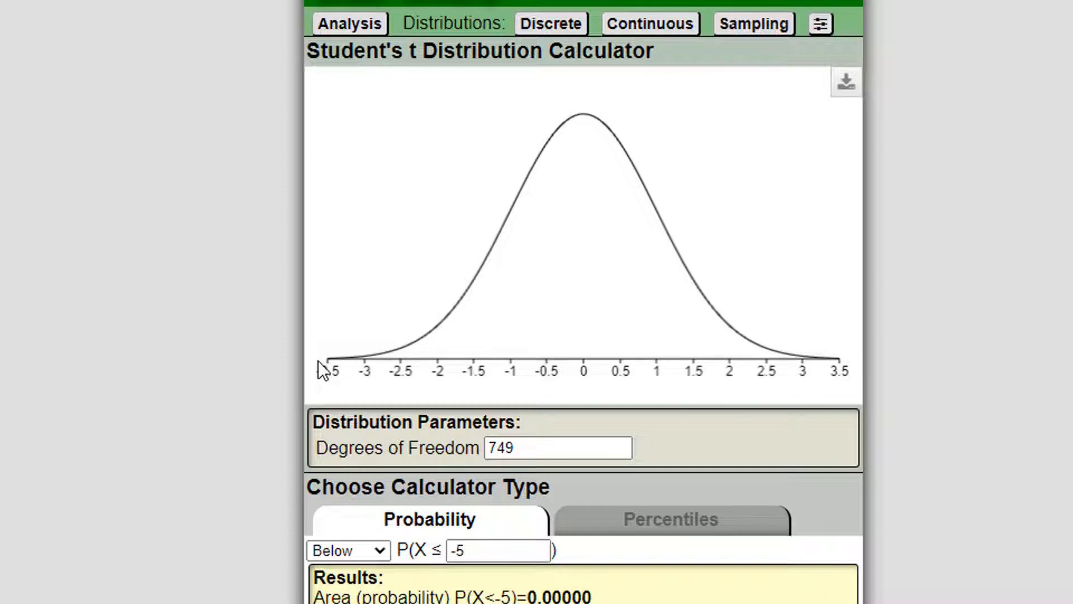
pyautogui.rightClick(578, 306)
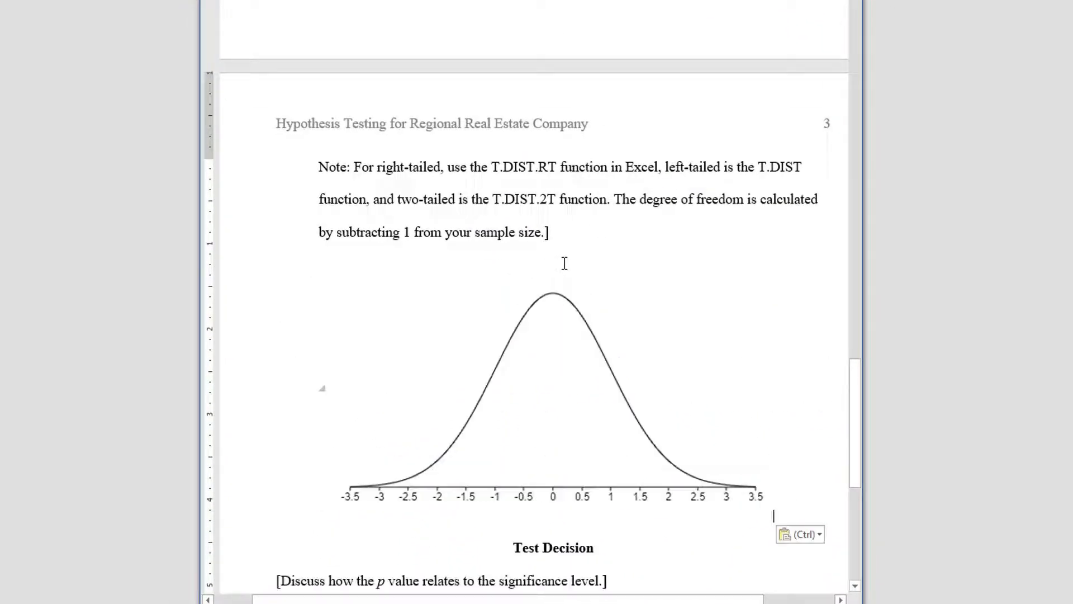
# Step: Add an arrow at -3.5 and a floating 'T stat' text box above it
pyautogui.click(552, 390)
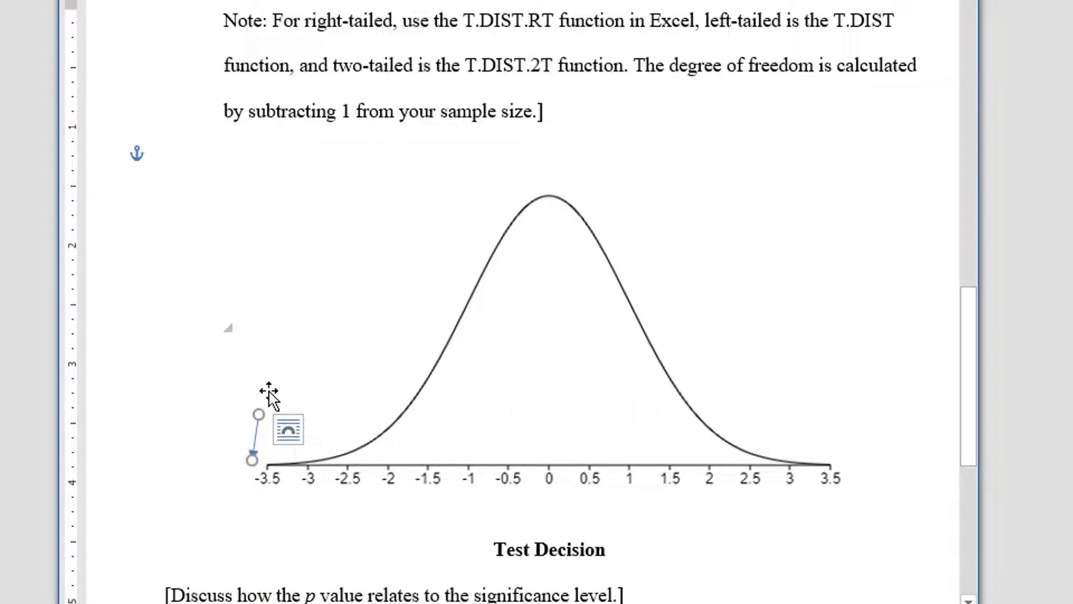
pyautogui.click(387, 438)
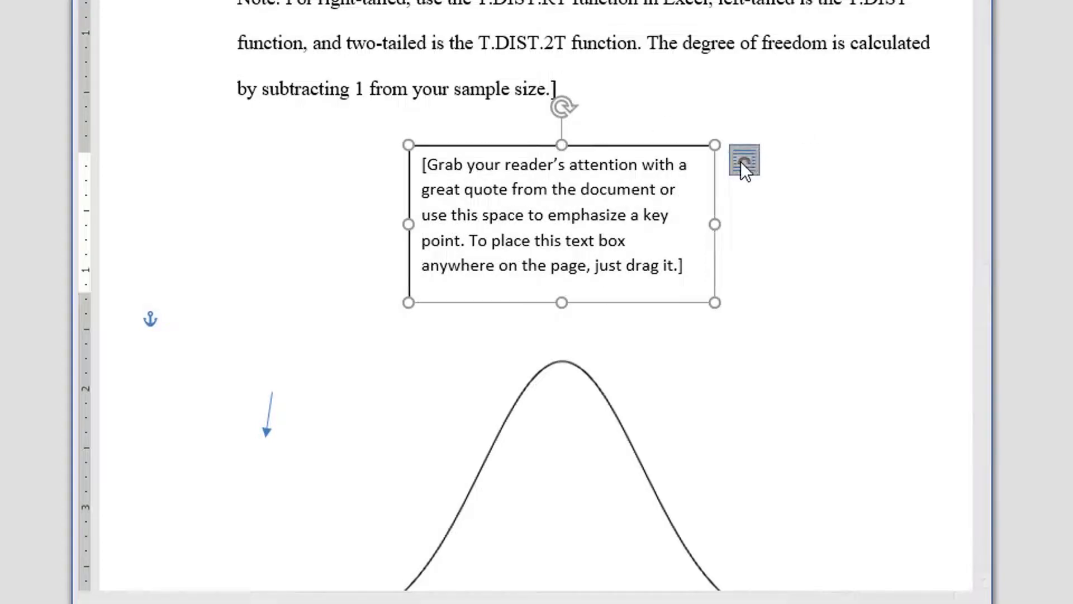
pyautogui.click(743, 161)
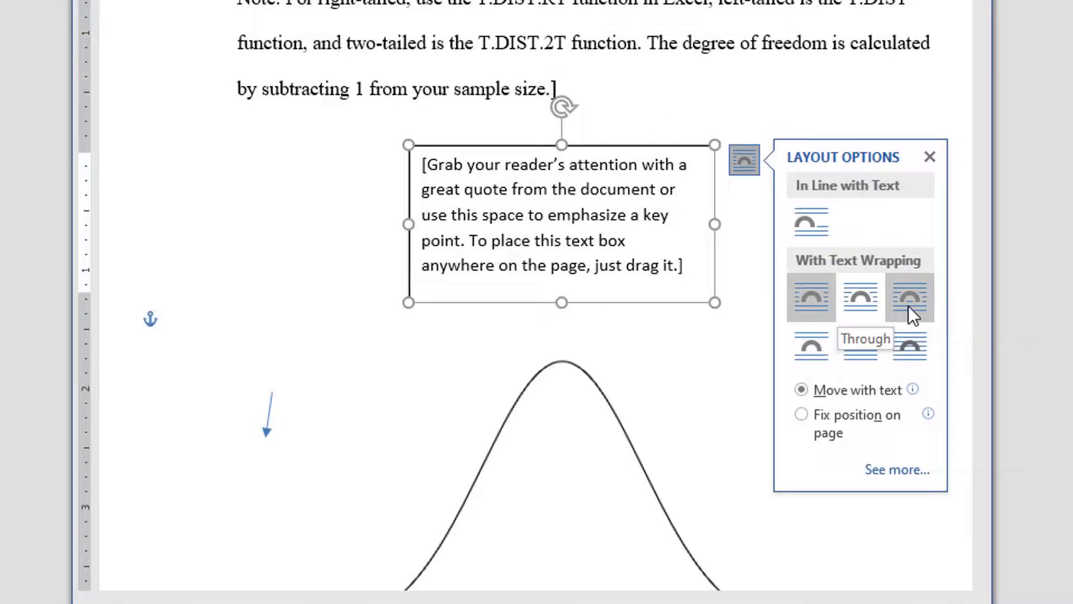
pyautogui.moveTo(861, 299)
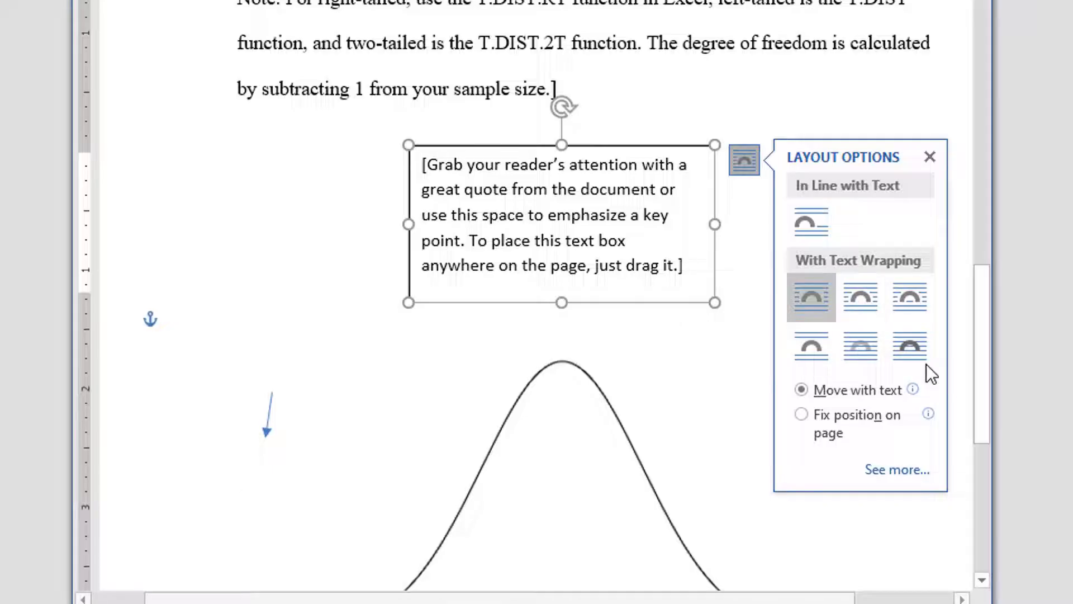
pyautogui.click(909, 346)
pyautogui.write('T stat')
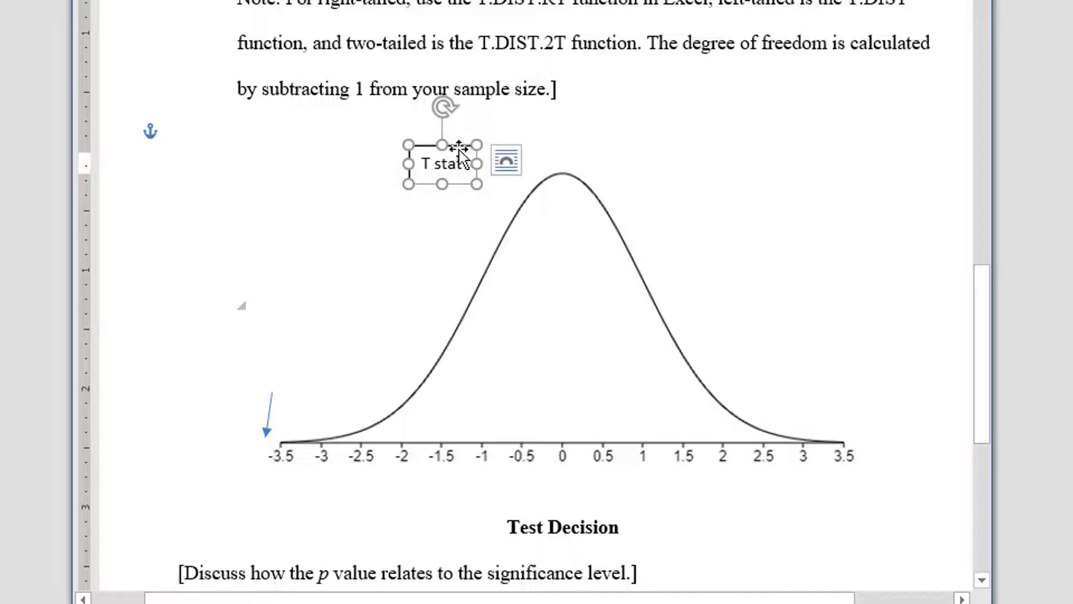
pyautogui.moveTo(444, 165); pyautogui.dragTo(271, 384)
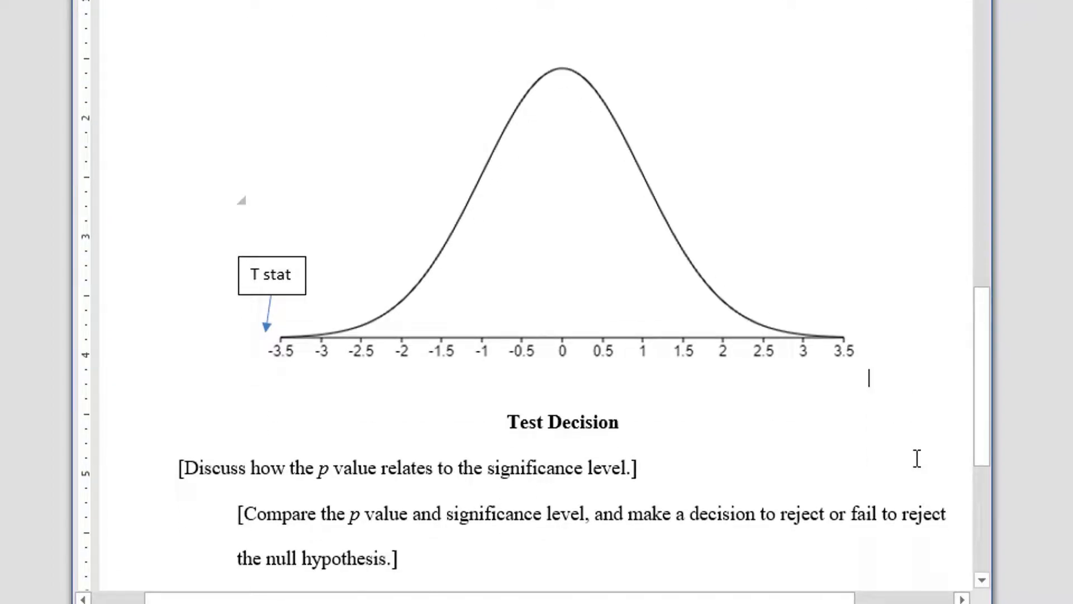
# Step: Scroll down to the Test Decision and Conclusion sections of the report
pyautogui.scroll(-3)
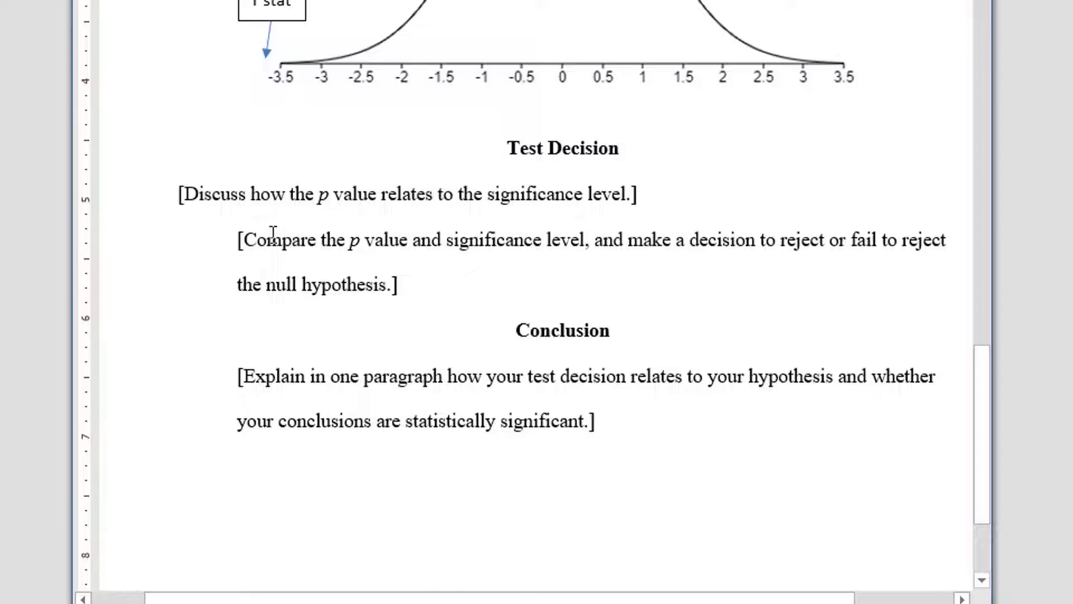
pyautogui.moveTo(500, 266)
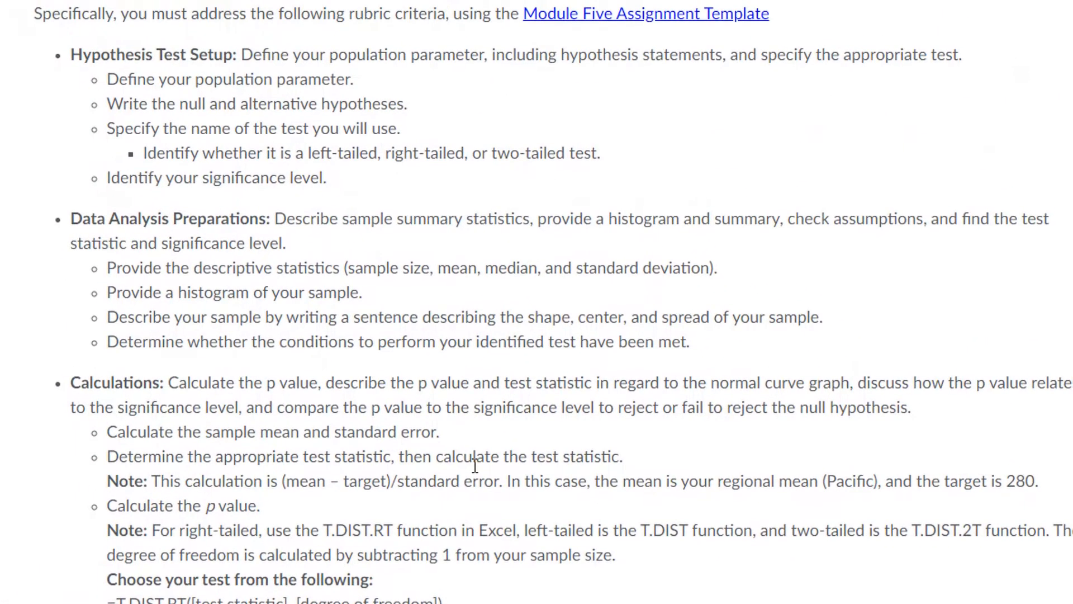
pyautogui.scroll(3)
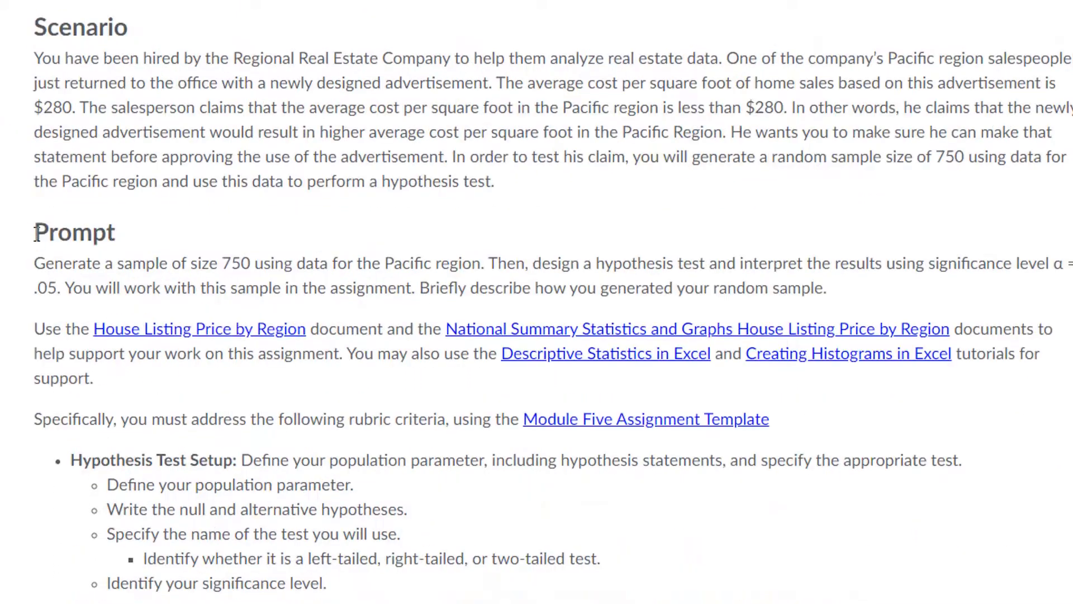
pyautogui.moveTo(34, 232); pyautogui.dragTo(825, 288)
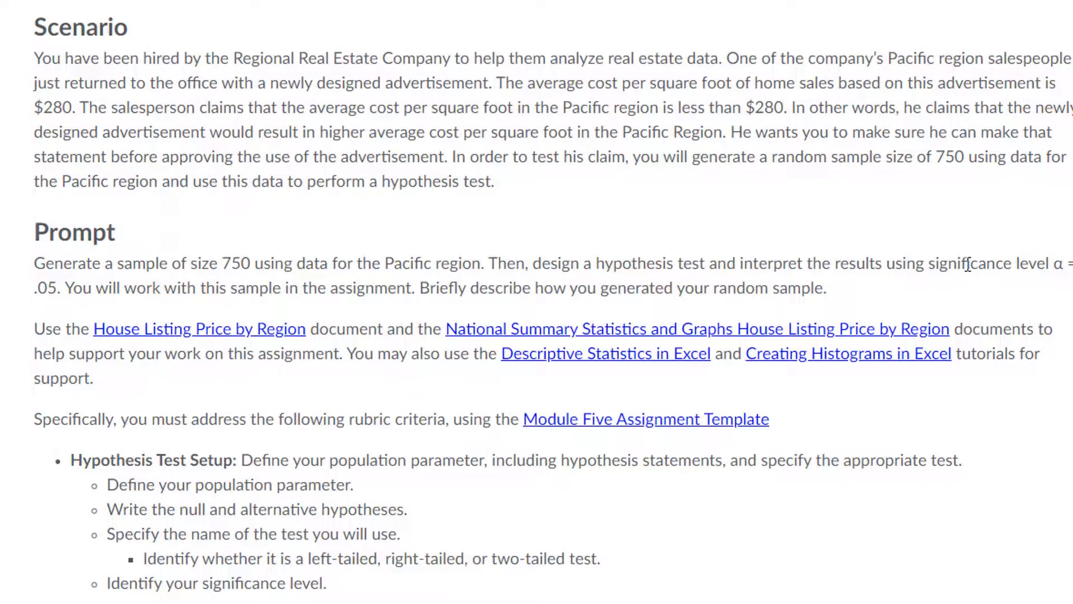
pyautogui.scroll(-3)
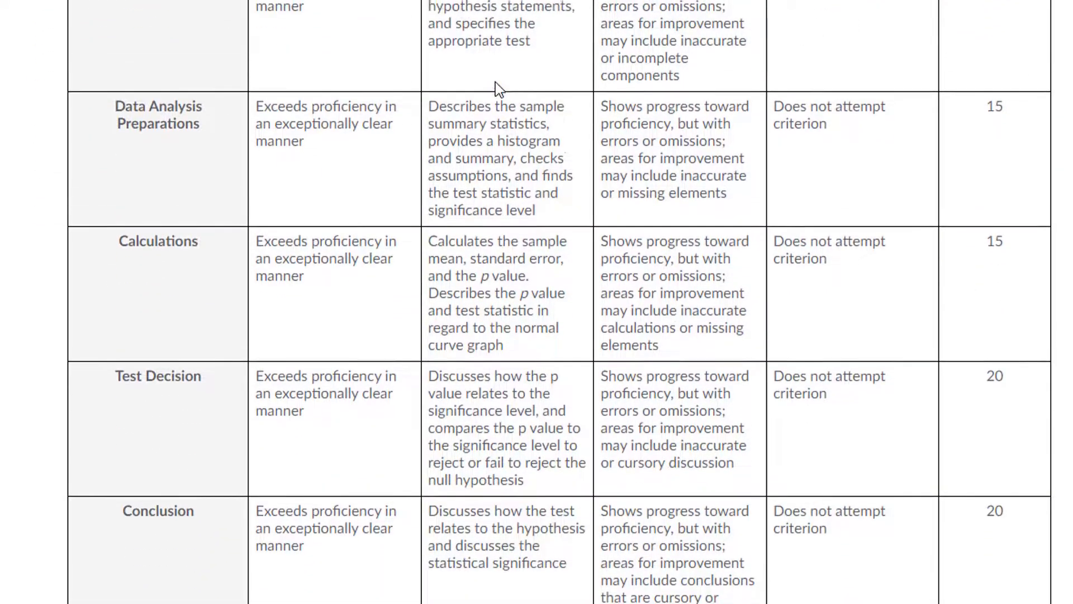
pyautogui.scroll(-3)
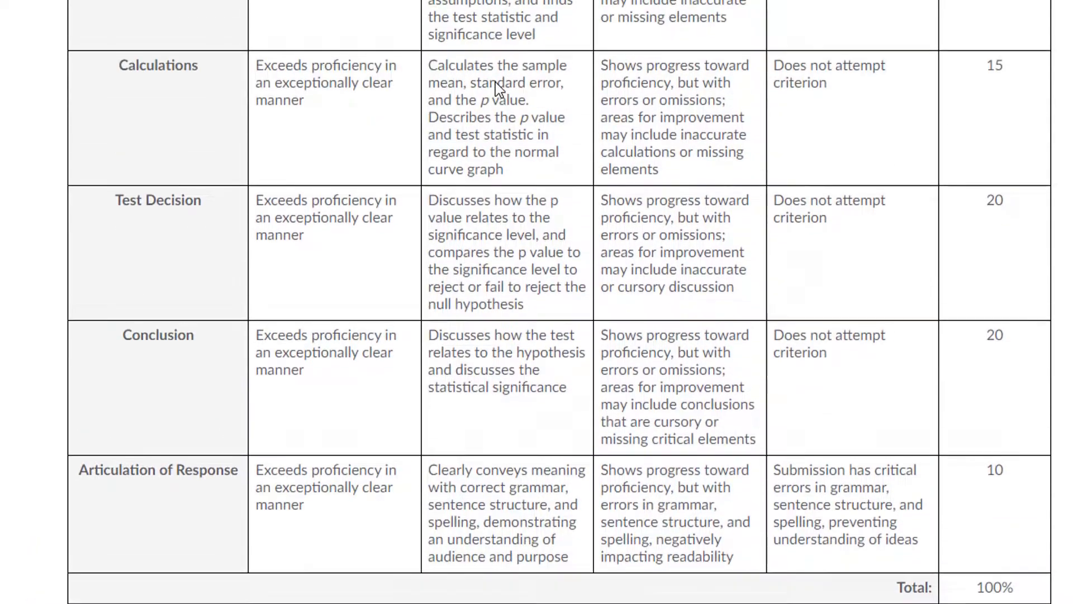